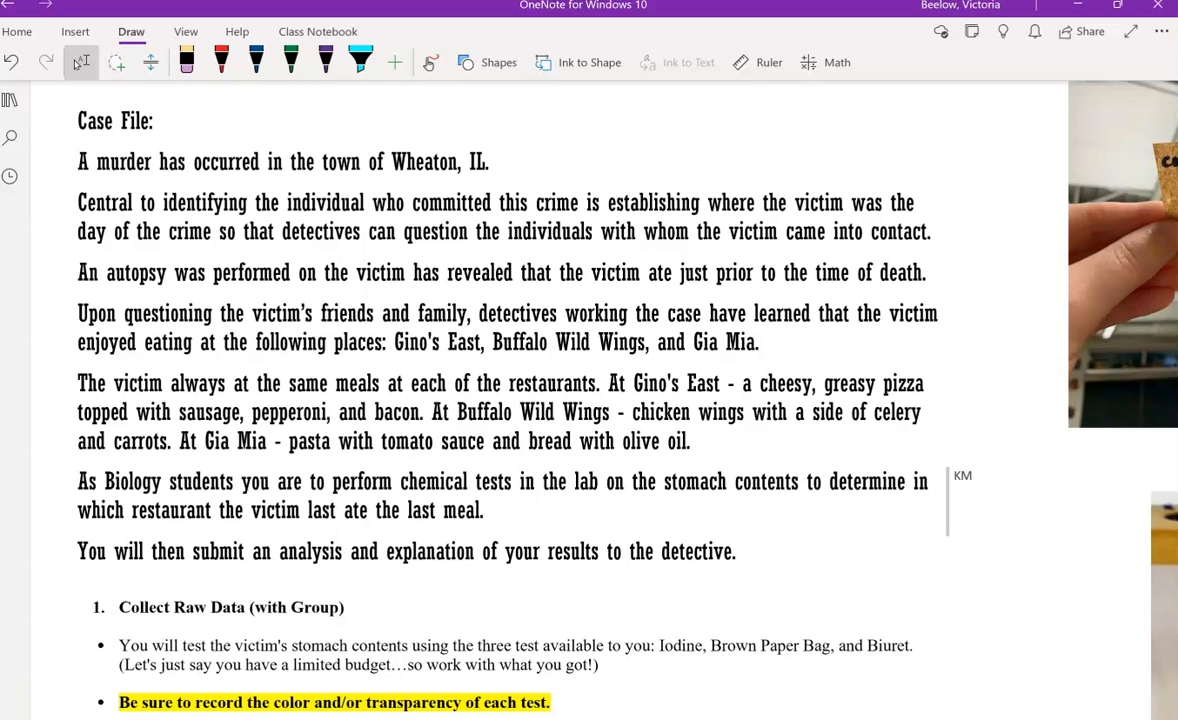
Underline Gino's East, Buffalo Wild Wings and Gia Mia with the red pen
left_click(220, 62)
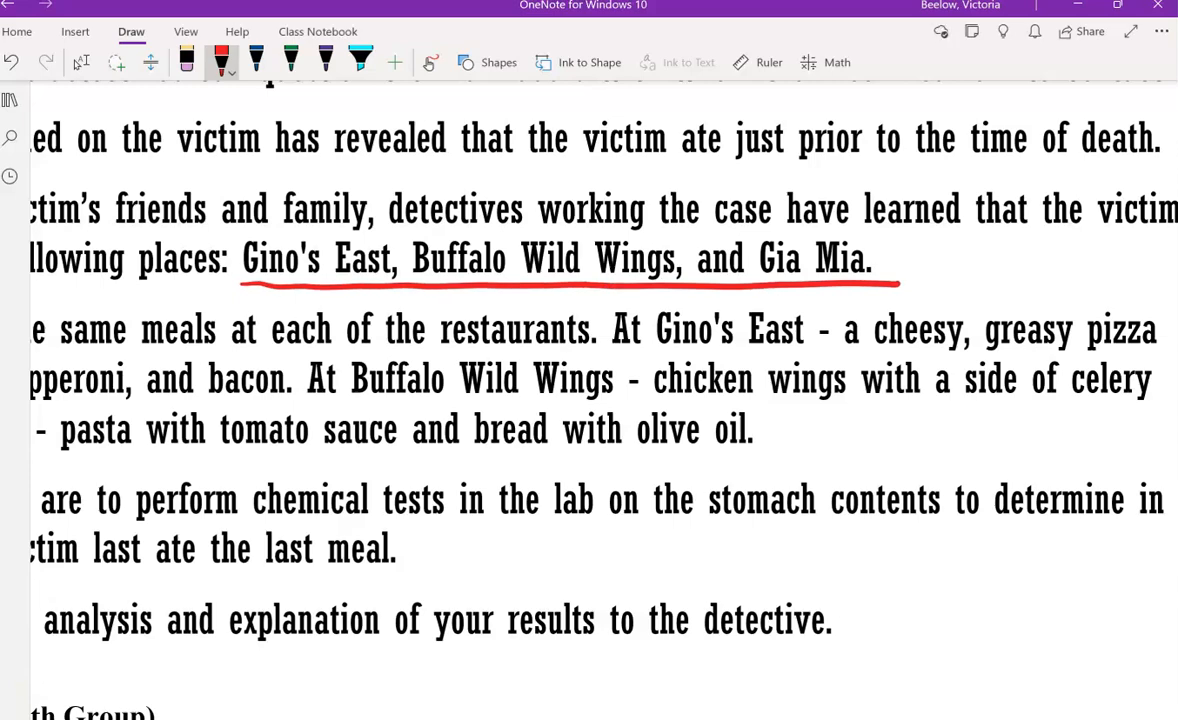
scroll("down", 3)
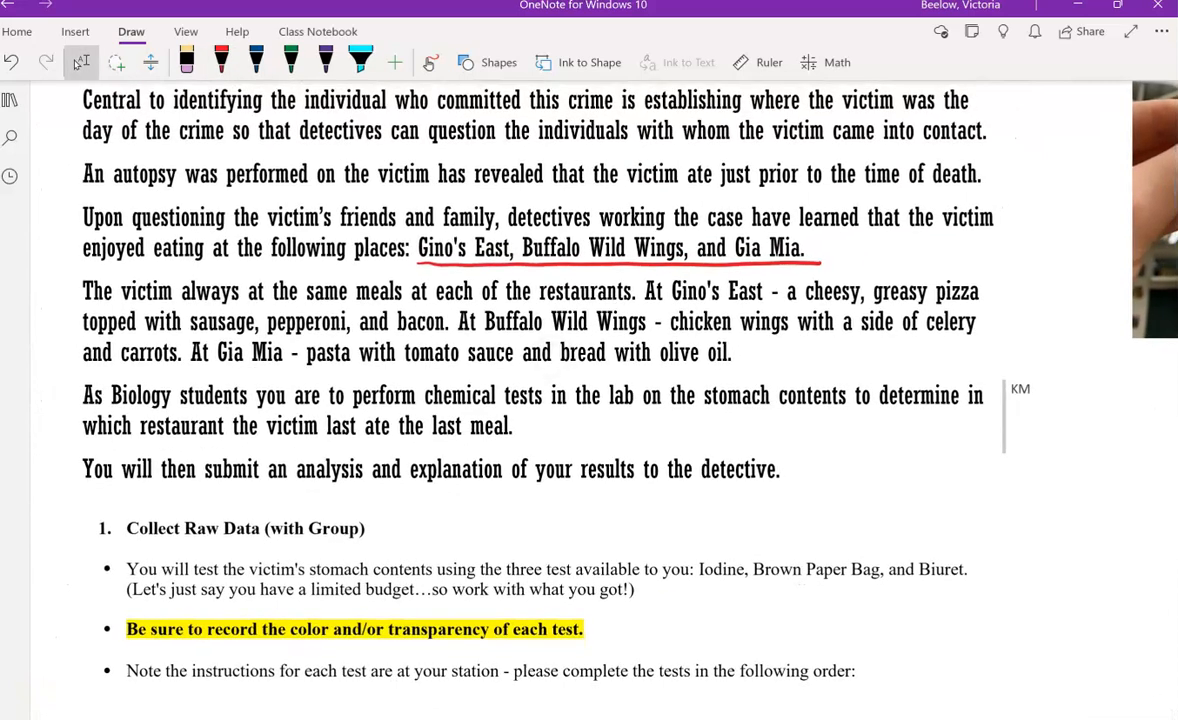
Underline the Buffalo Wild Wings meal description in blue ink, continuing the colour-coded markup
left_click(220, 62)
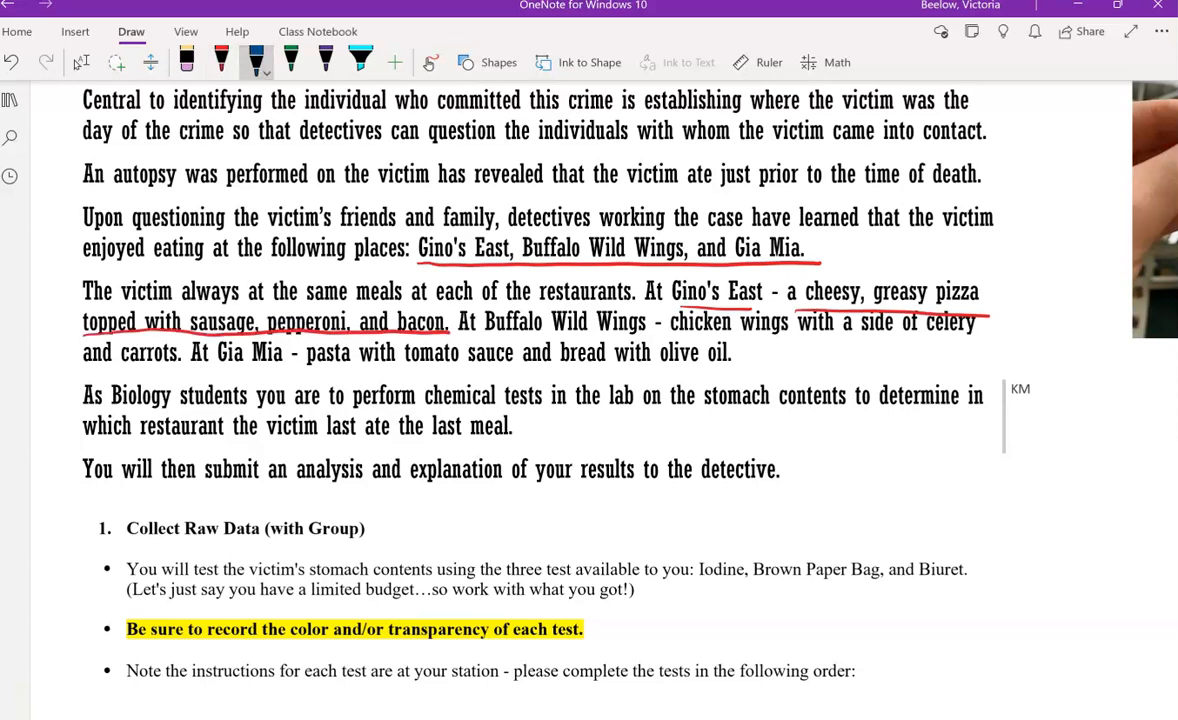
left_click_drag(460, 336, 704, 336)
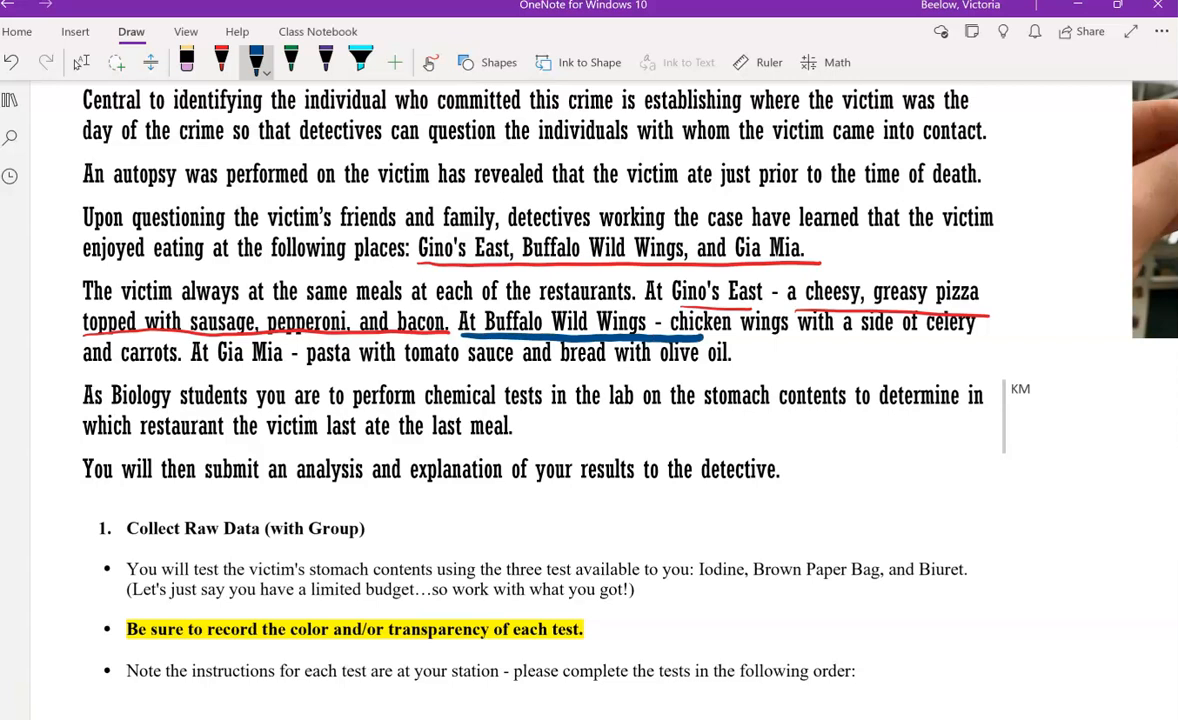
left_click_drag(700, 336, 980, 336)
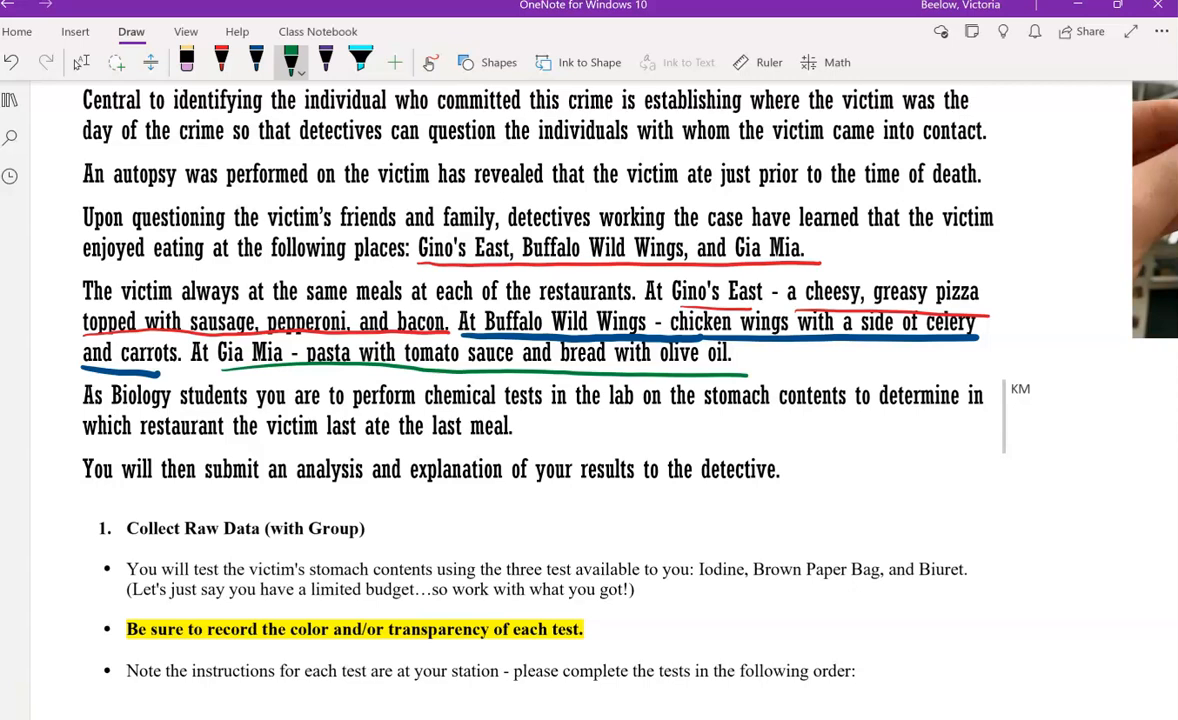
scroll("down", 3)
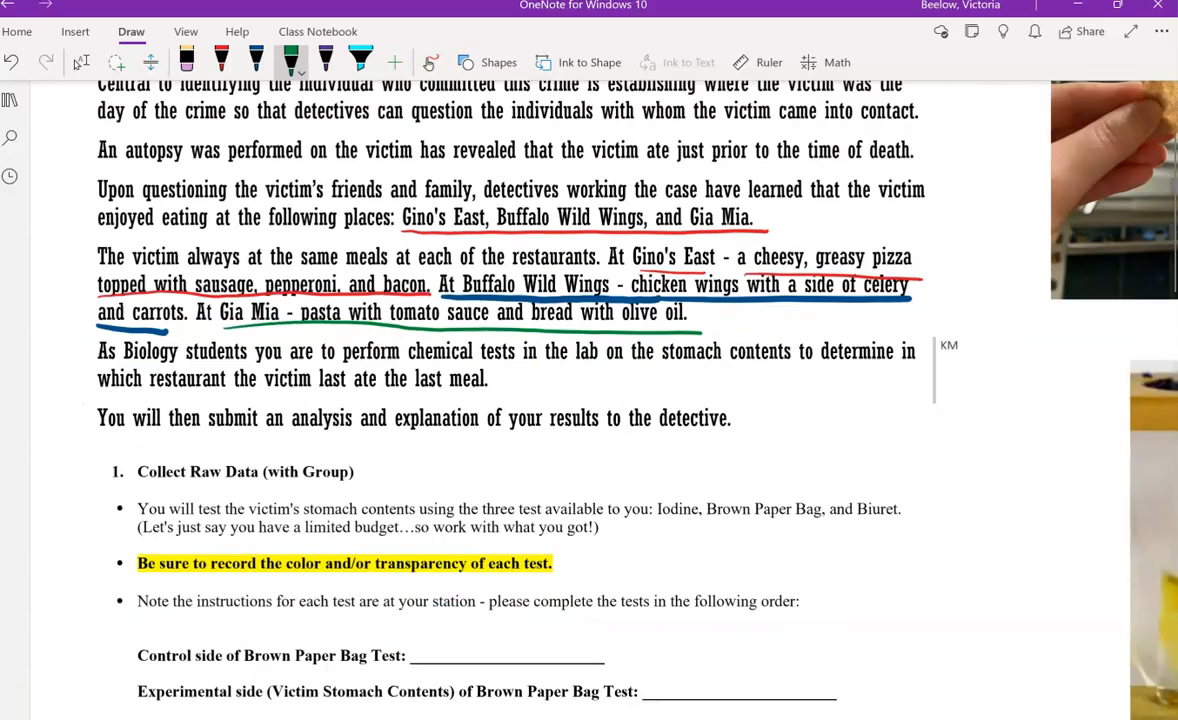
scroll("down", 3)
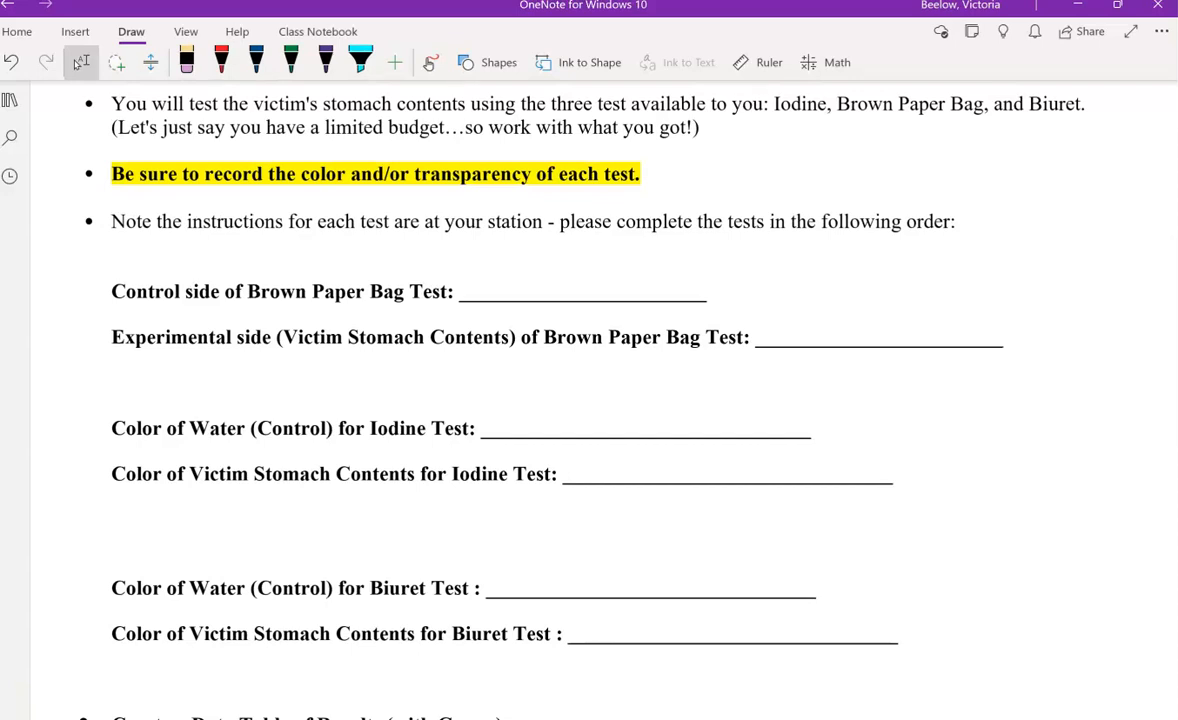
scroll("down", 3)
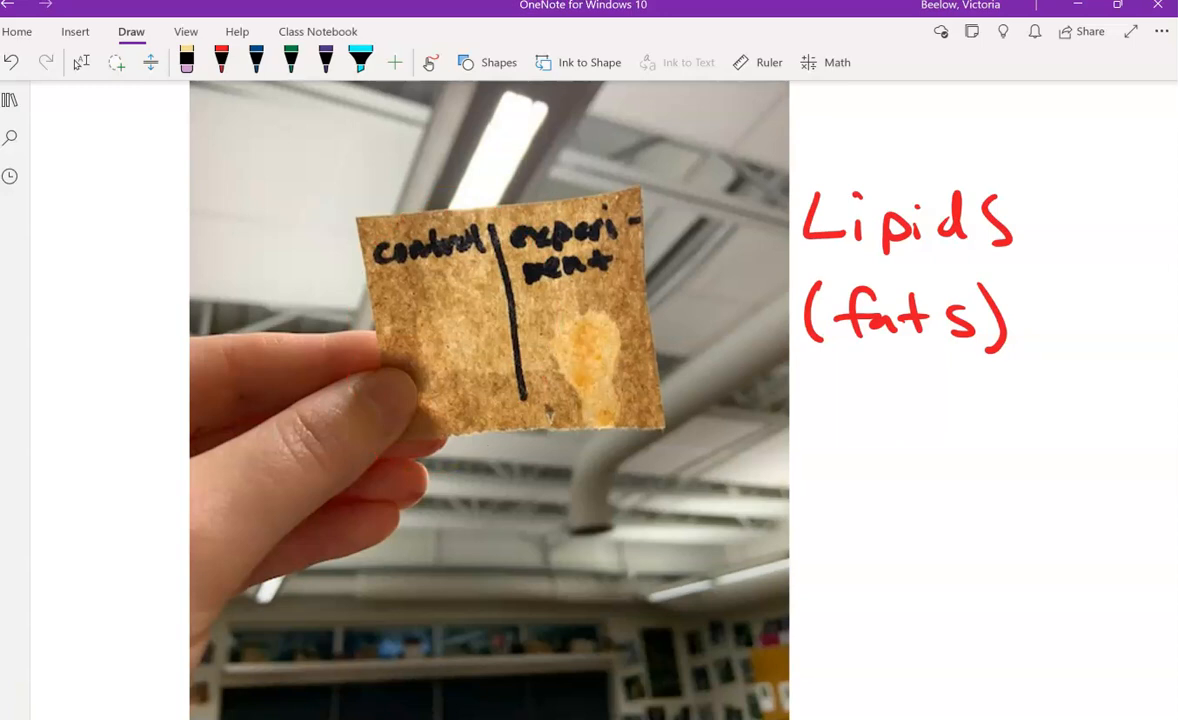
left_click(220, 62)
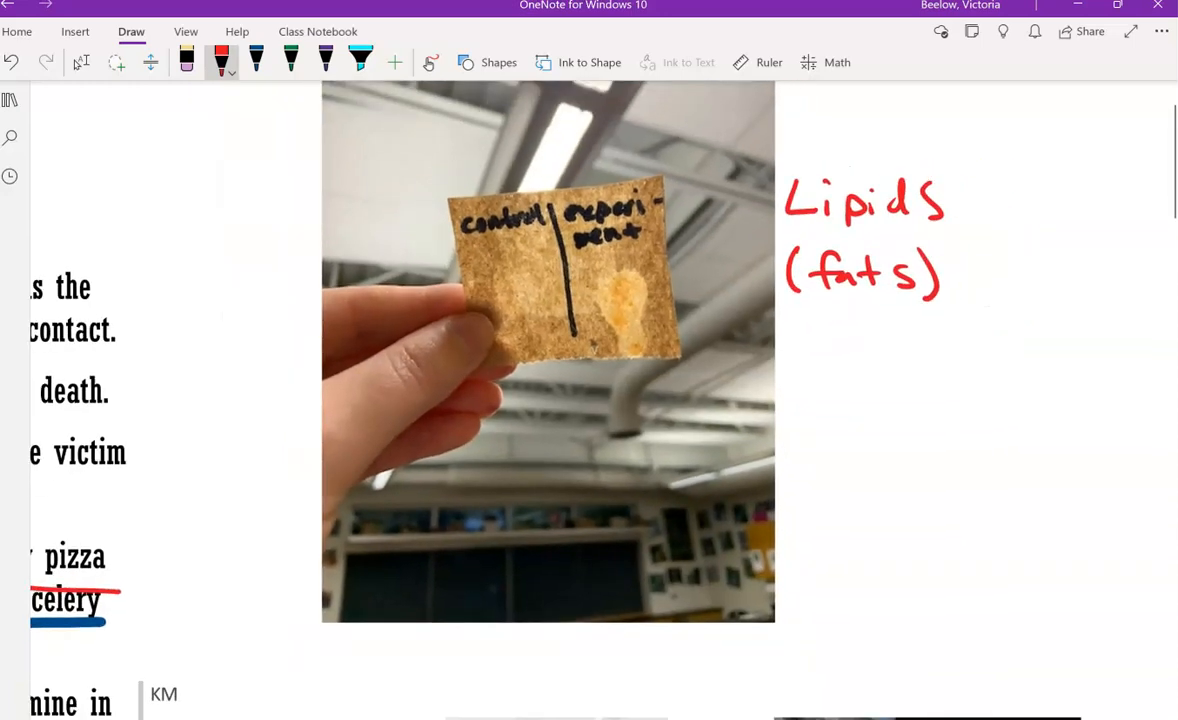
scroll("down", 3)
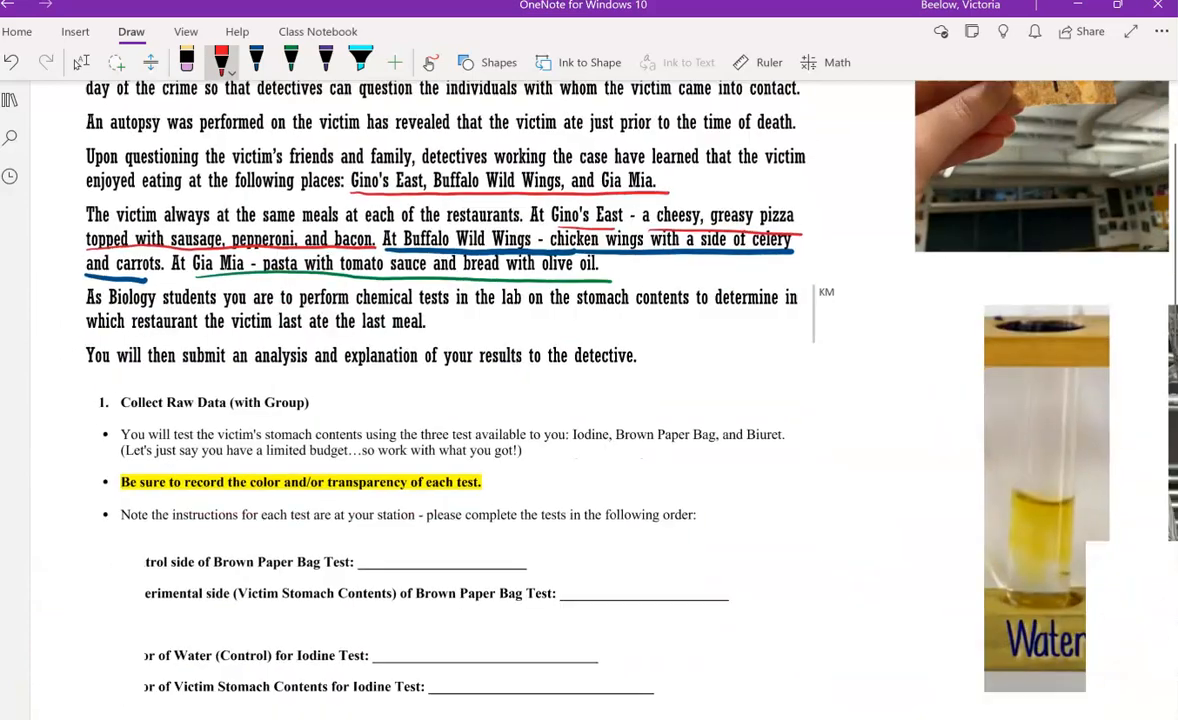
scroll("down", 3)
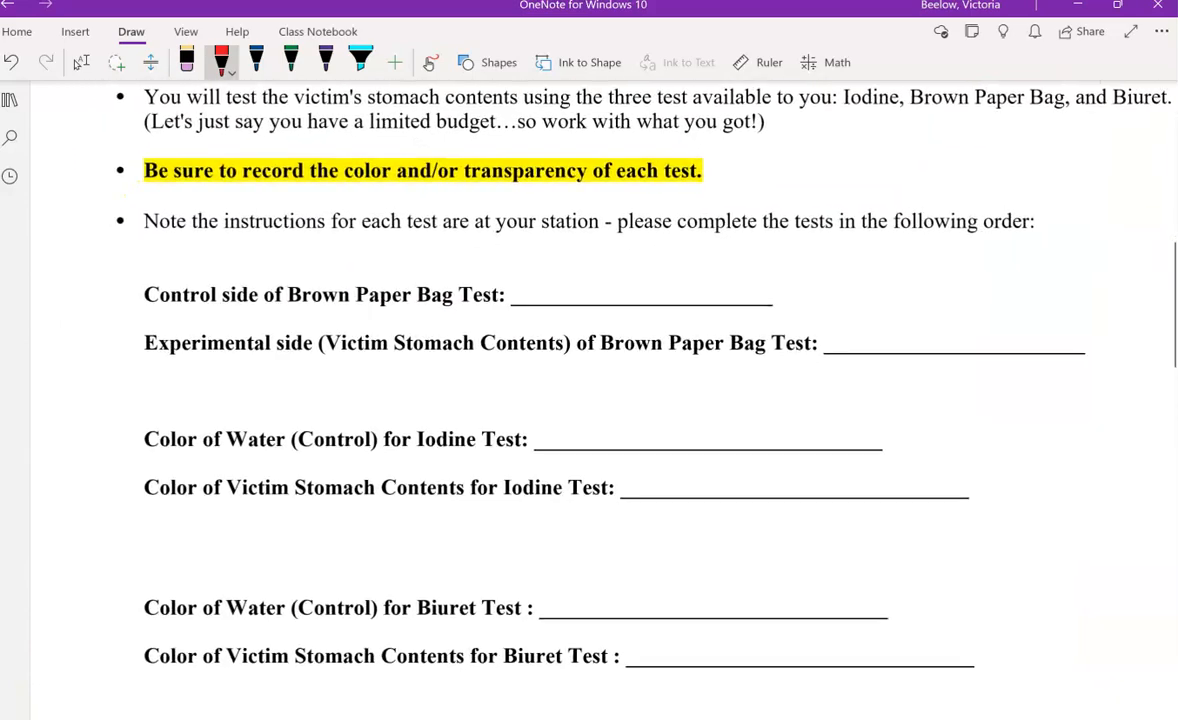
Handwrite 'not transparent' on the control line and 'transparent' on the experimental line in red
left_click_drag(540, 296, 620, 284)
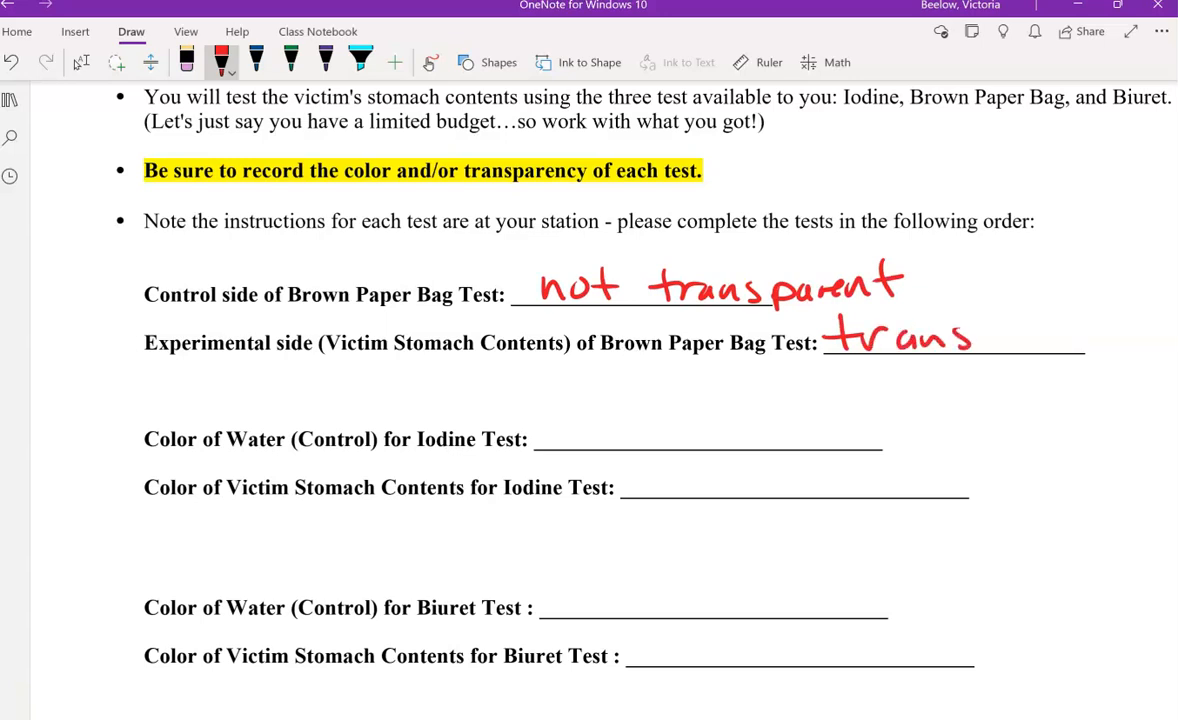
left_click_drag(970, 340, 1090, 340)
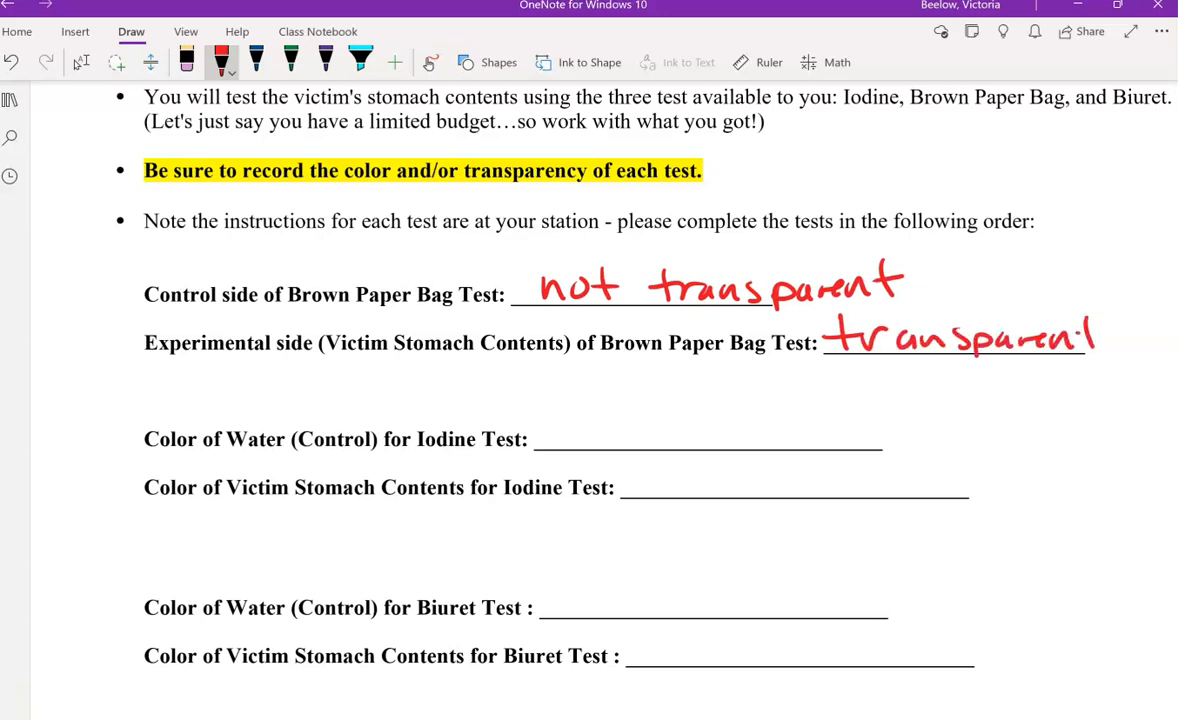
scroll("down", 3)
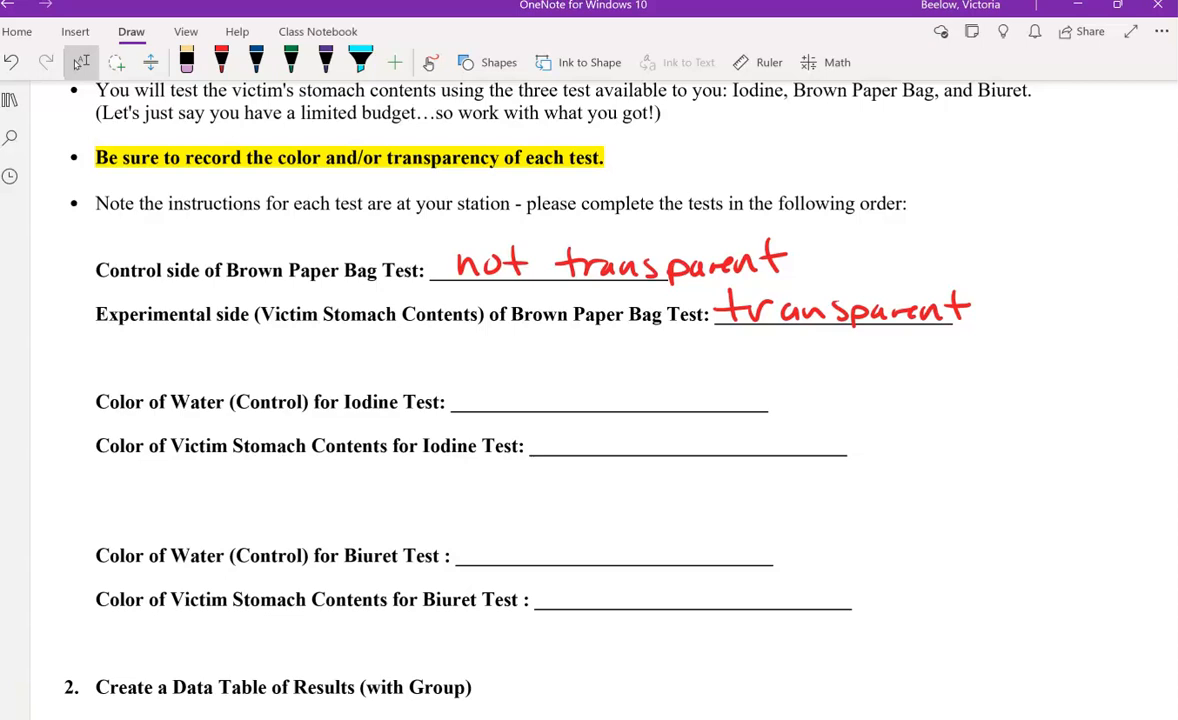
left_click(256, 60)
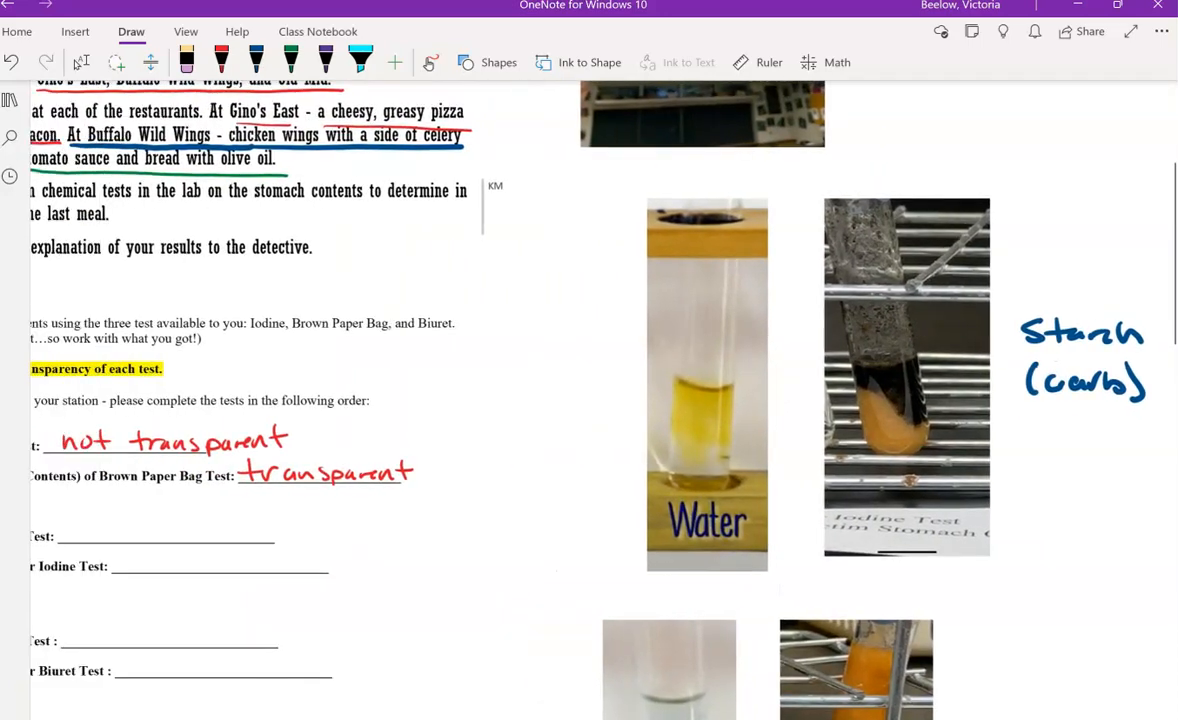
Handwrite 'orange/yellow' for the water control and 'dark black/blue' for the stomach contents
scroll("down", 3)
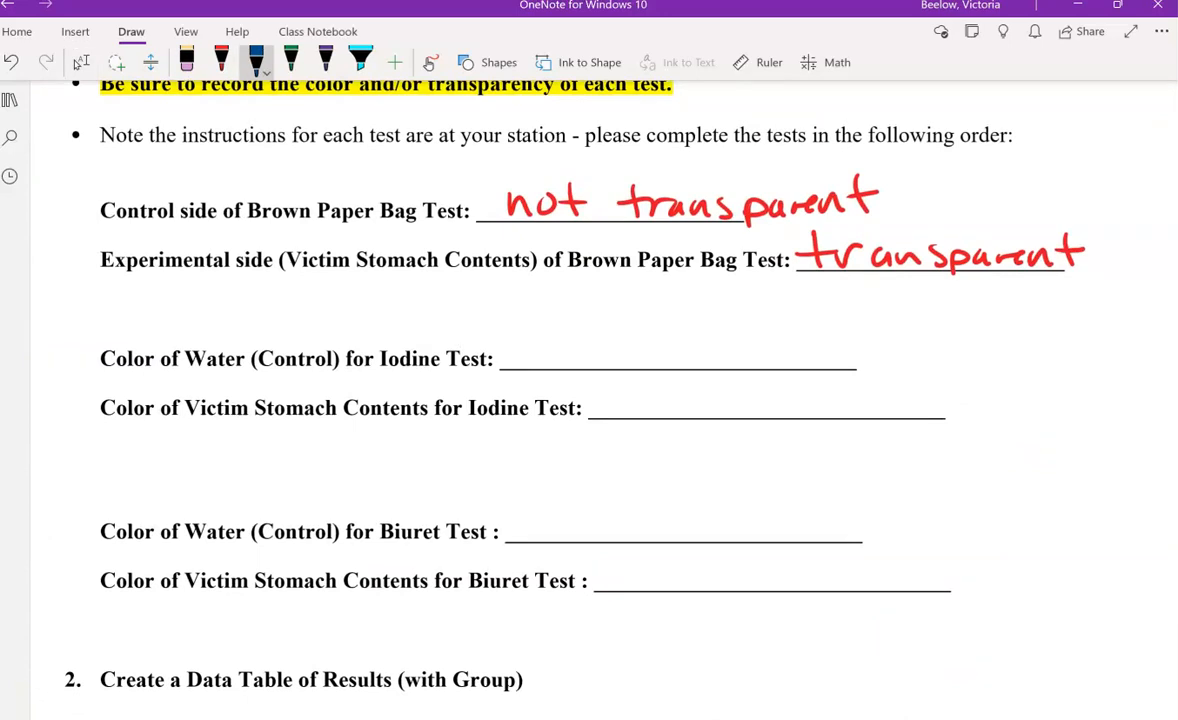
left_click_drag(540, 360, 710, 360)
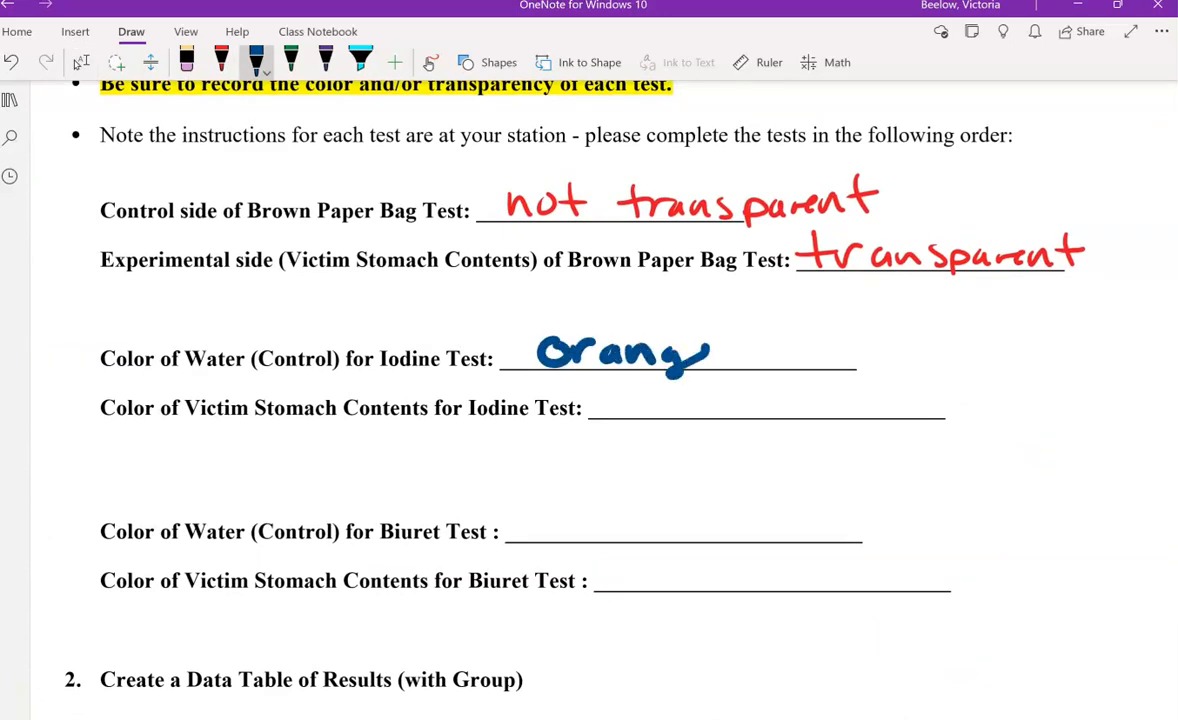
left_click_drag(710, 356, 856, 356)
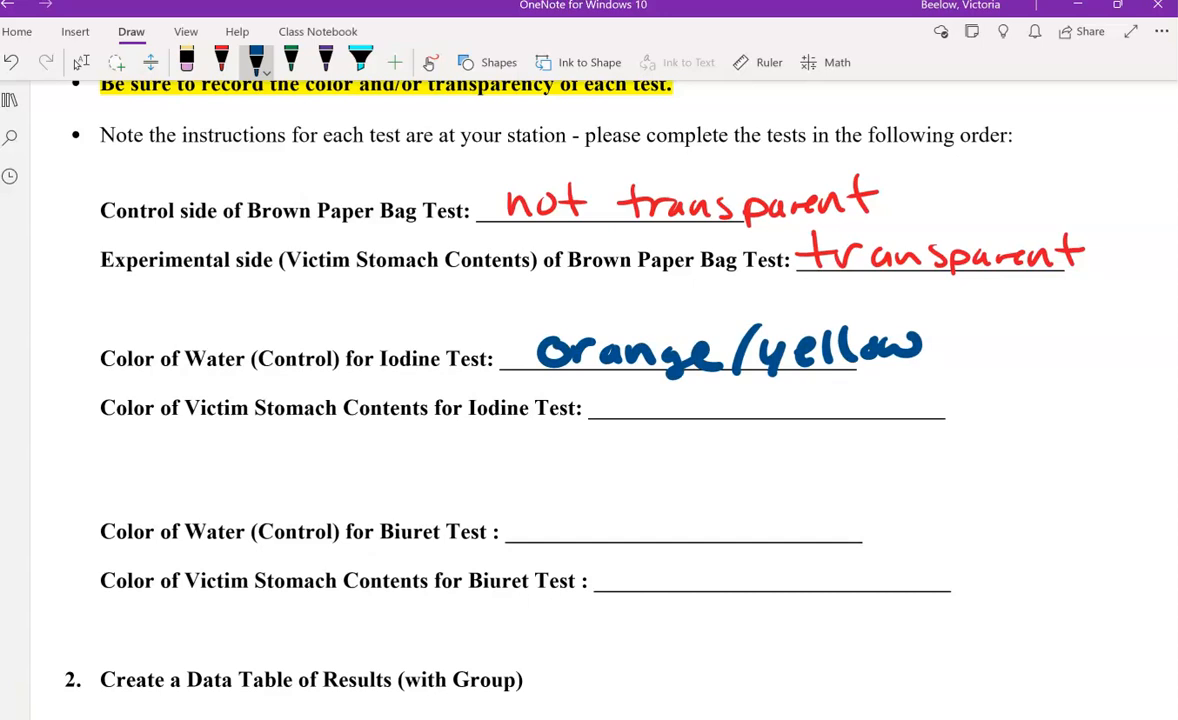
left_click_drag(620, 420, 644, 396)
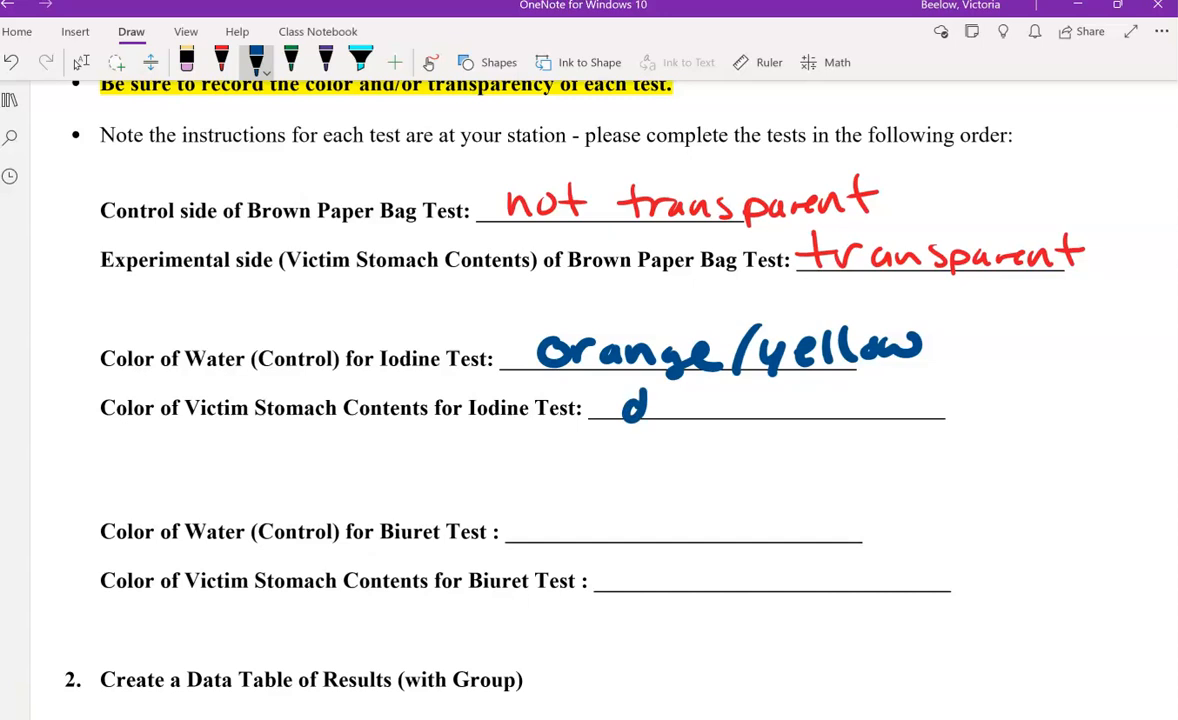
left_click_drag(660, 404, 764, 404)
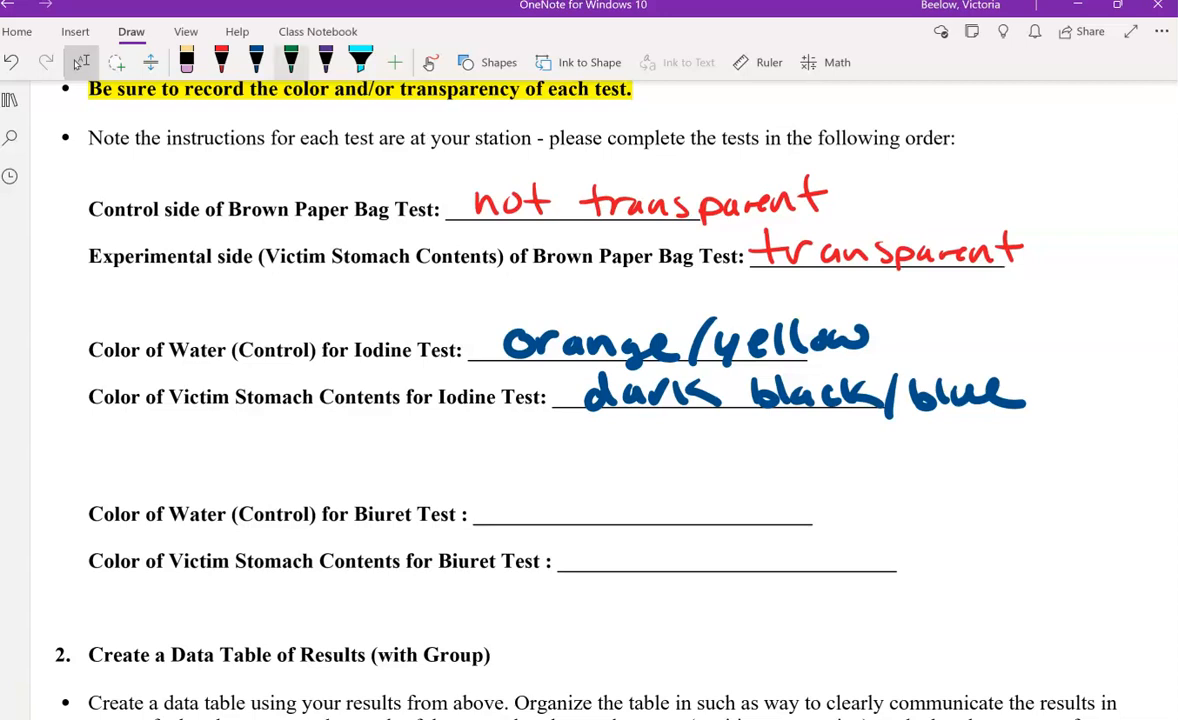
With the green pen, circle the Biuret photo contents, label it 'proteins' and write 'blue' on both lines
left_click(290, 62)
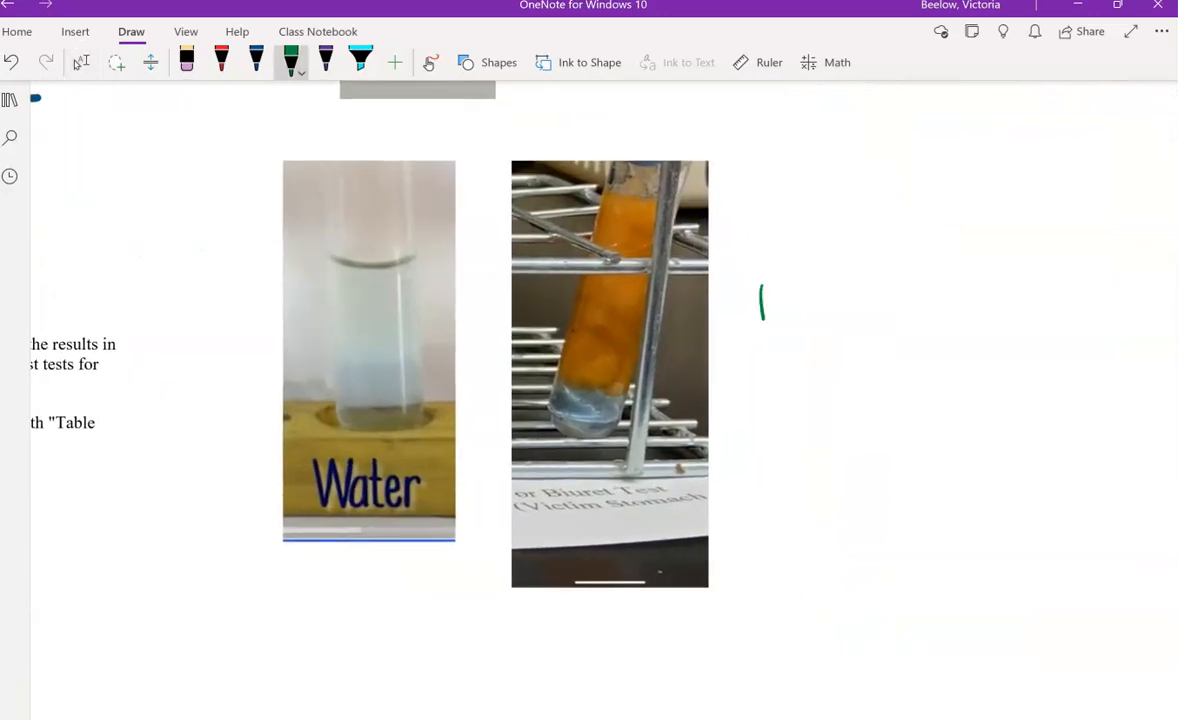
left_click_drag(760, 300, 870, 300)
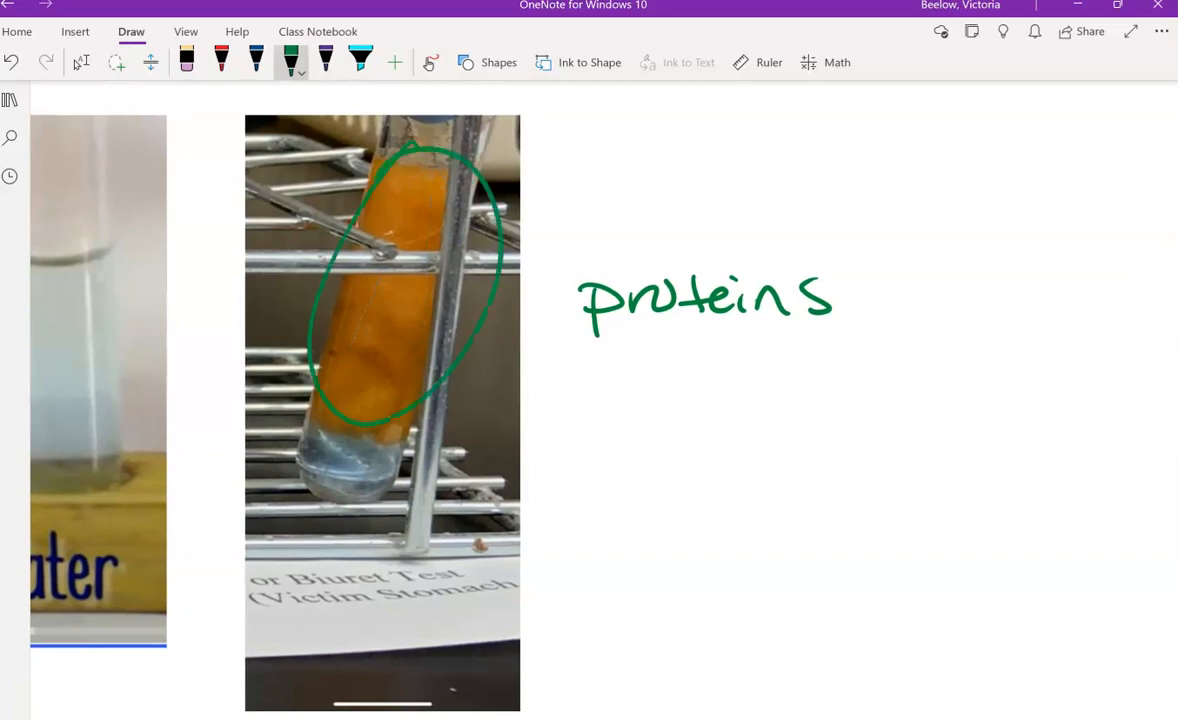
scroll("down", 3)
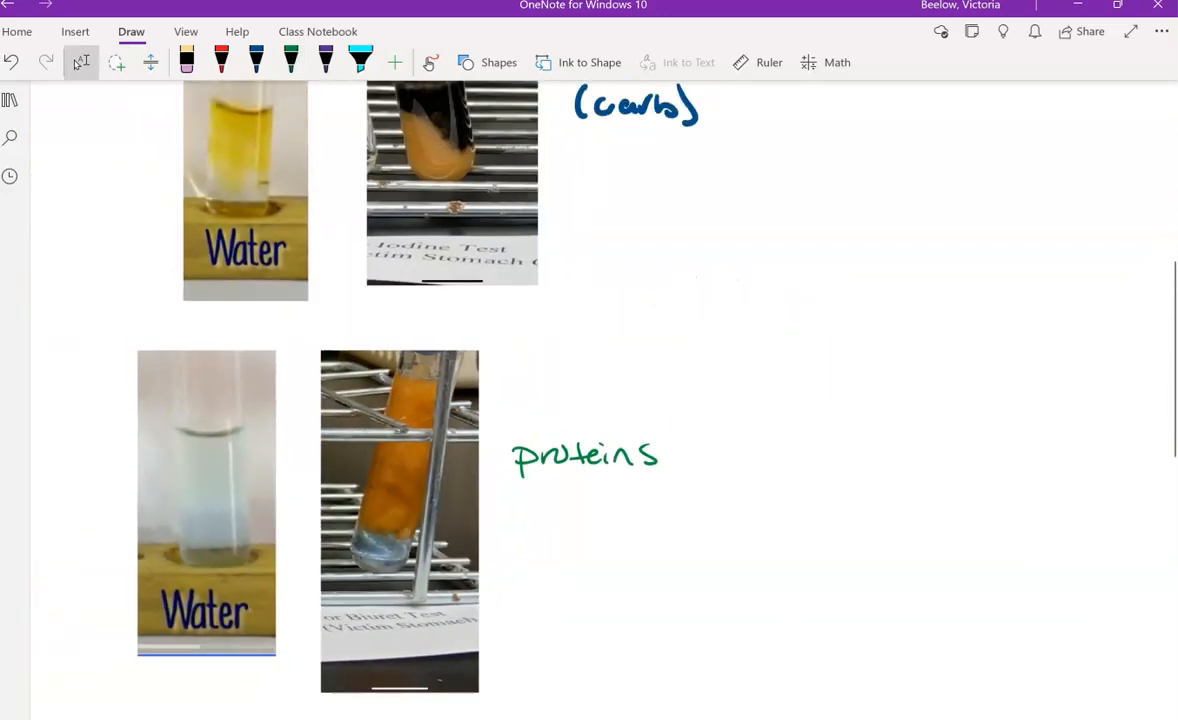
scroll("down", 3)
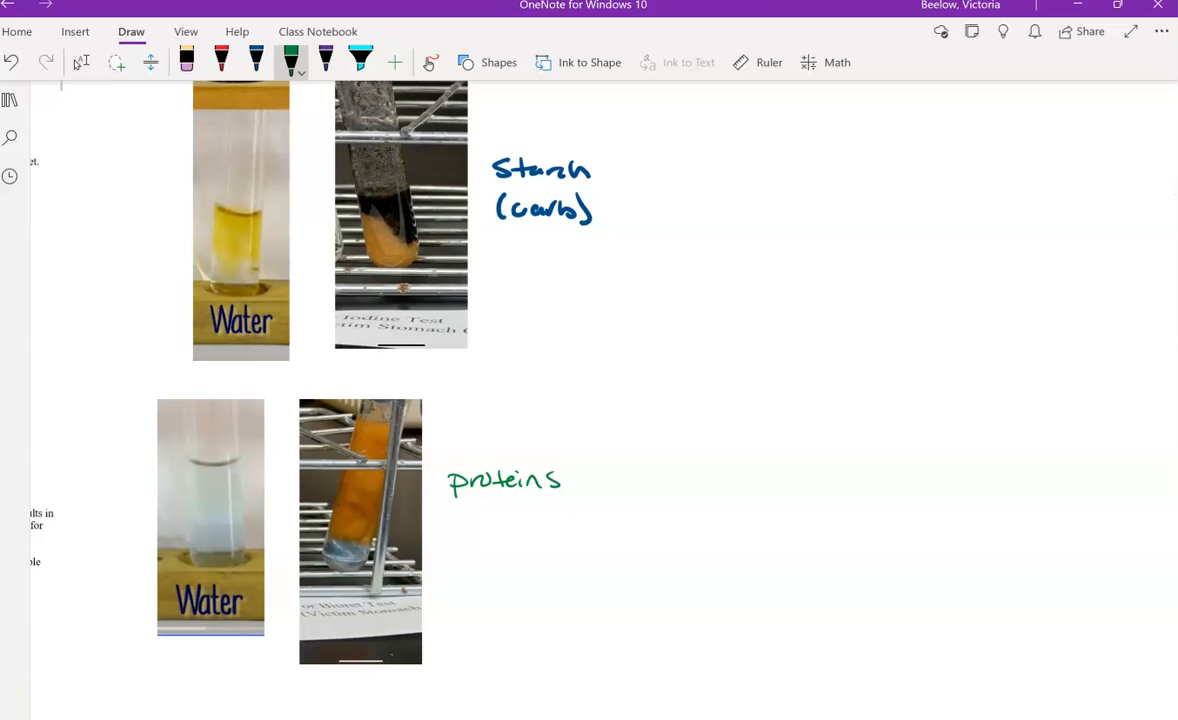
left_click_drag(356, 420, 384, 258)
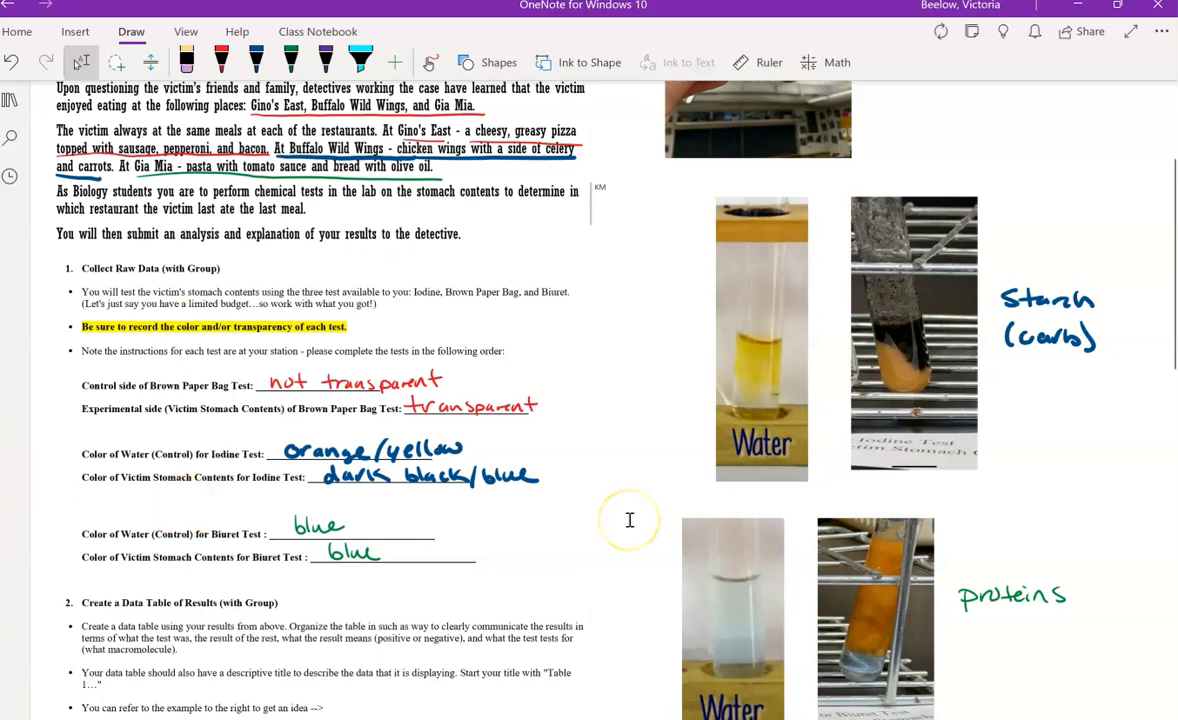
mouse_move(588, 542)
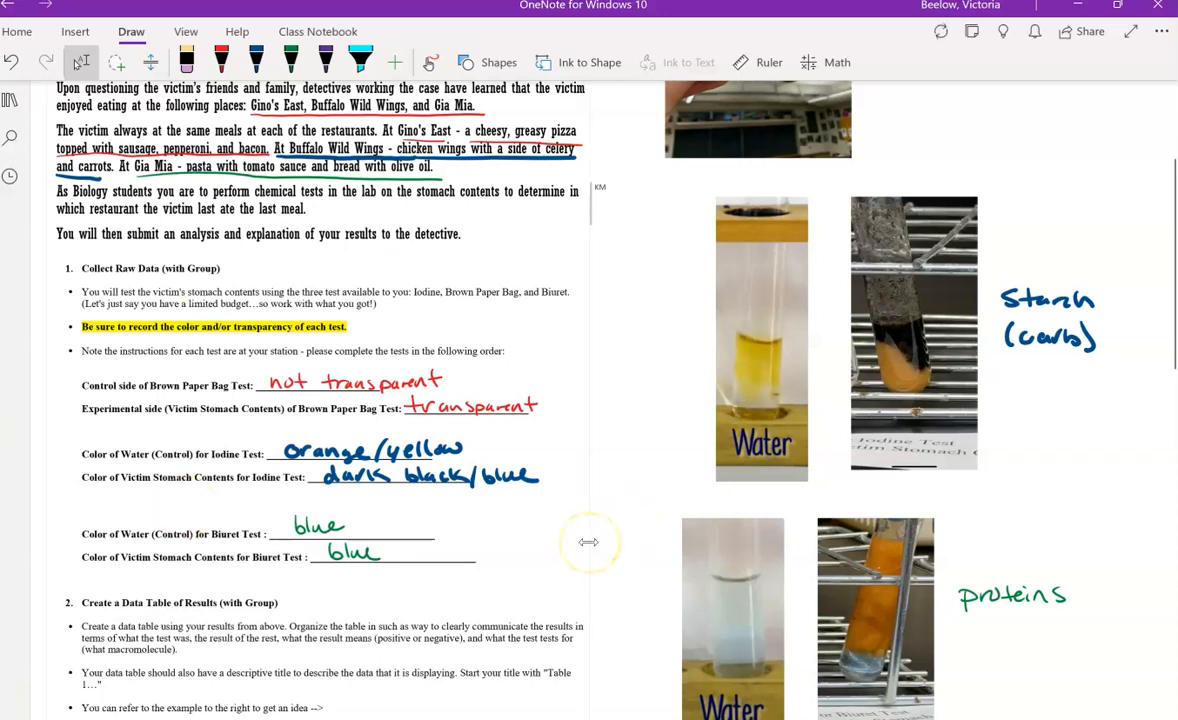
scroll("down", 3)
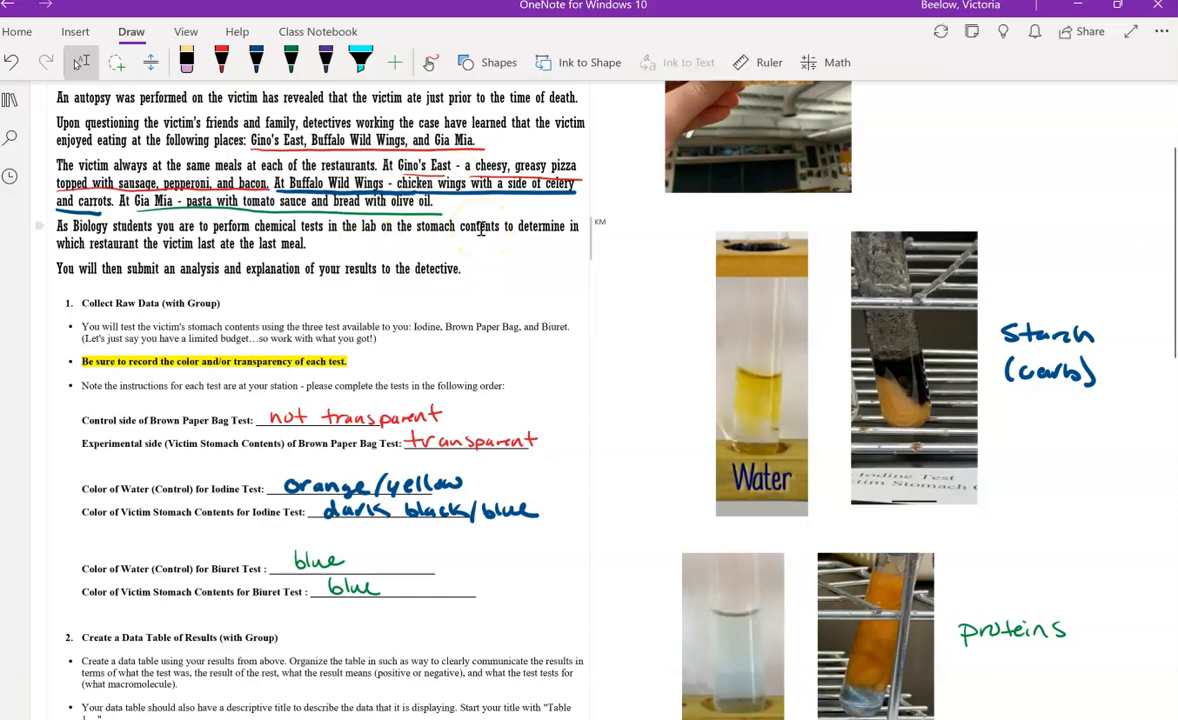
scroll("down", 3)
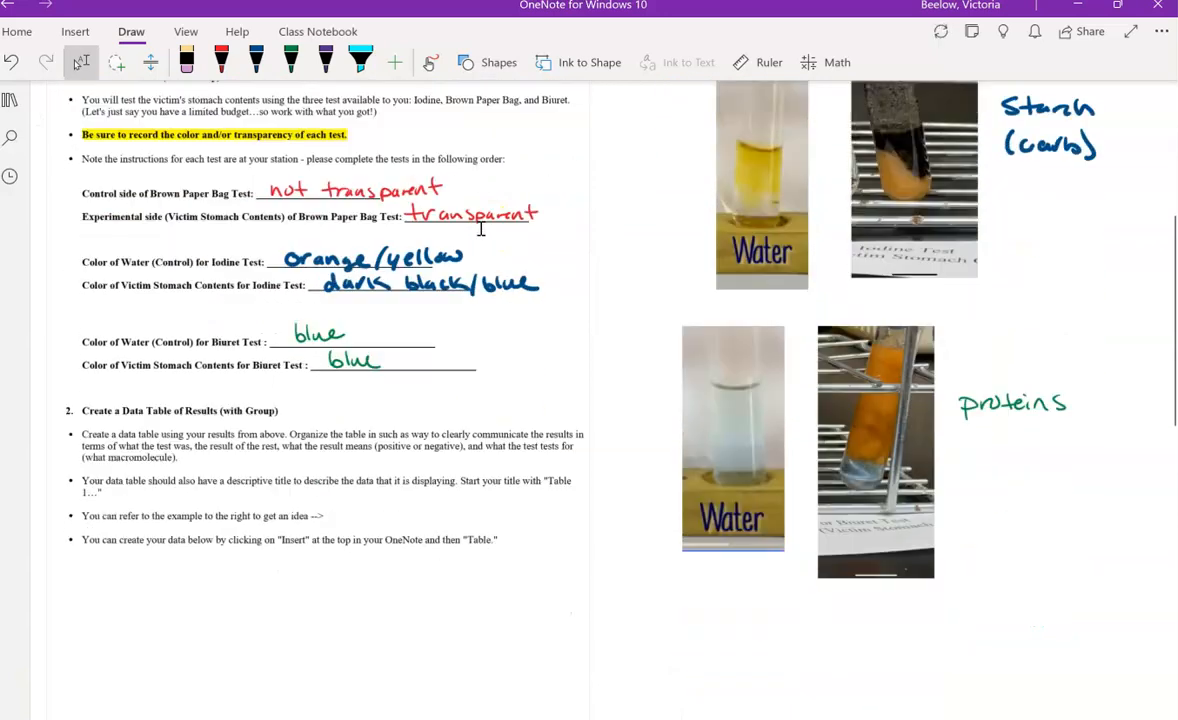
scroll("down", 3)
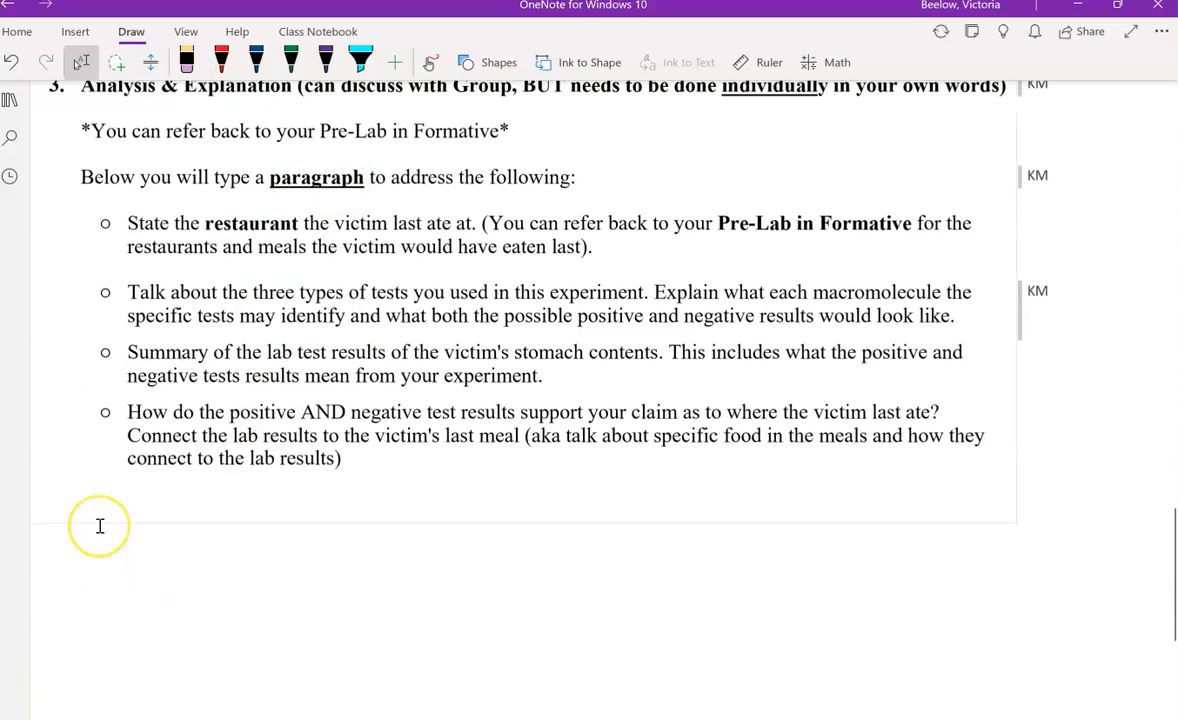
type("Start t")
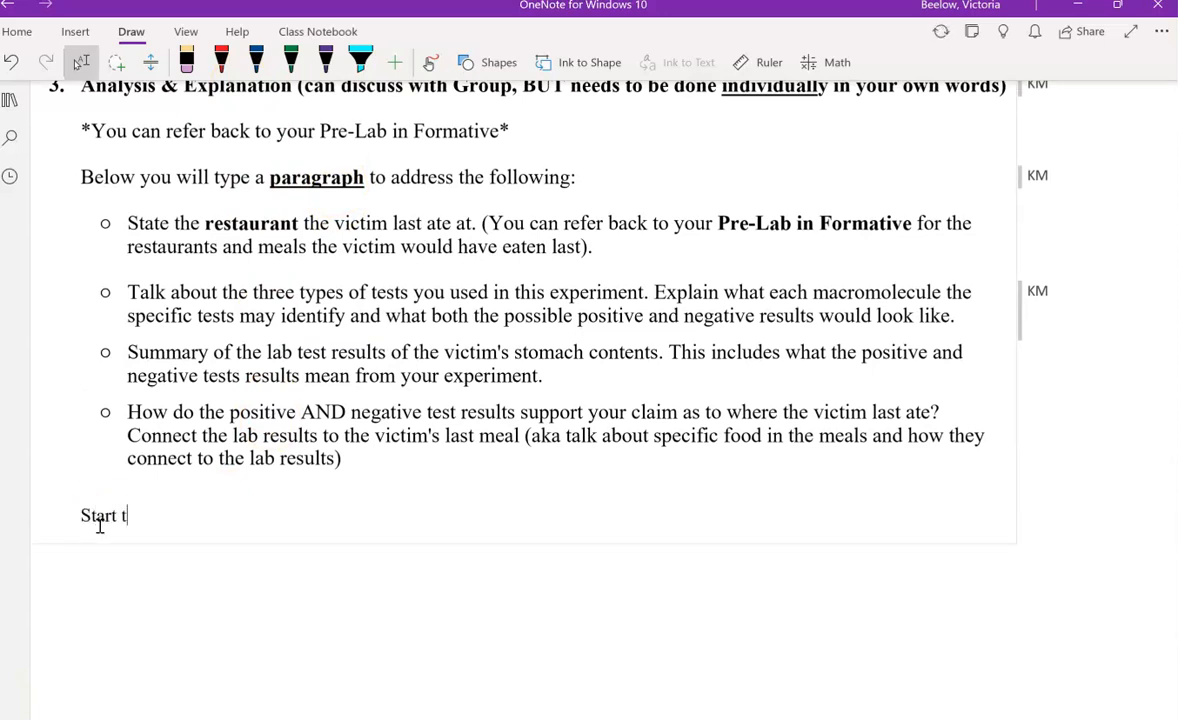
type("yping here.")
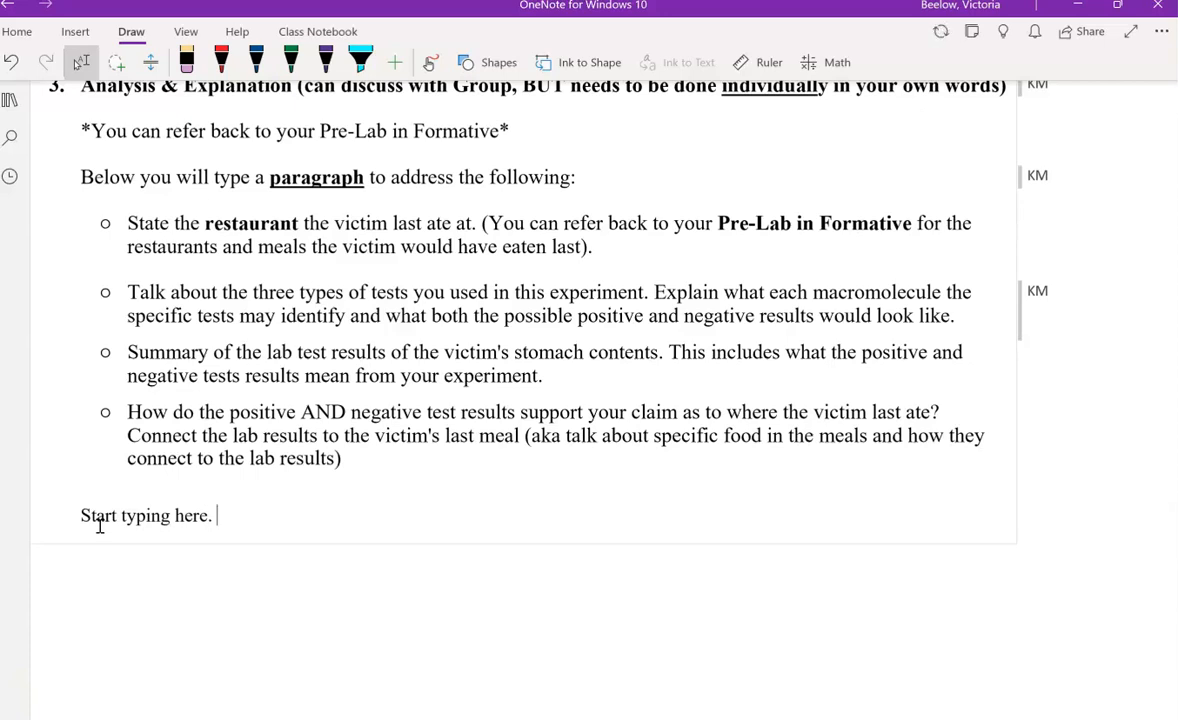
type("S")
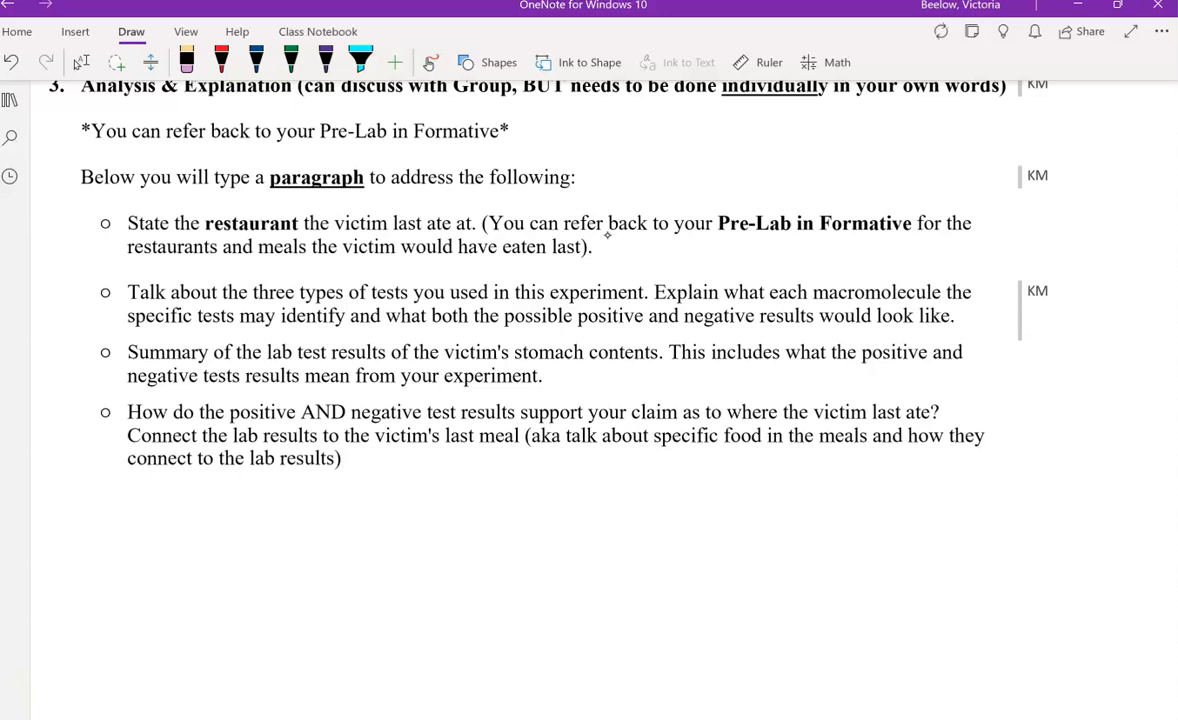
mouse_move(936, 28)
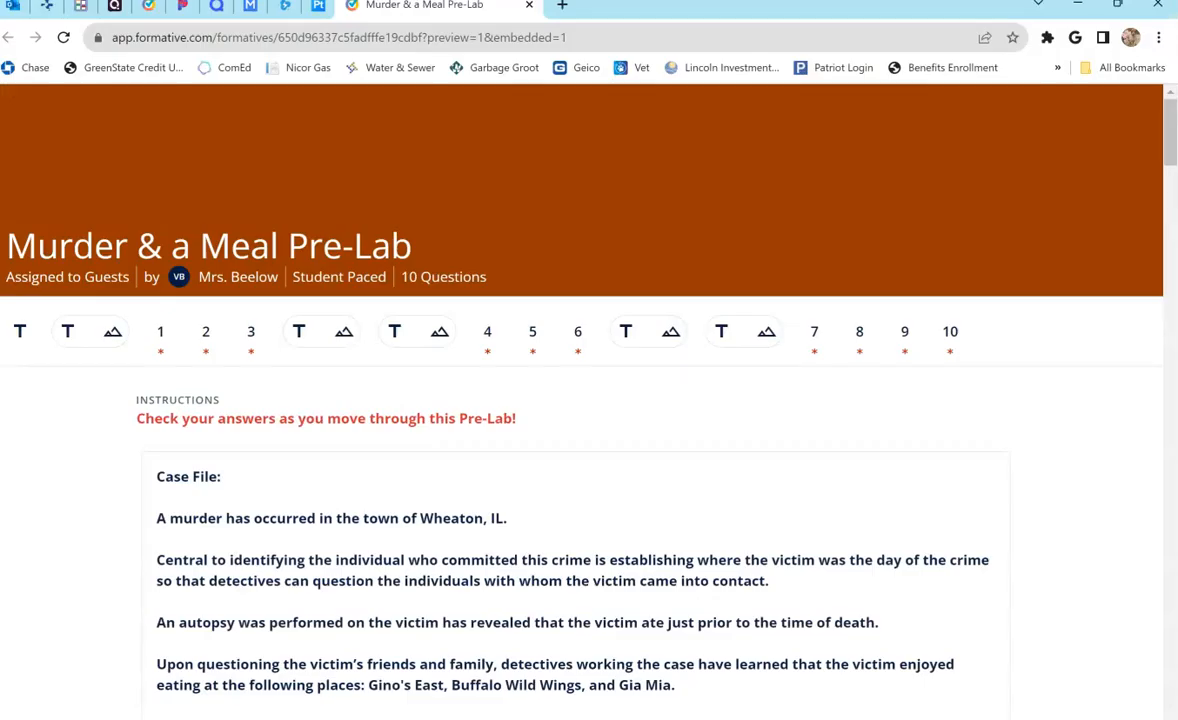
Scroll the Formative Pre-Lab down to questions 9 and 10 matching tests to macromolecules
scroll("down", 3)
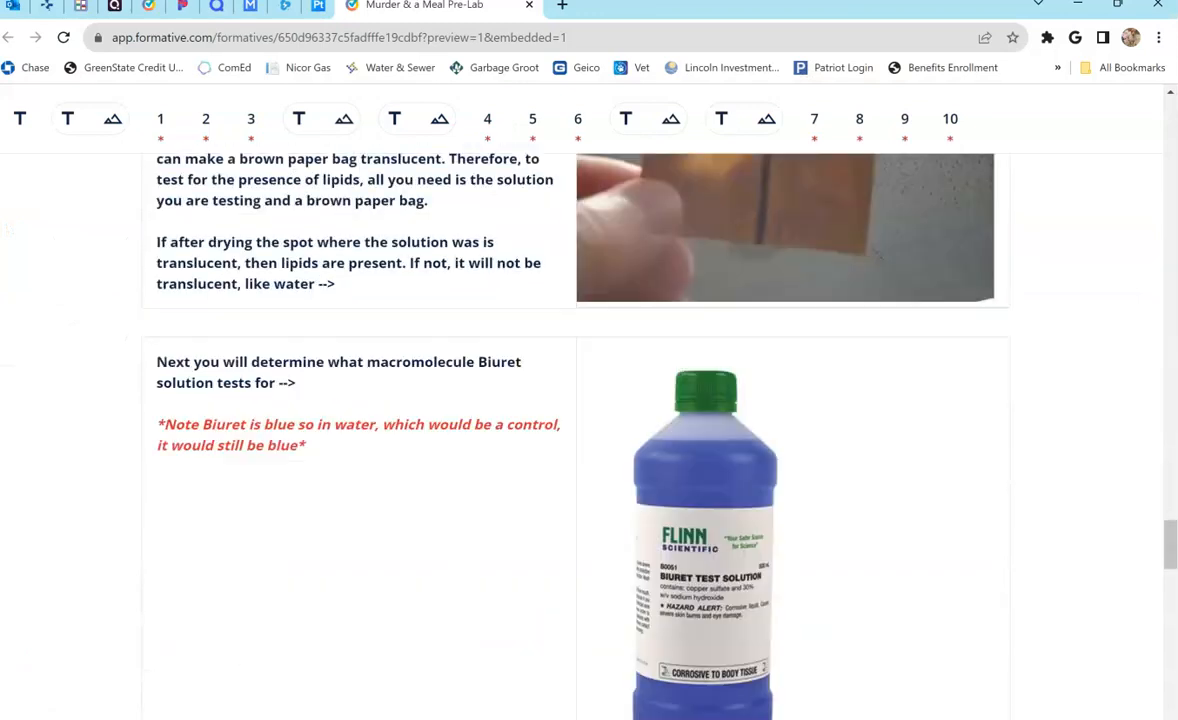
scroll("down", 3)
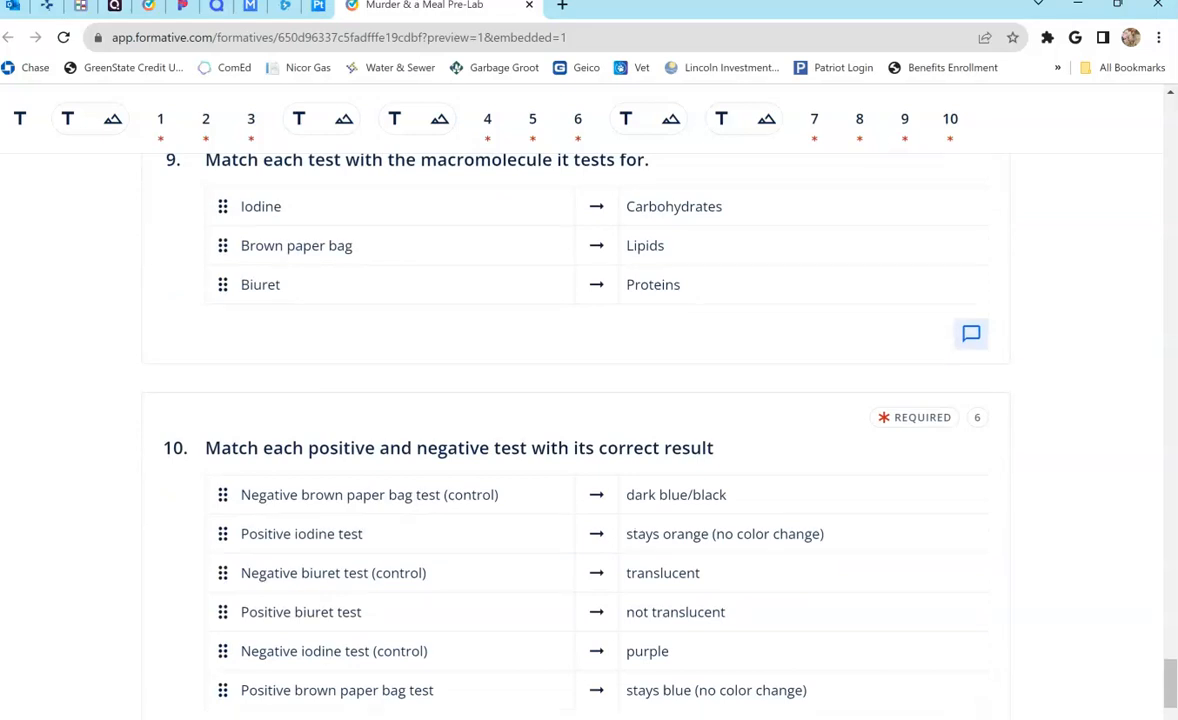
scroll("down", 3)
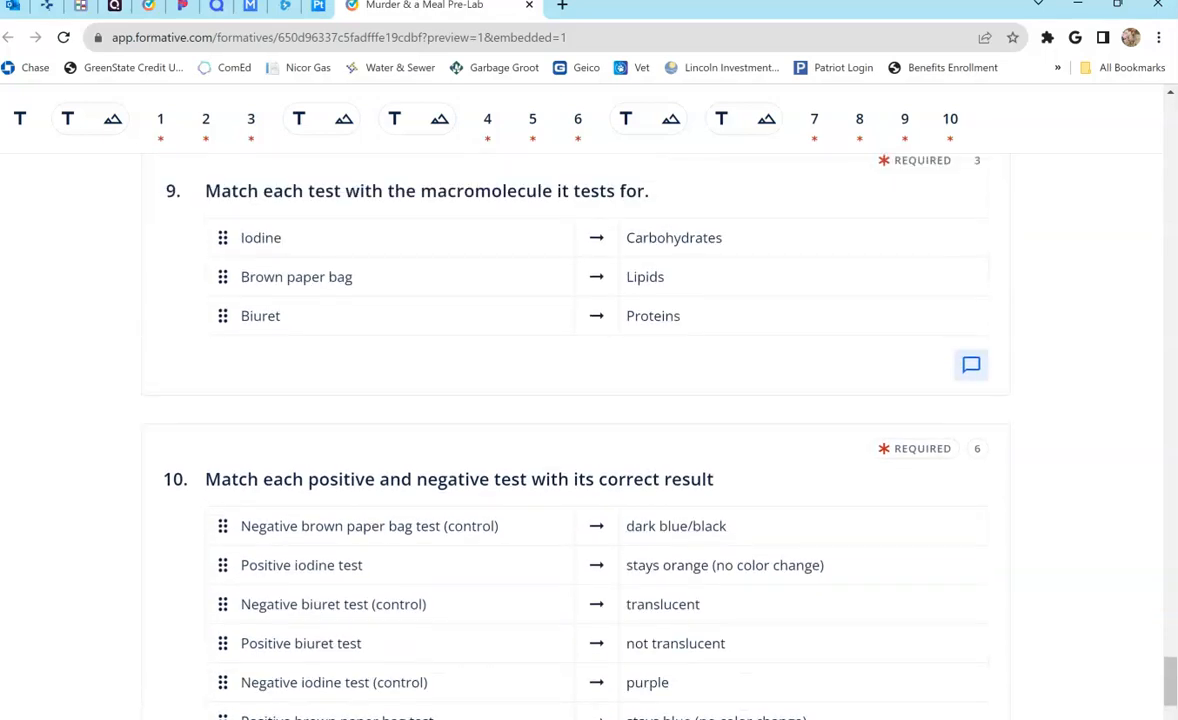
scroll("down", 3)
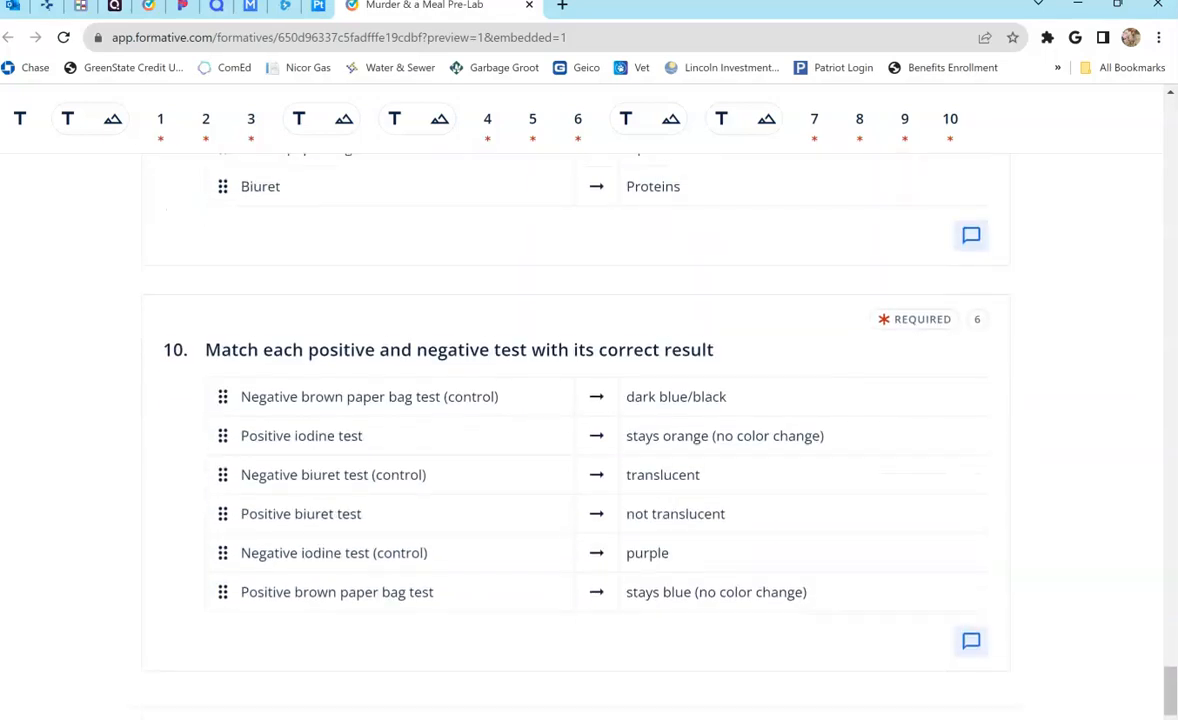
scroll("down", 3)
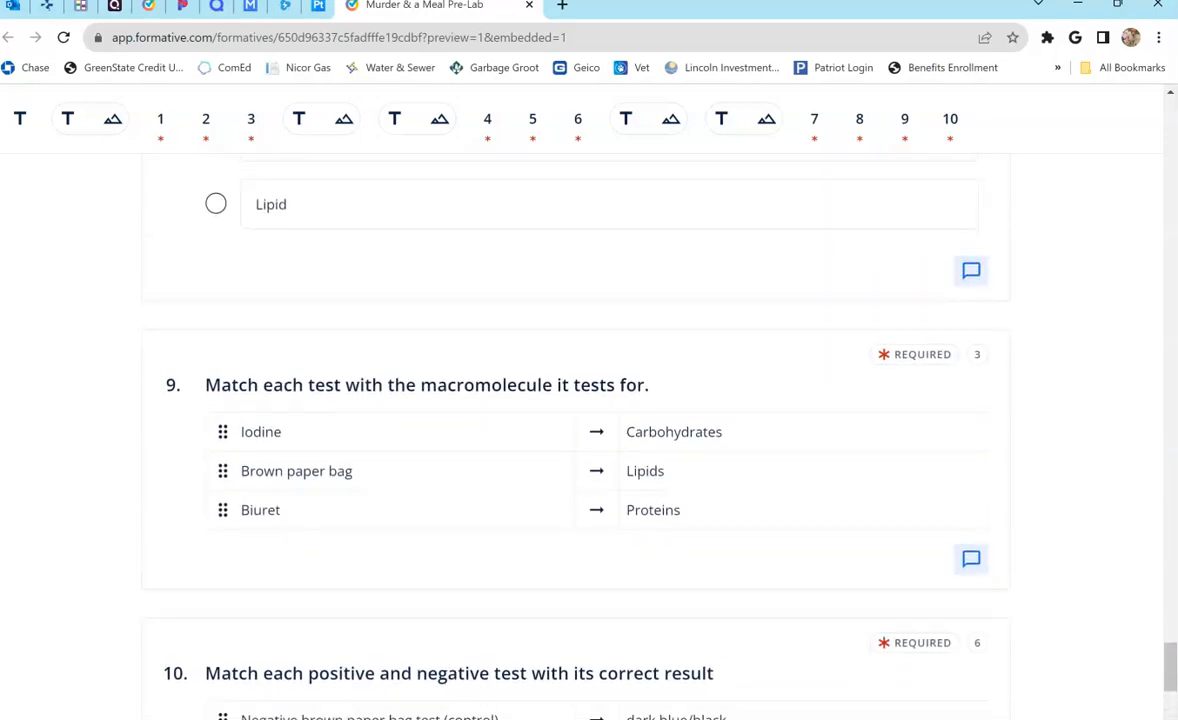
scroll("down", 3)
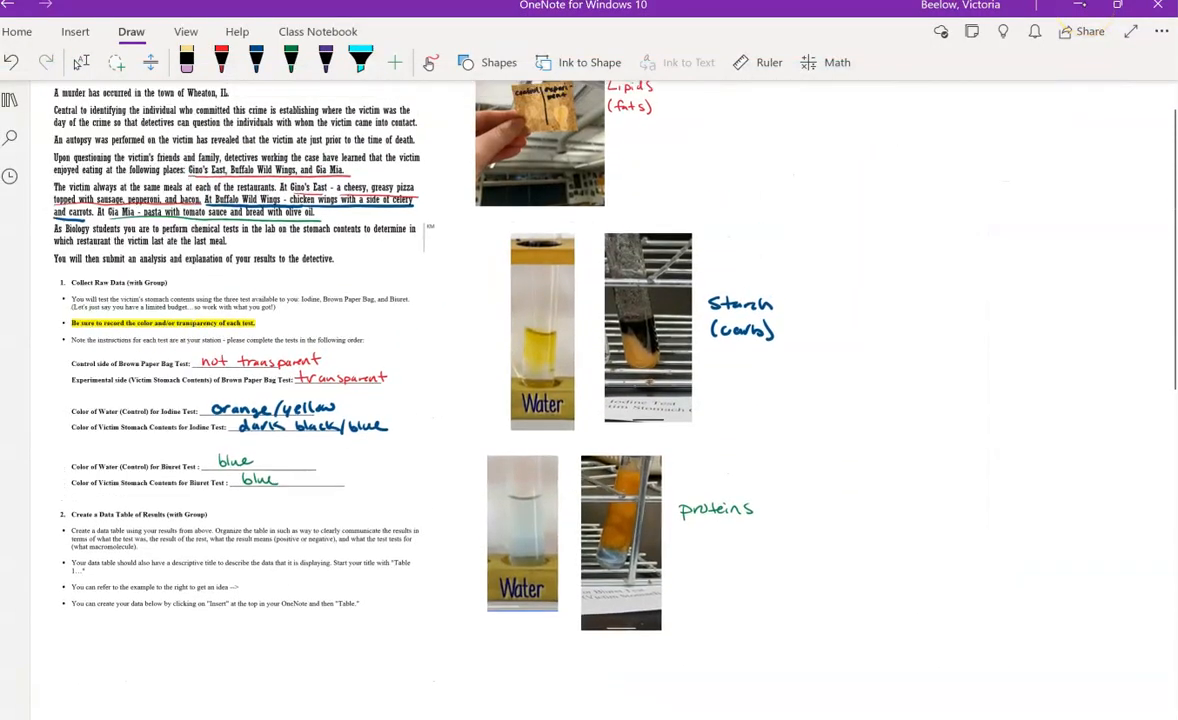
Scroll the case-file page to the 'Create a Data Table' section and its empty space below
left_click(220, 62)
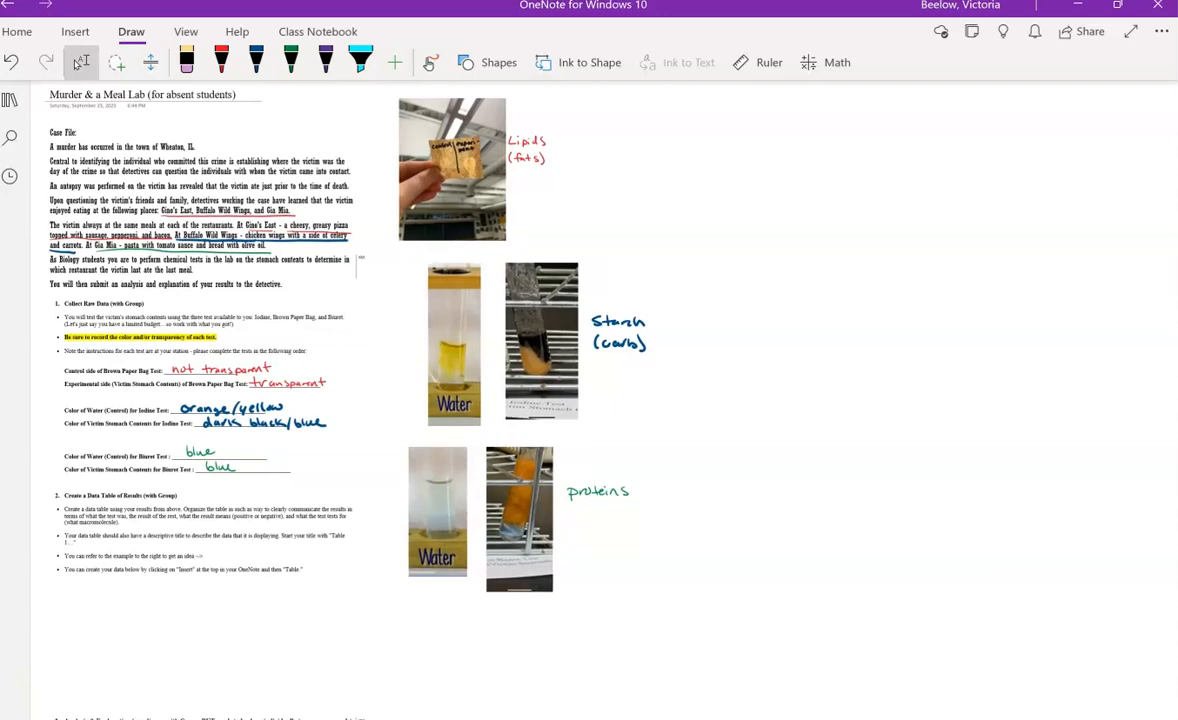
left_click_drag(450, 150, 456, 480)
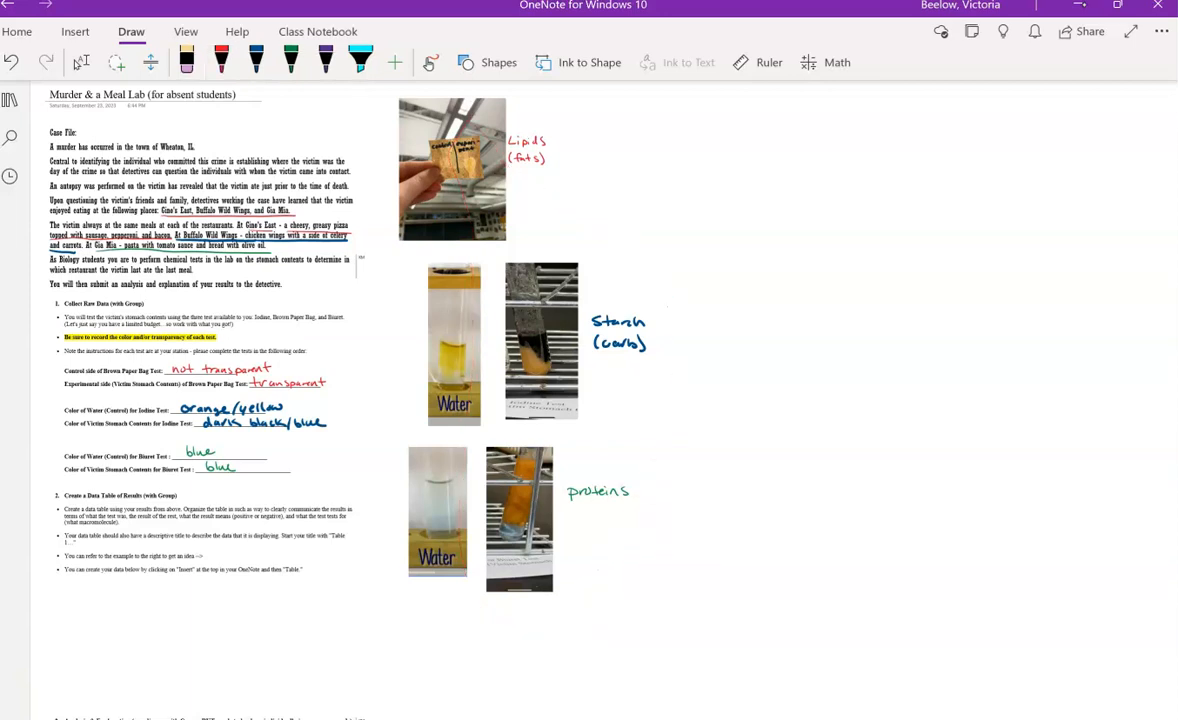
scroll("down", 3)
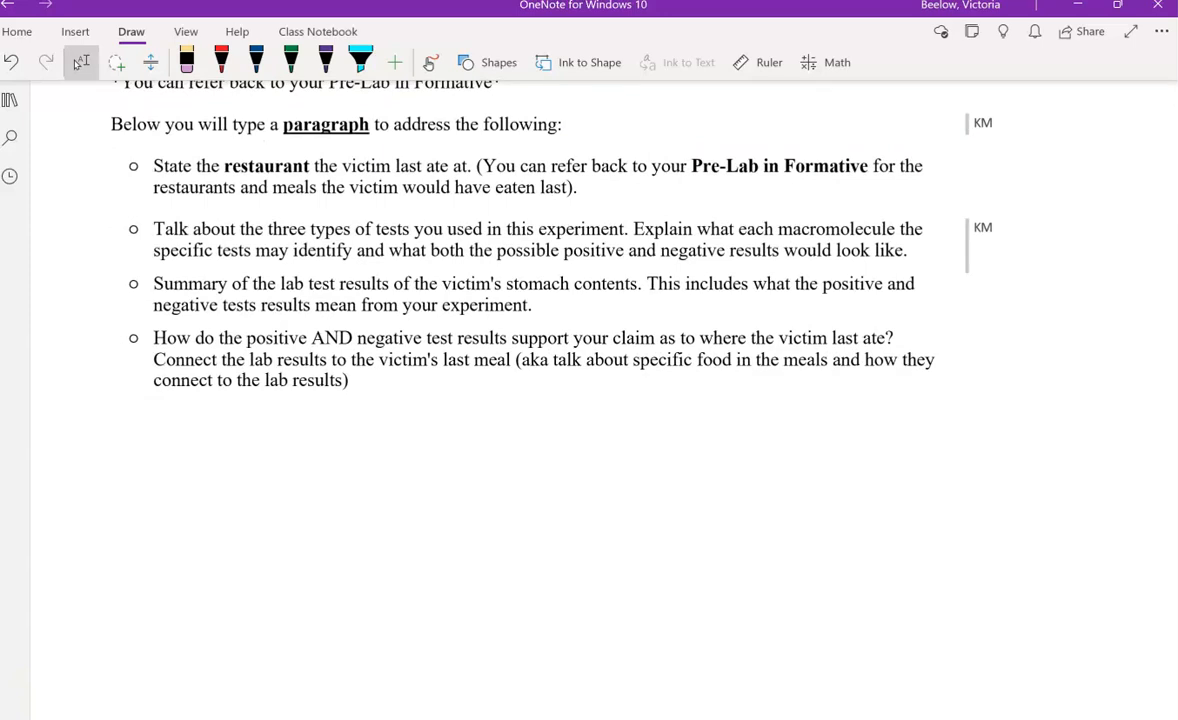
left_click(220, 62)
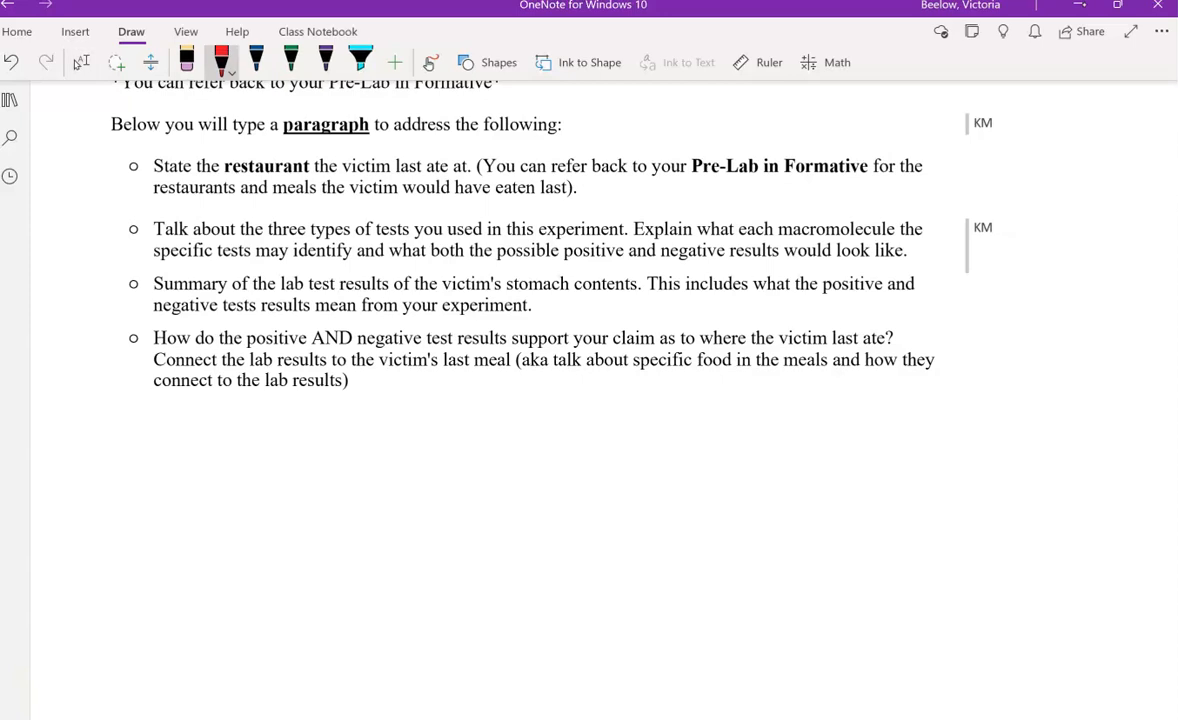
left_click_drag(410, 290, 656, 284)
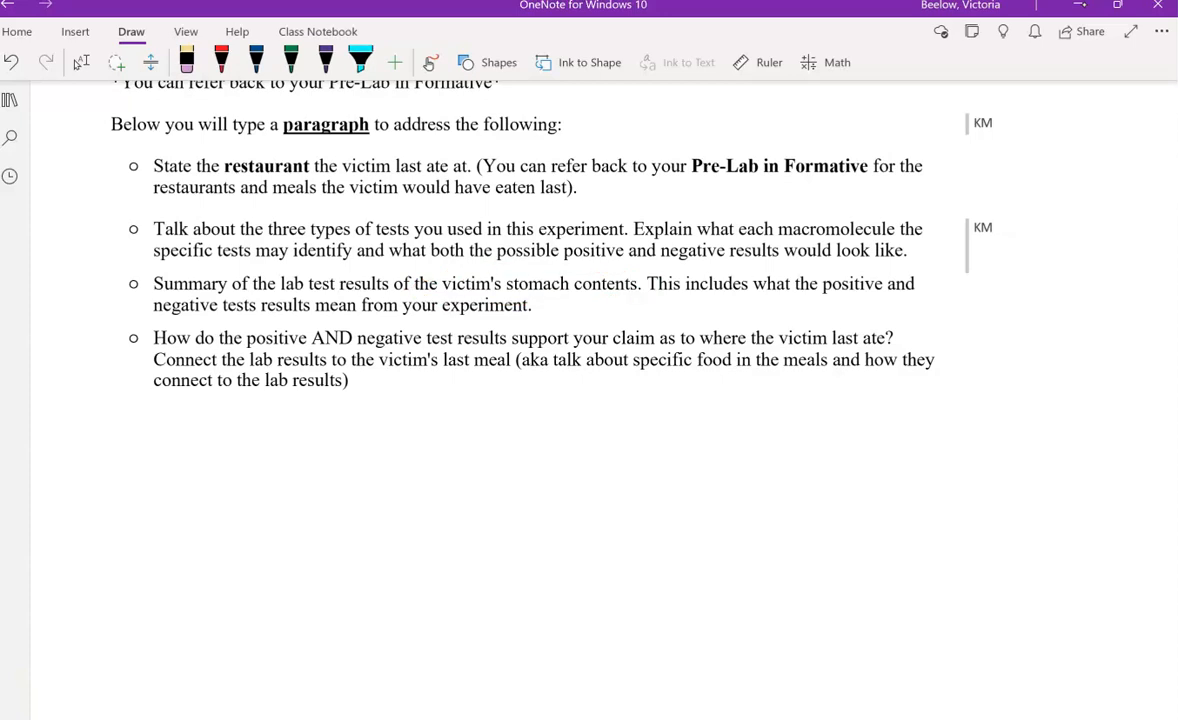
left_click(220, 62)
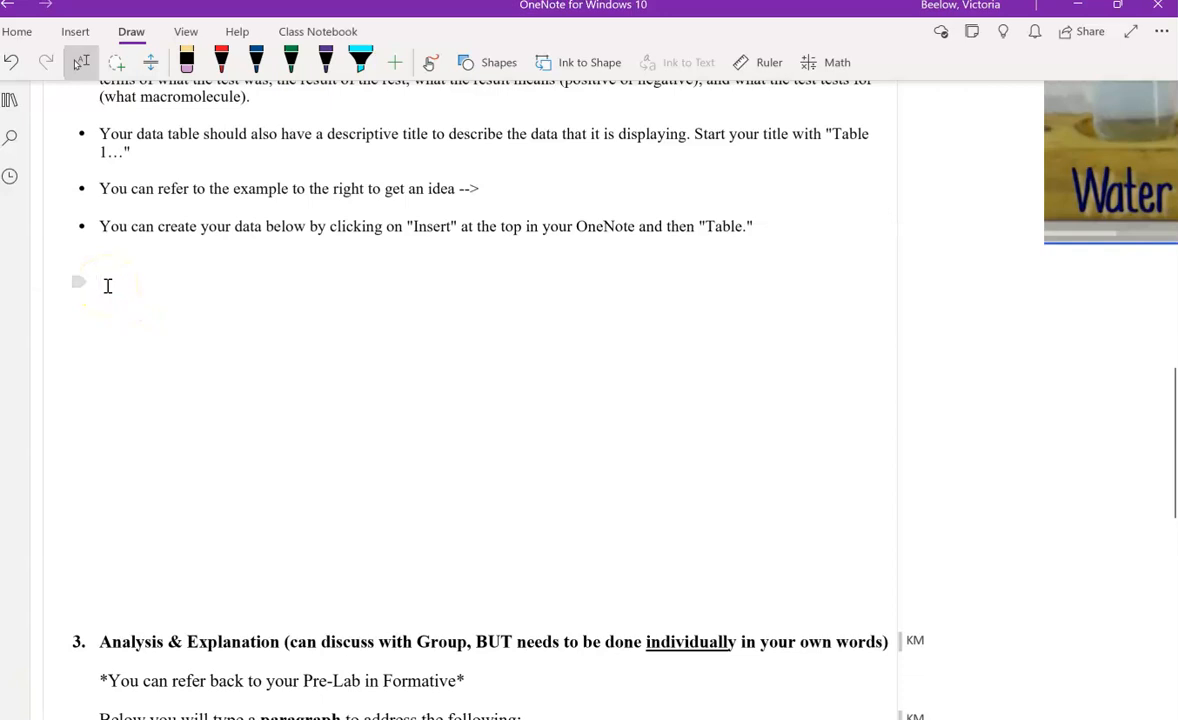
Enter the heading 'Table 1. Descriptive title', correcting 'Descritpive' via Proofing, and start a new line
type("Table 1.")
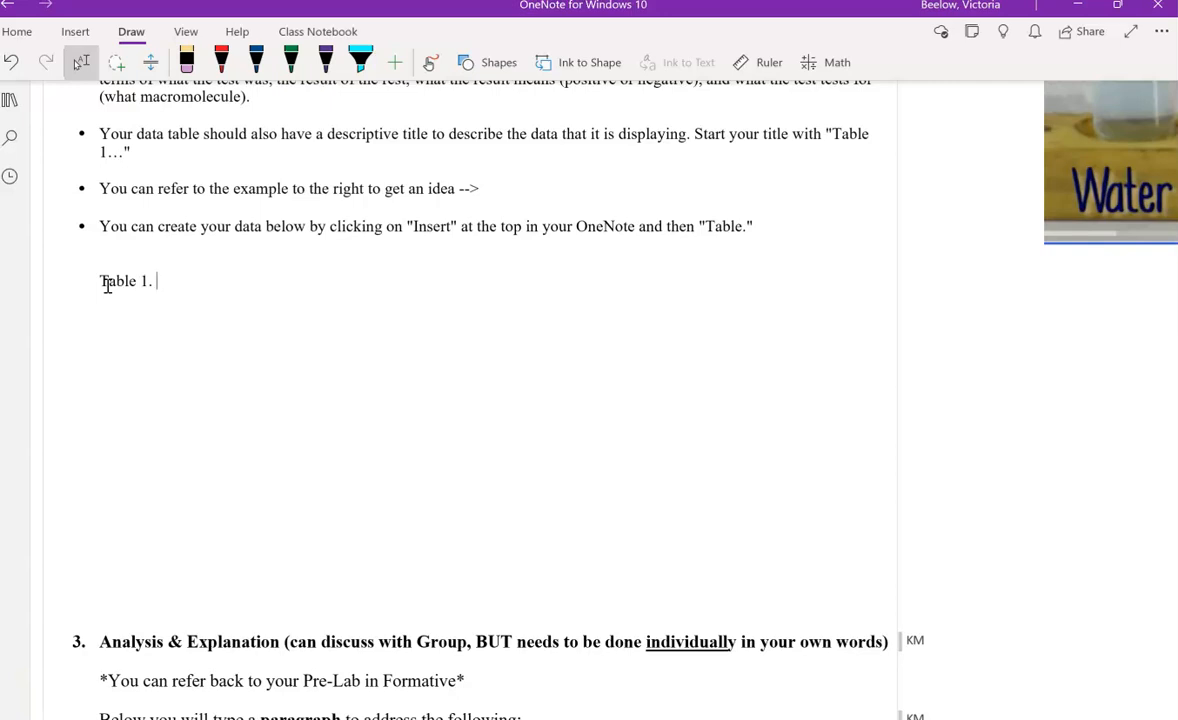
type("Descritpive")
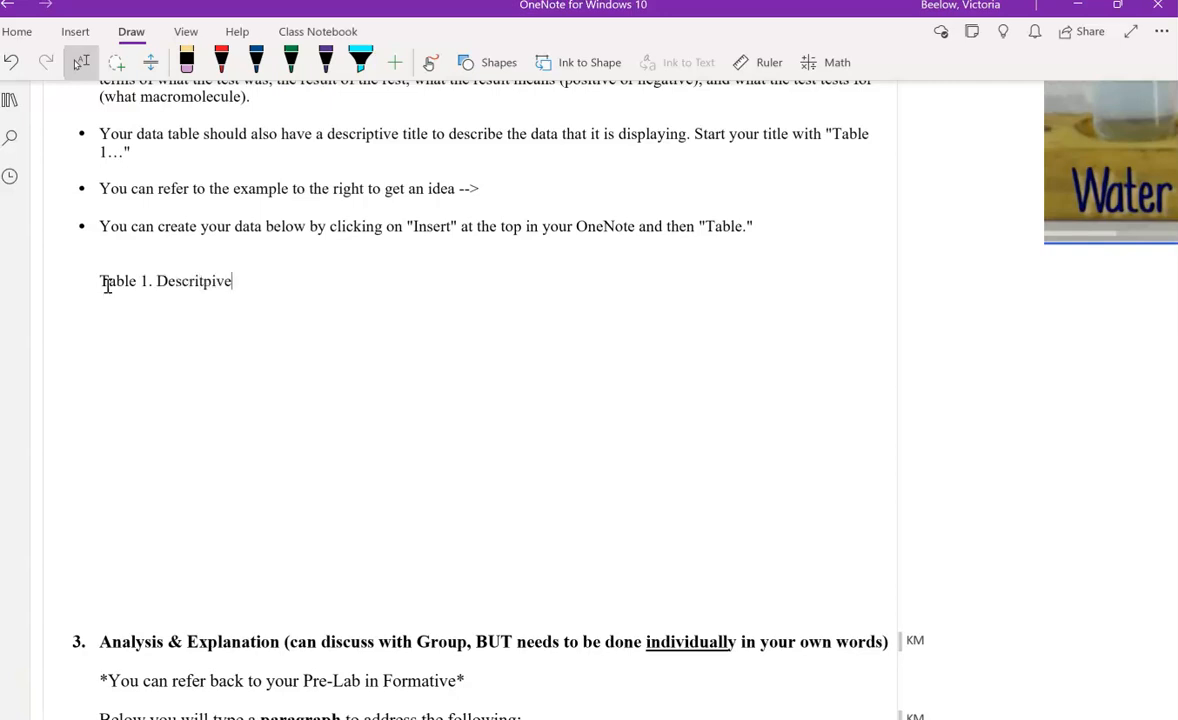
key("backspace")
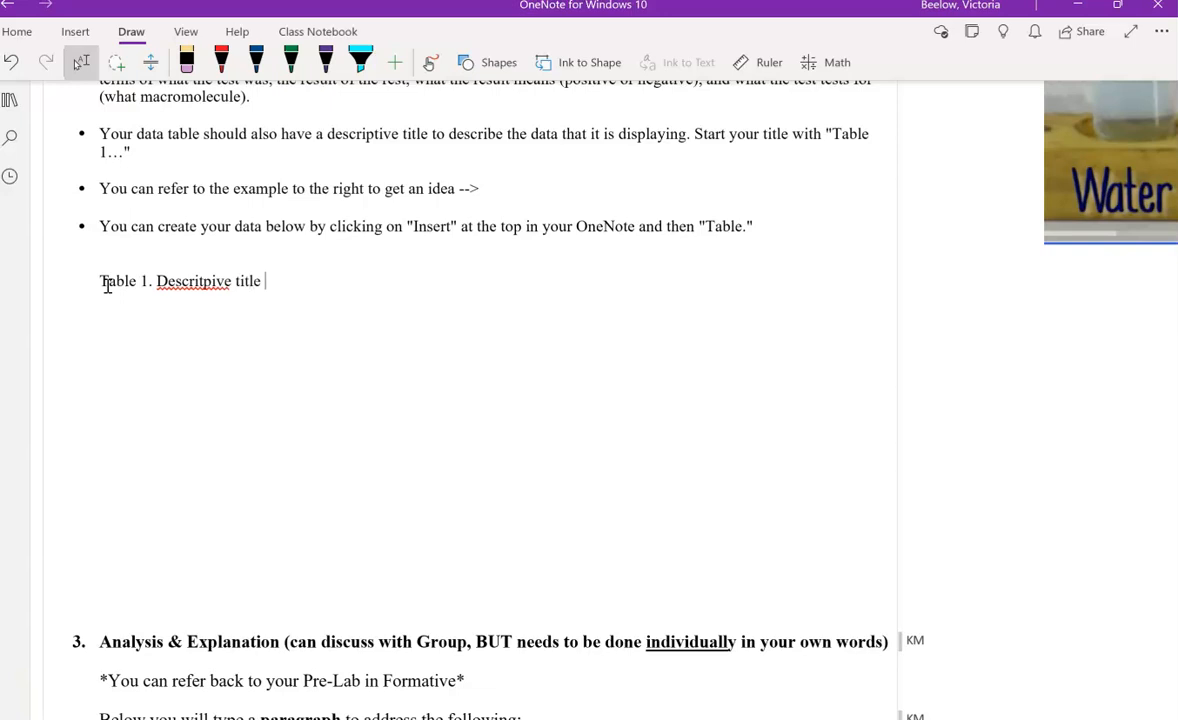
right_click(192, 280)
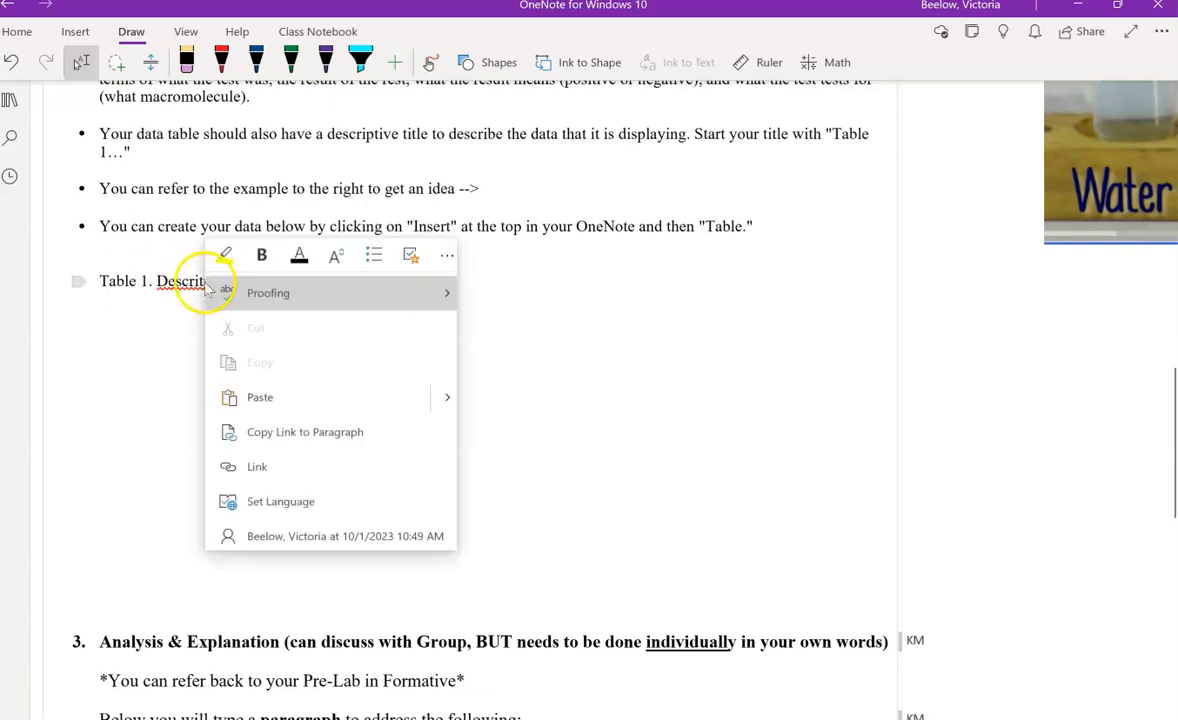
left_click(352, 286)
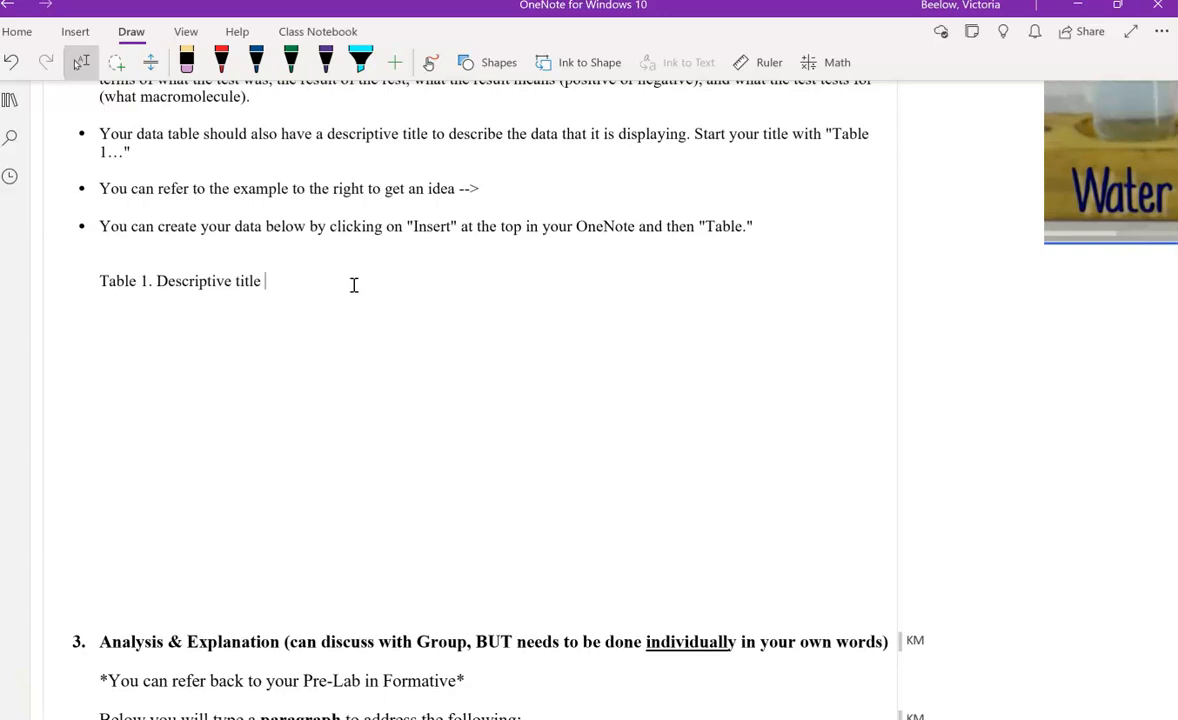
key("enter")
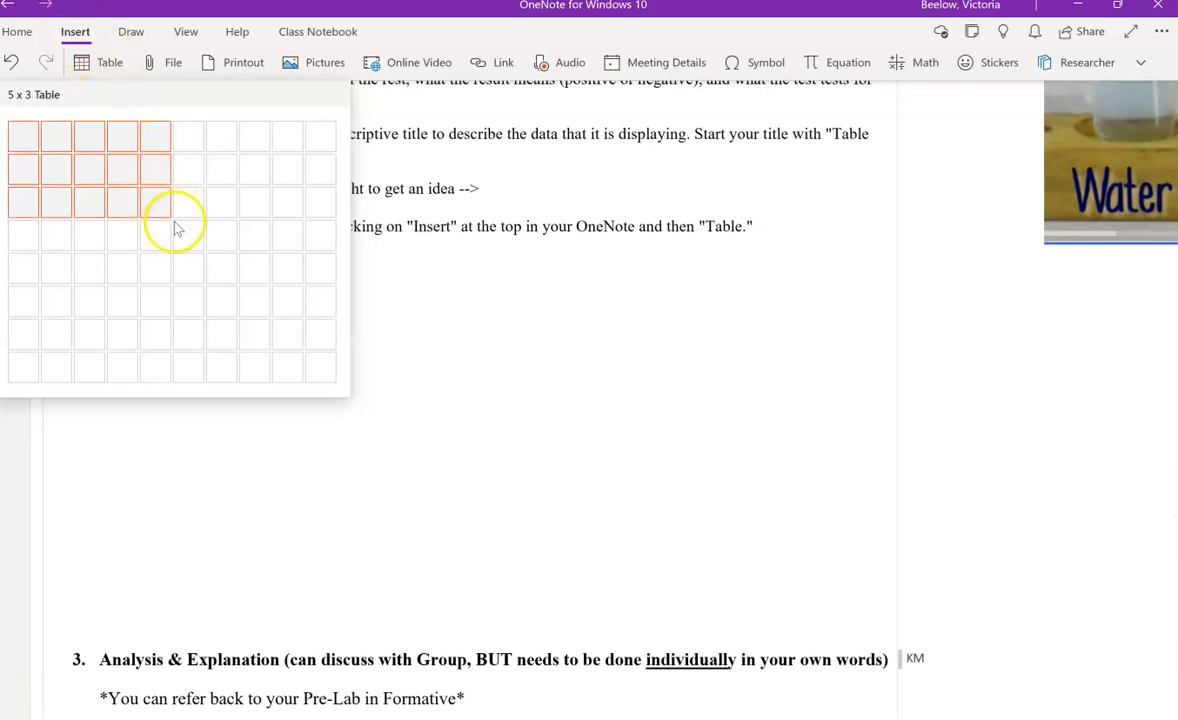
Insert an empty five-column table beneath the Table 1 title
left_click(156, 200)
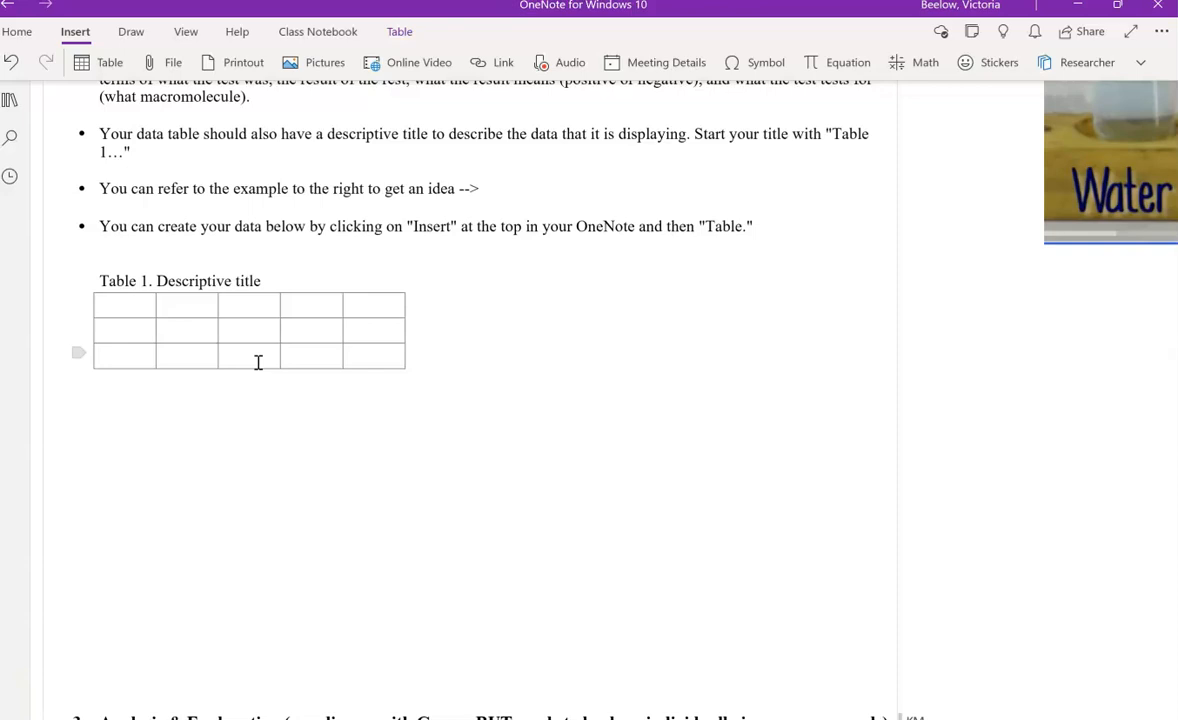
Fill the first column with 'Chemical Test Name', 'Brown paper bag' and 'Iodine', adding a new row
type("T")
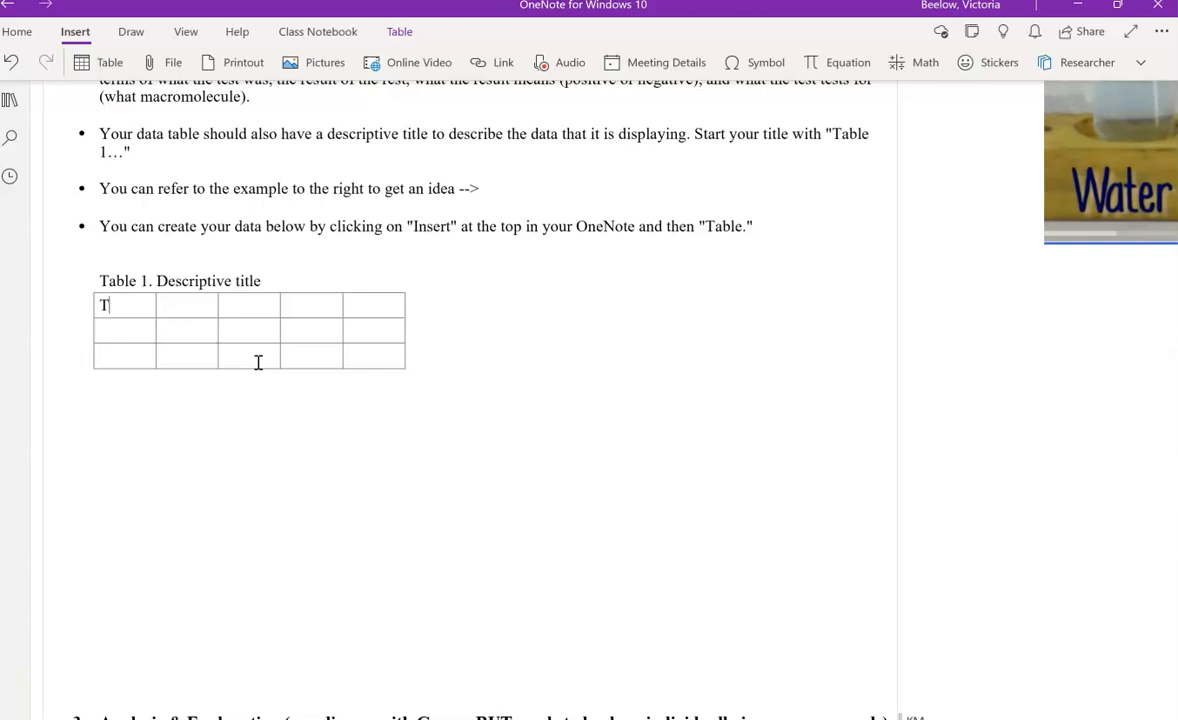
type("Chemi")
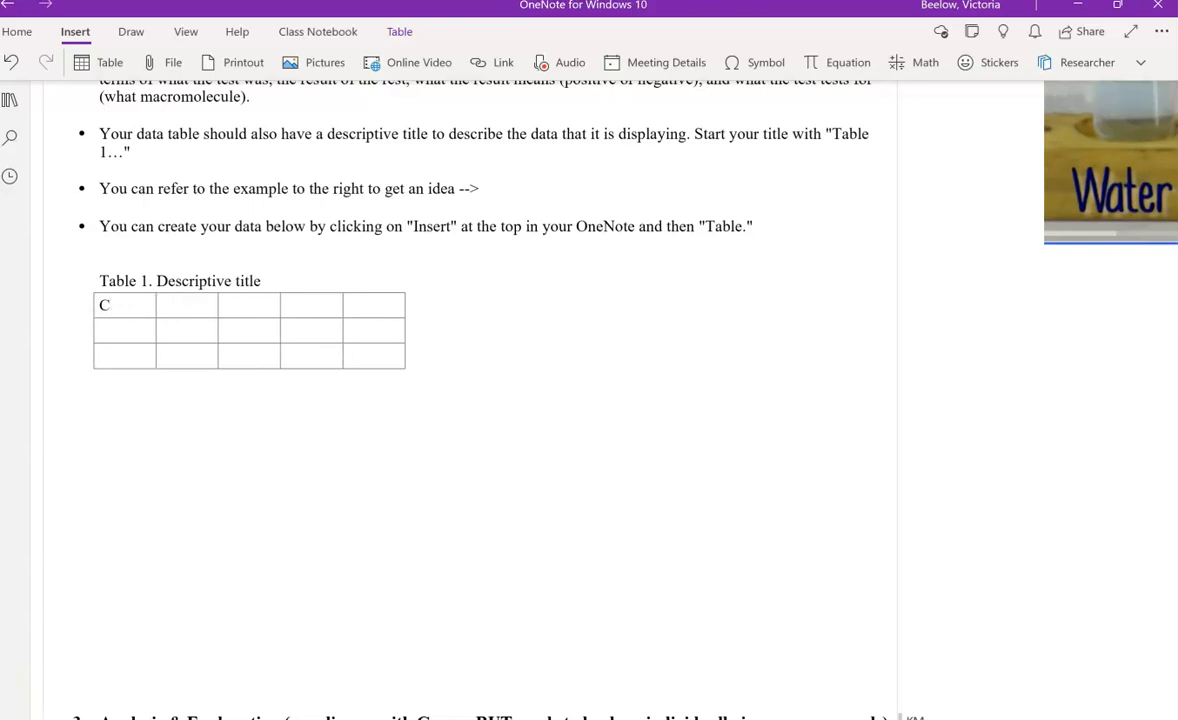
type("hemical")
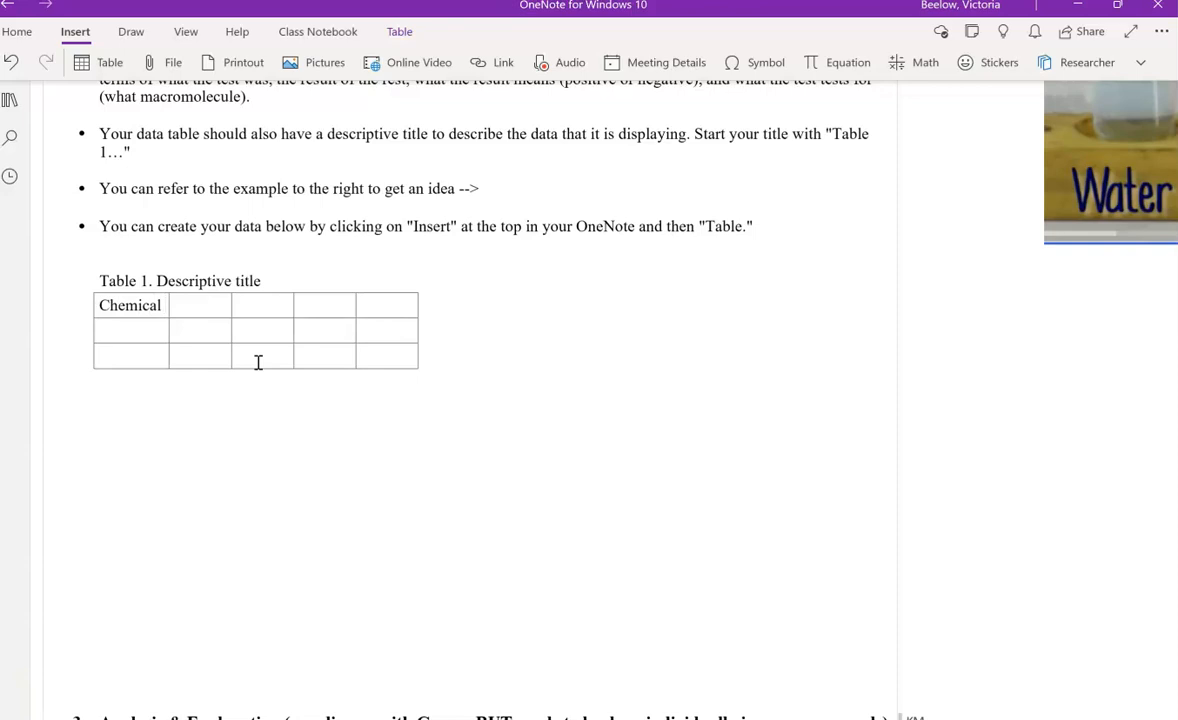
type("Test Name")
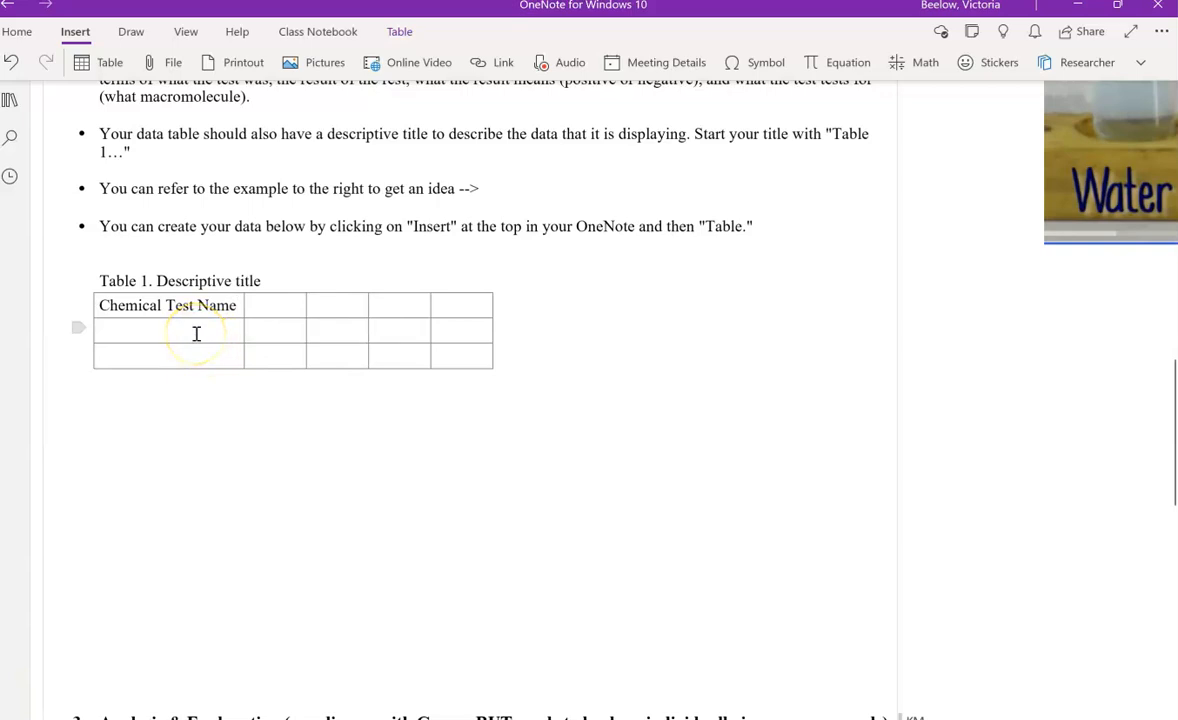
type("Brown paper")
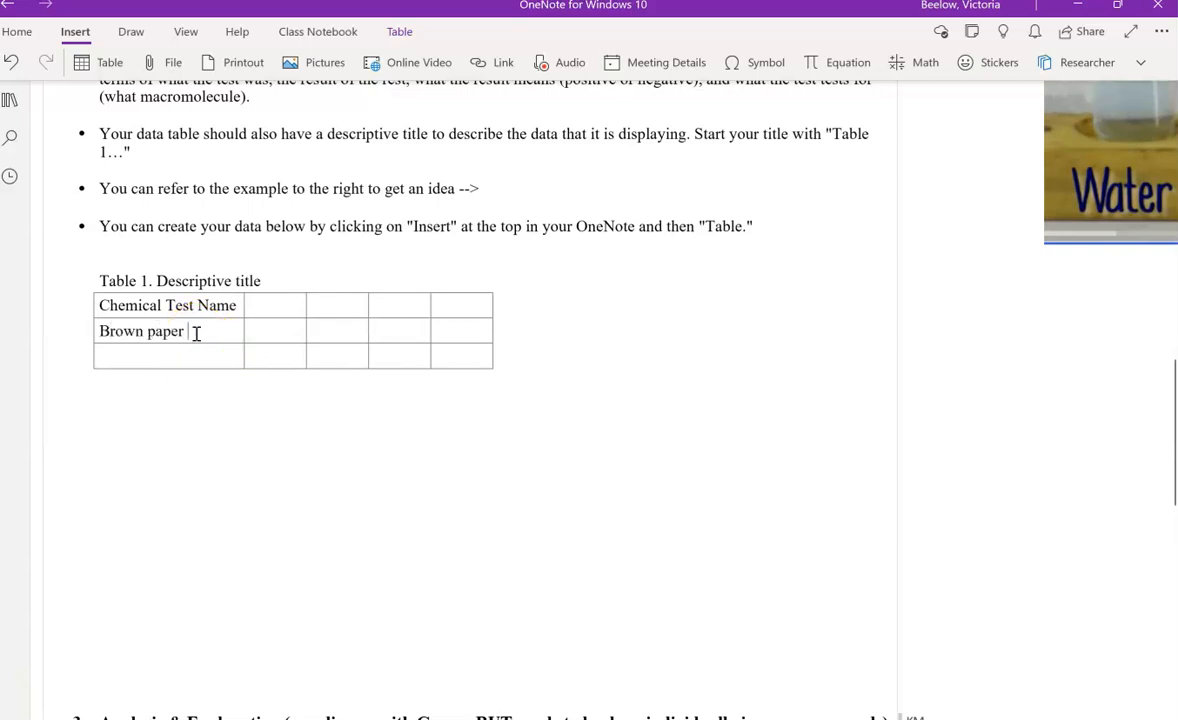
type("bag")
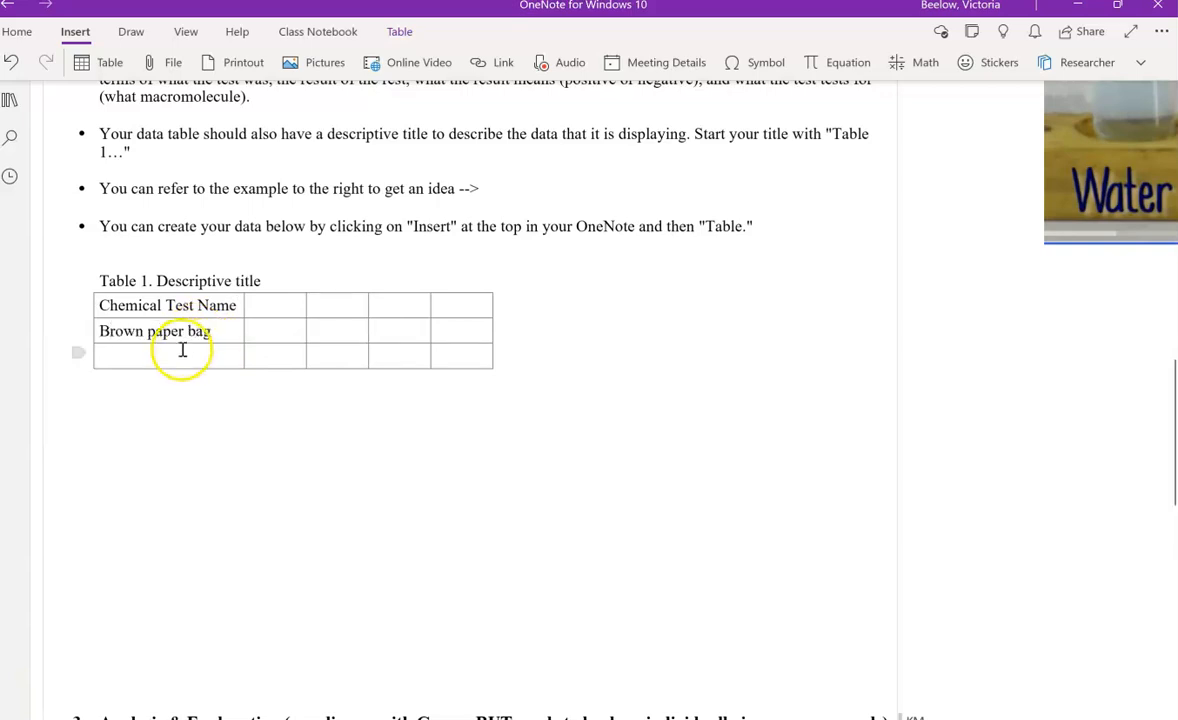
type("Iodine")
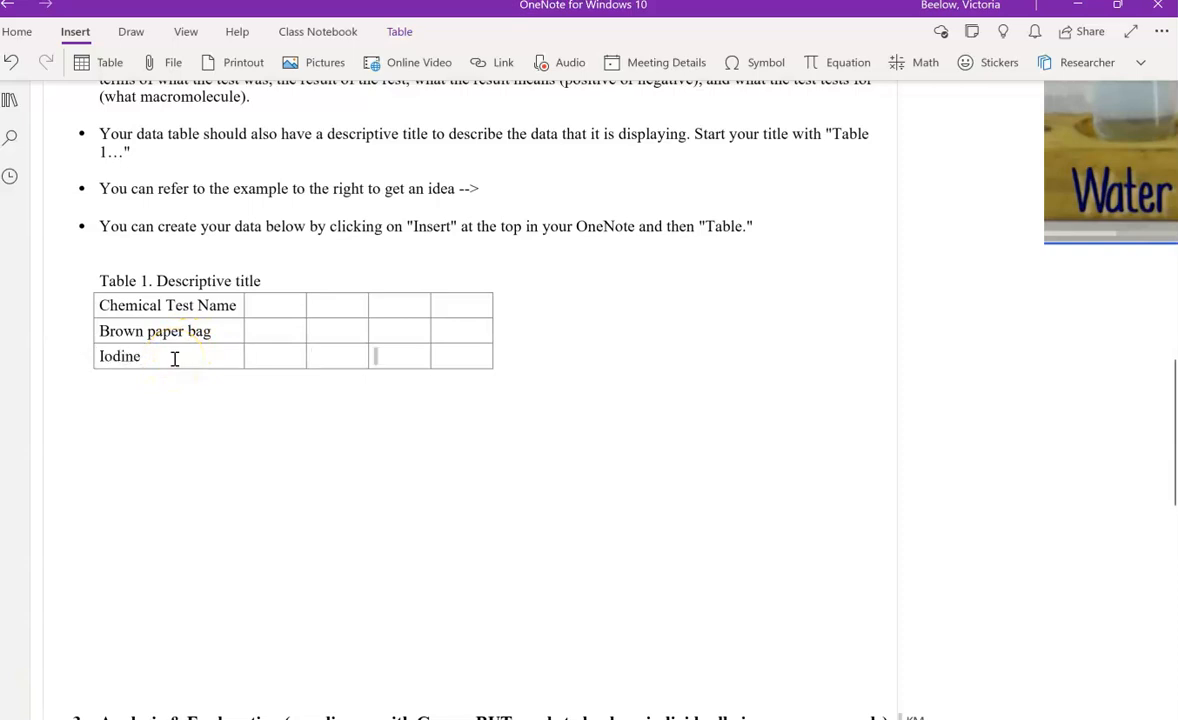
key("Tab")
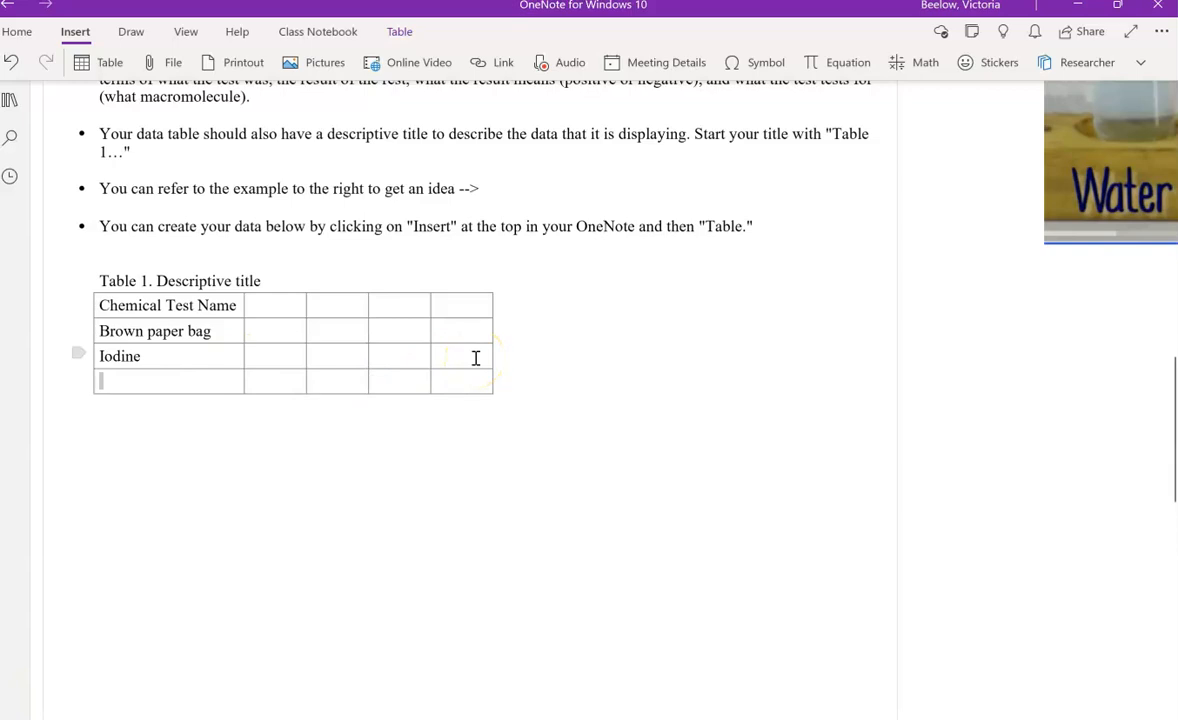
Browse the table's row/column options, then enter 'Biuret' in the bottom row
right_click(474, 358)
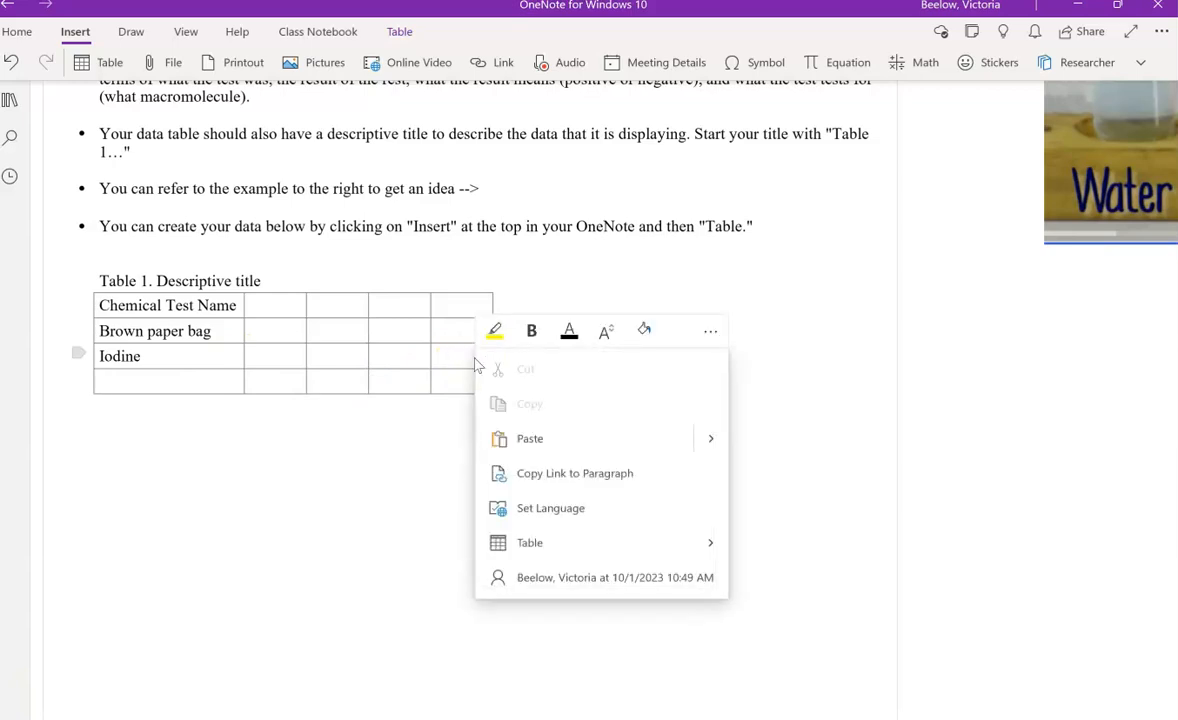
left_click(528, 542)
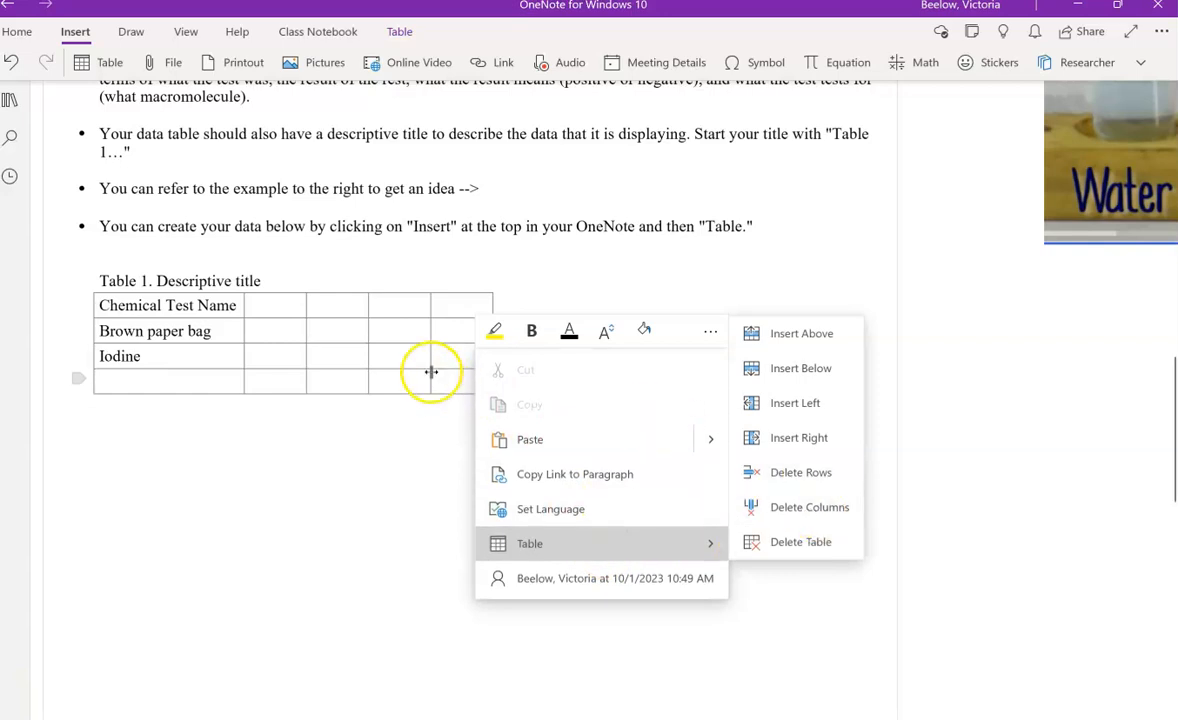
left_click(450, 308)
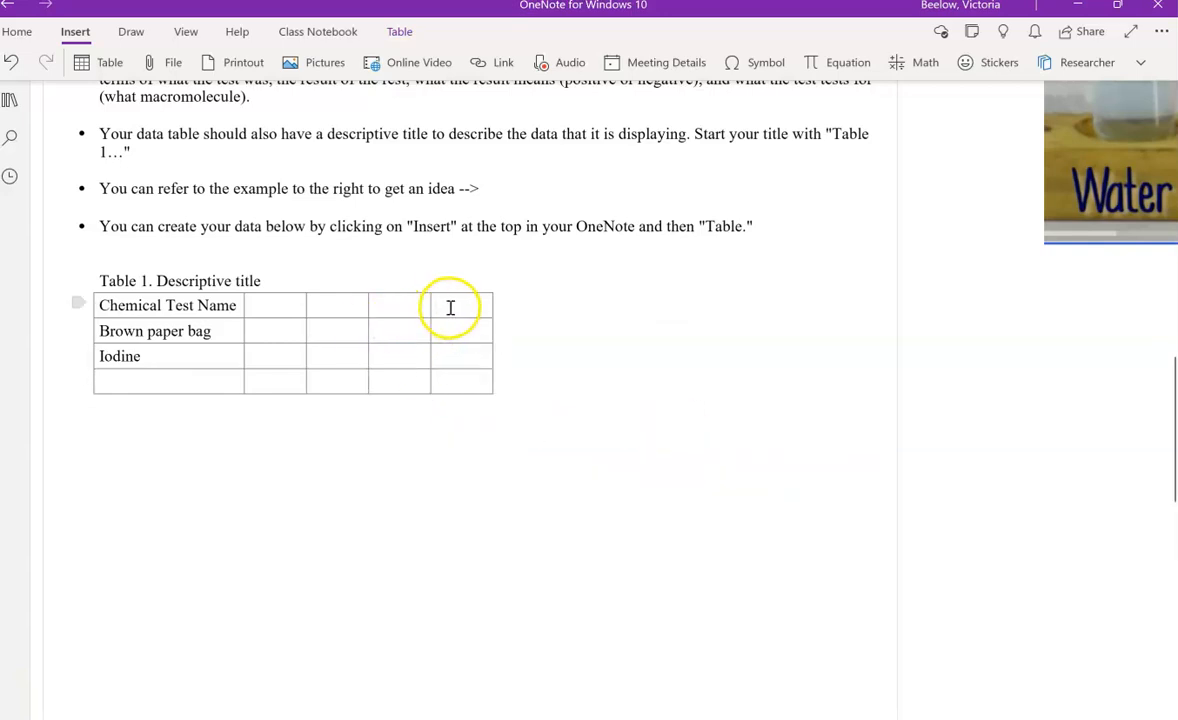
right_click(450, 308)
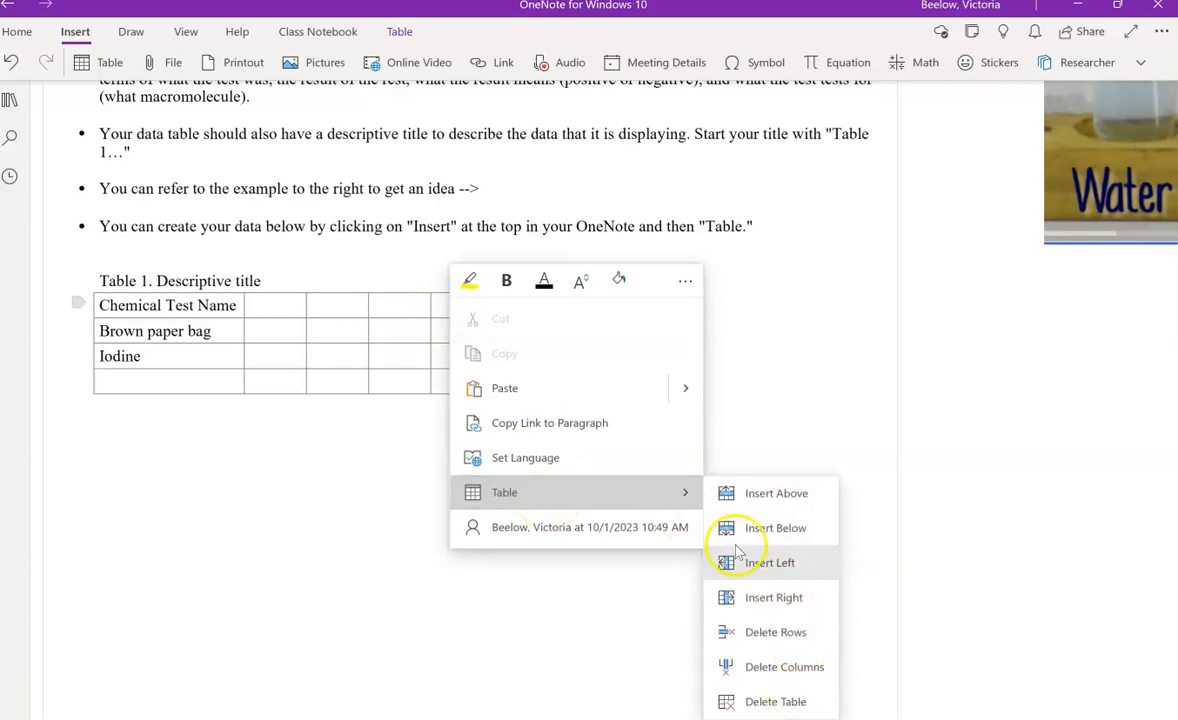
left_click(776, 528)
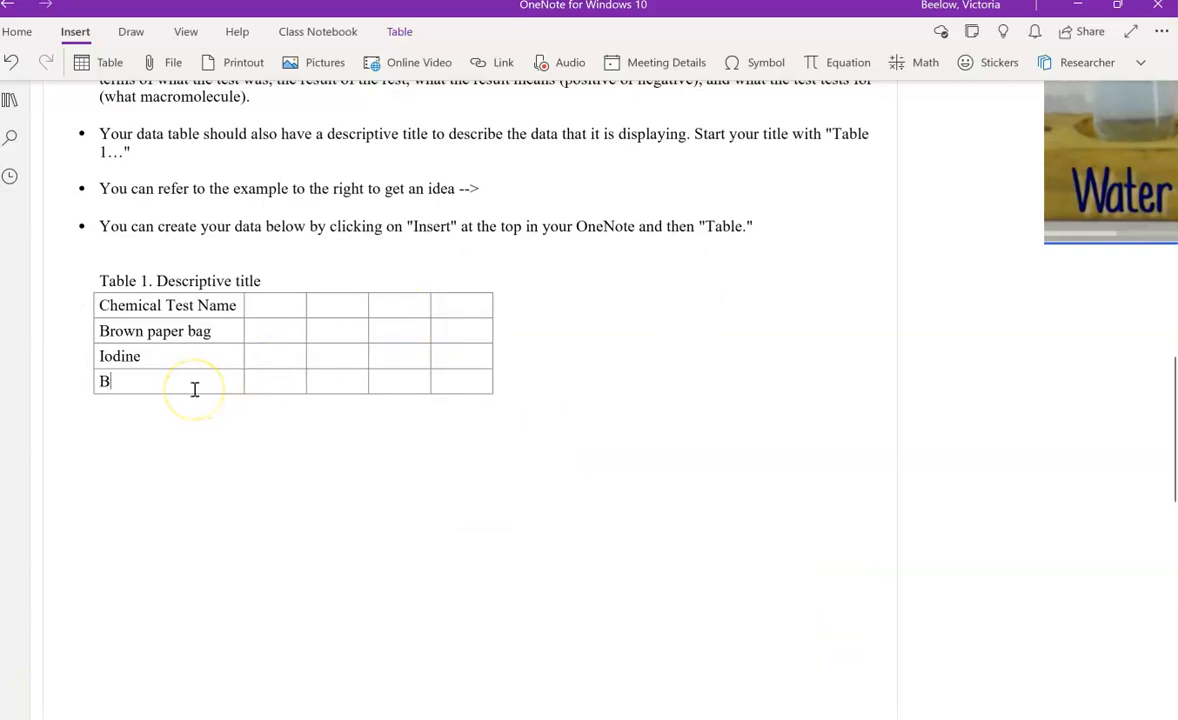
type("iuret")
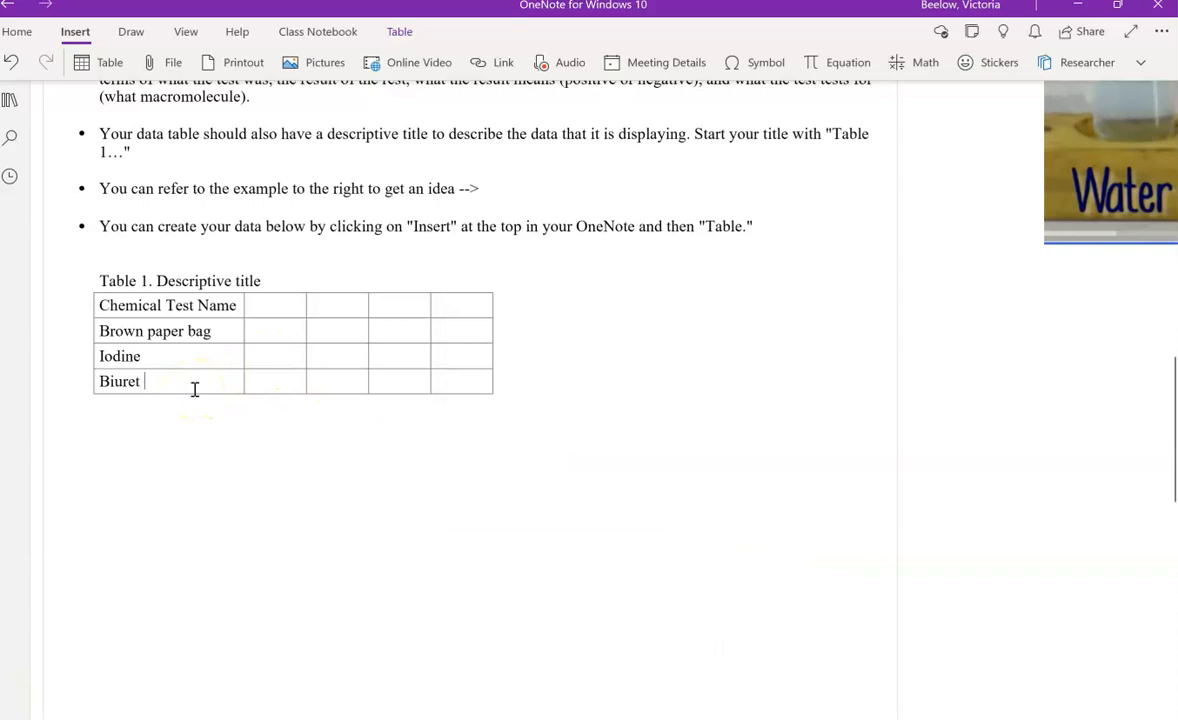
left_click(276, 304)
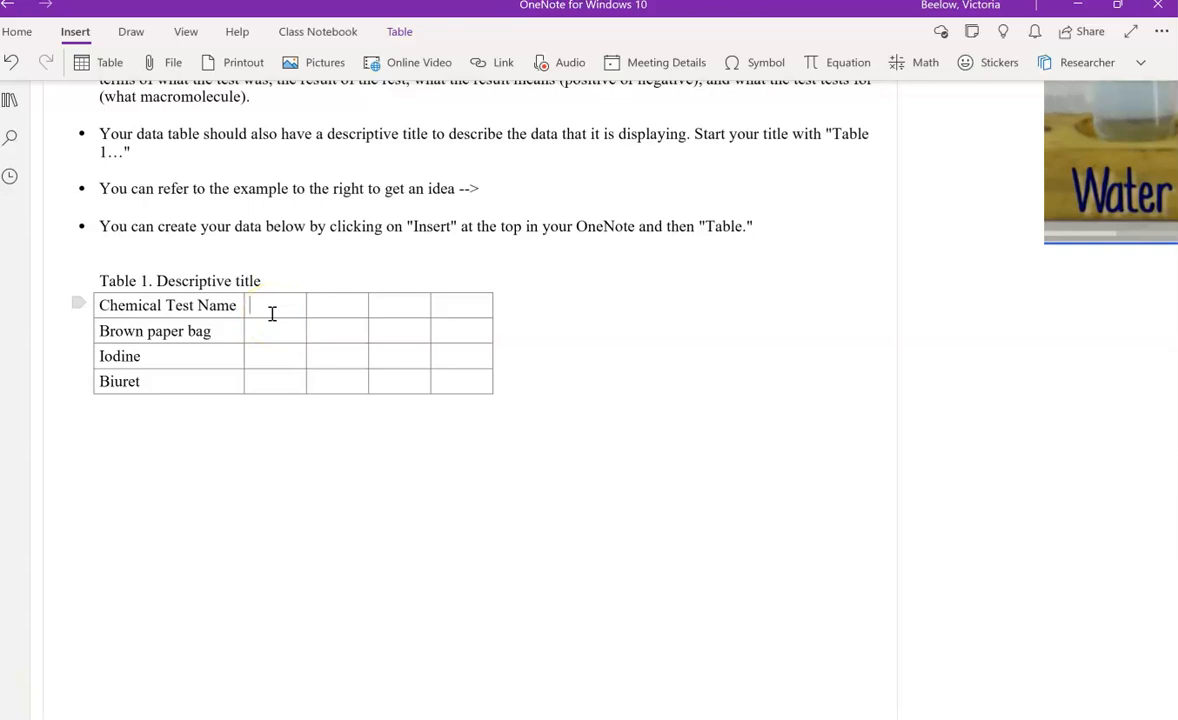
Add the Control (water) and Experimental (Victim Stomach Contents) headings and correct the Experimental spelling
type("Contr")
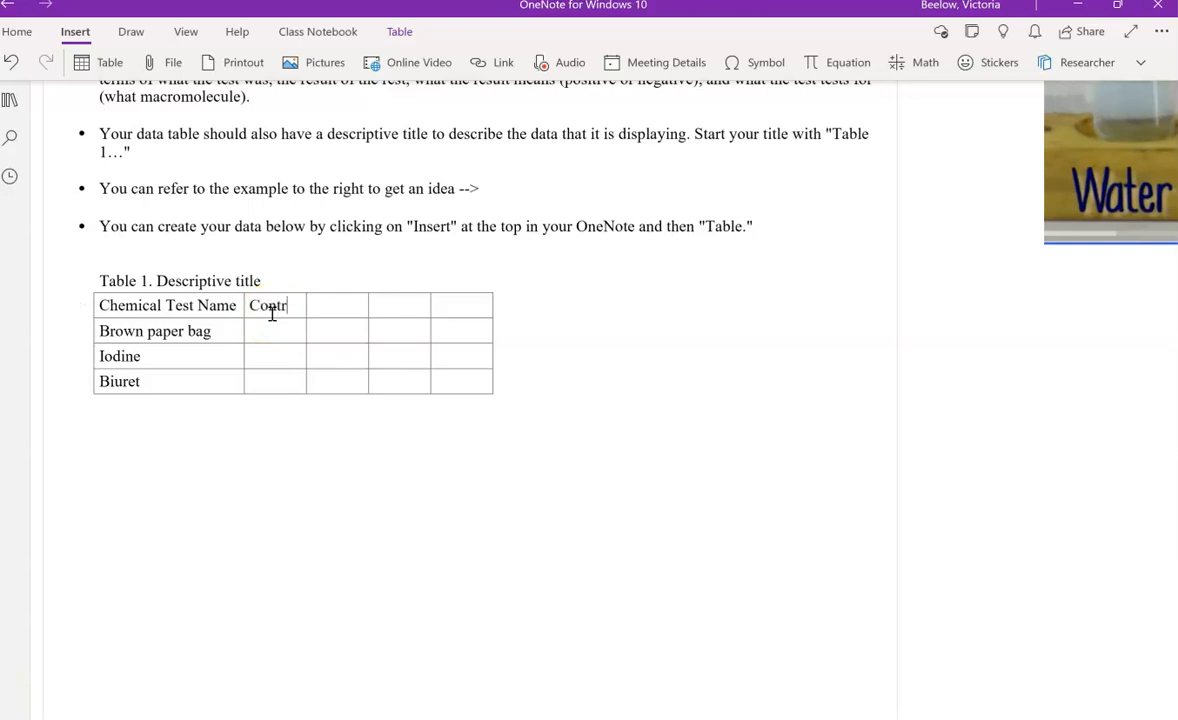
type("ol")
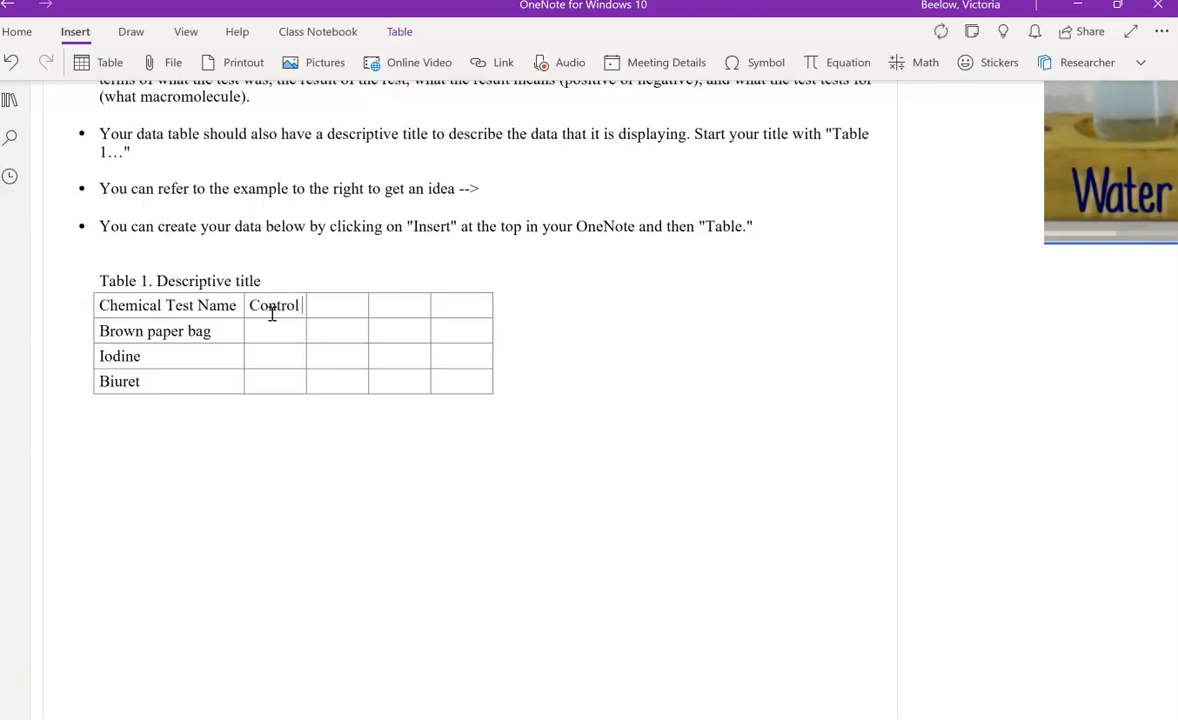
type("(water")
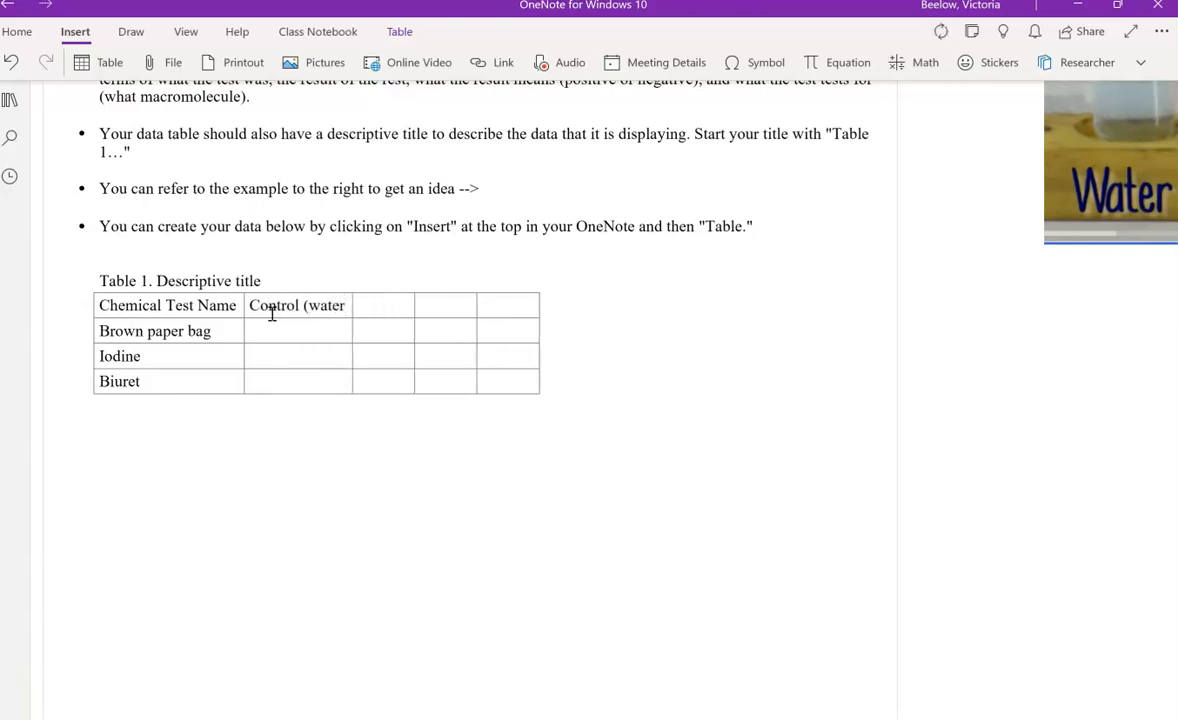
type("Expe")
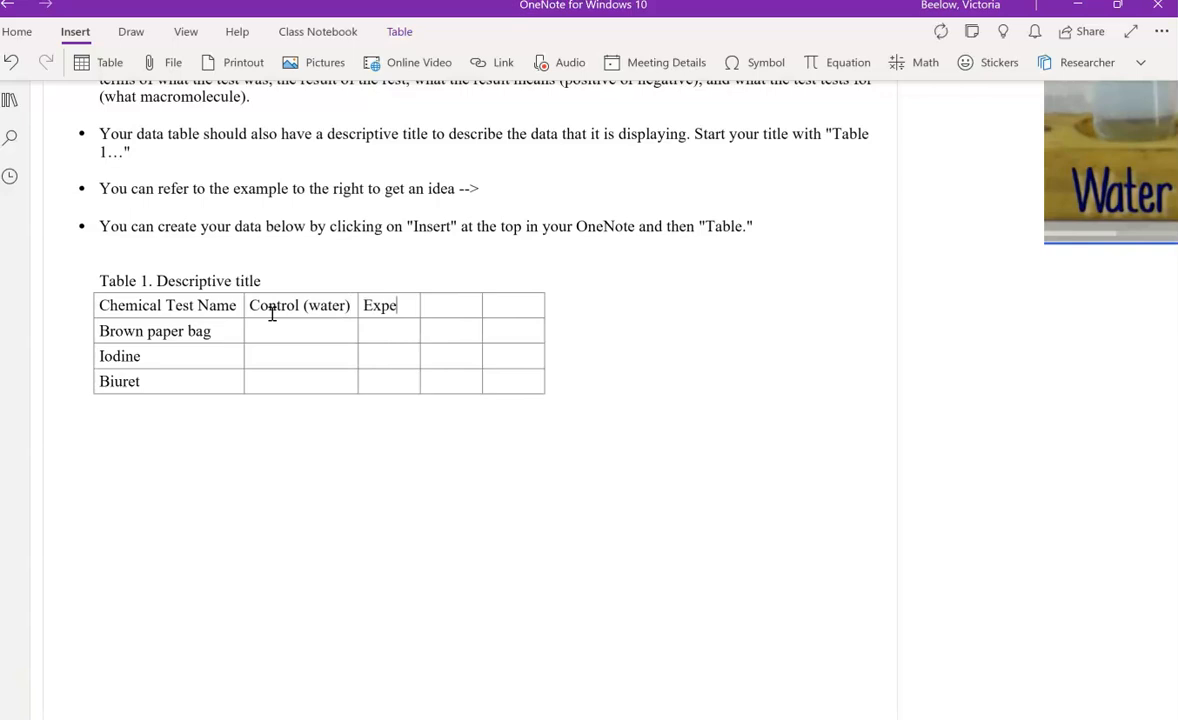
type("riemntal")
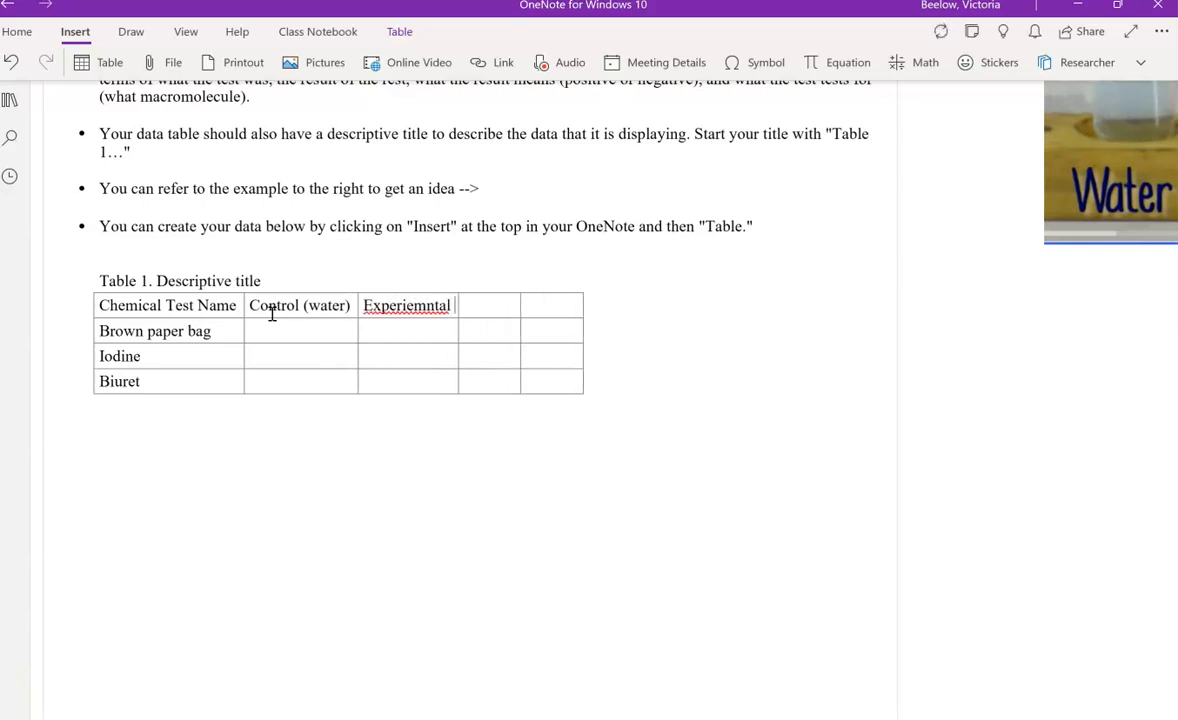
type("(Victim So")
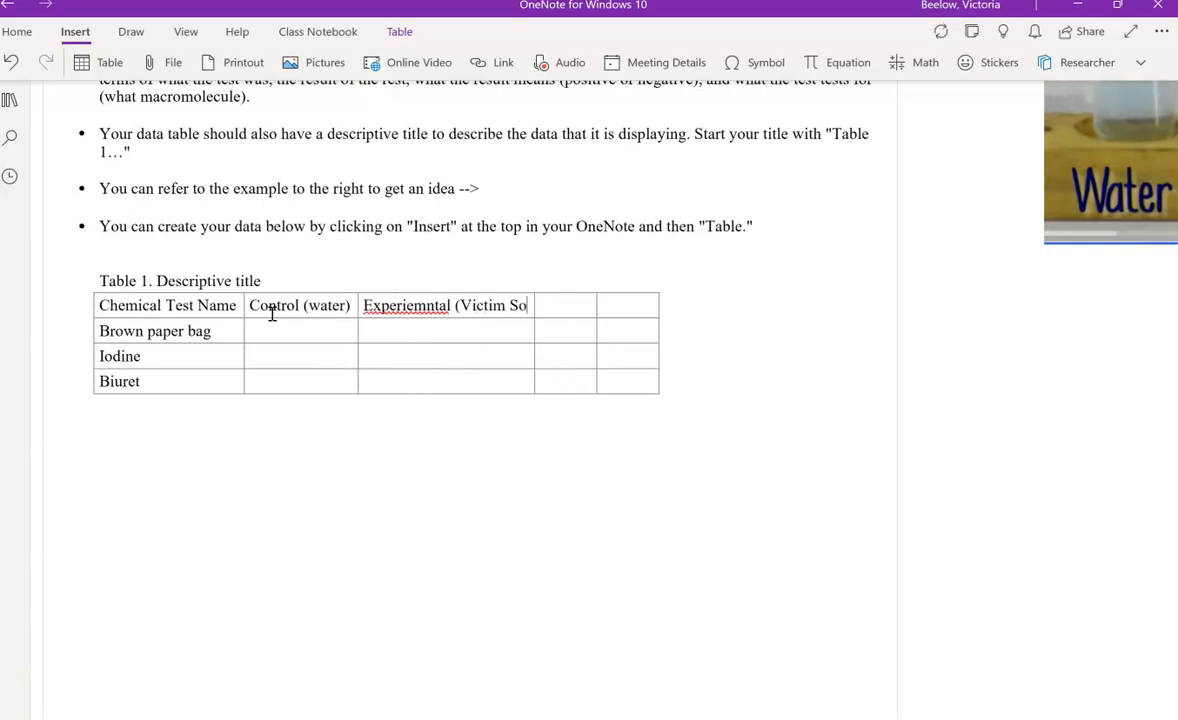
type("mtach Contents)")
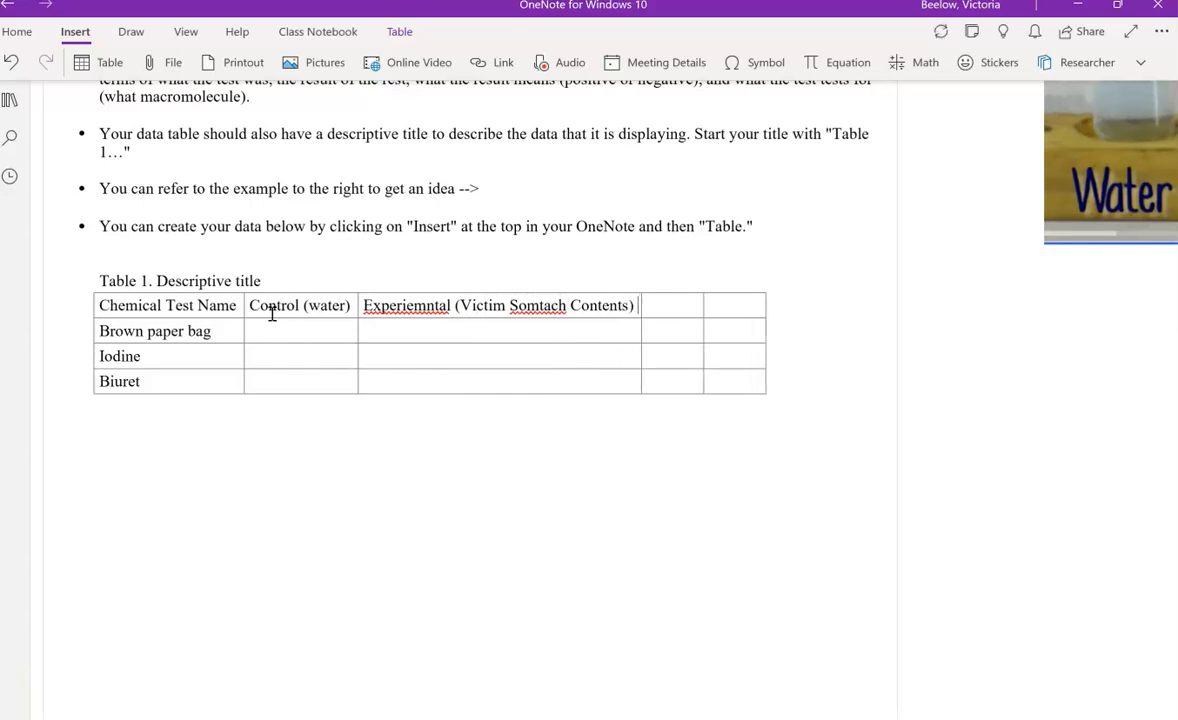
right_click(538, 304)
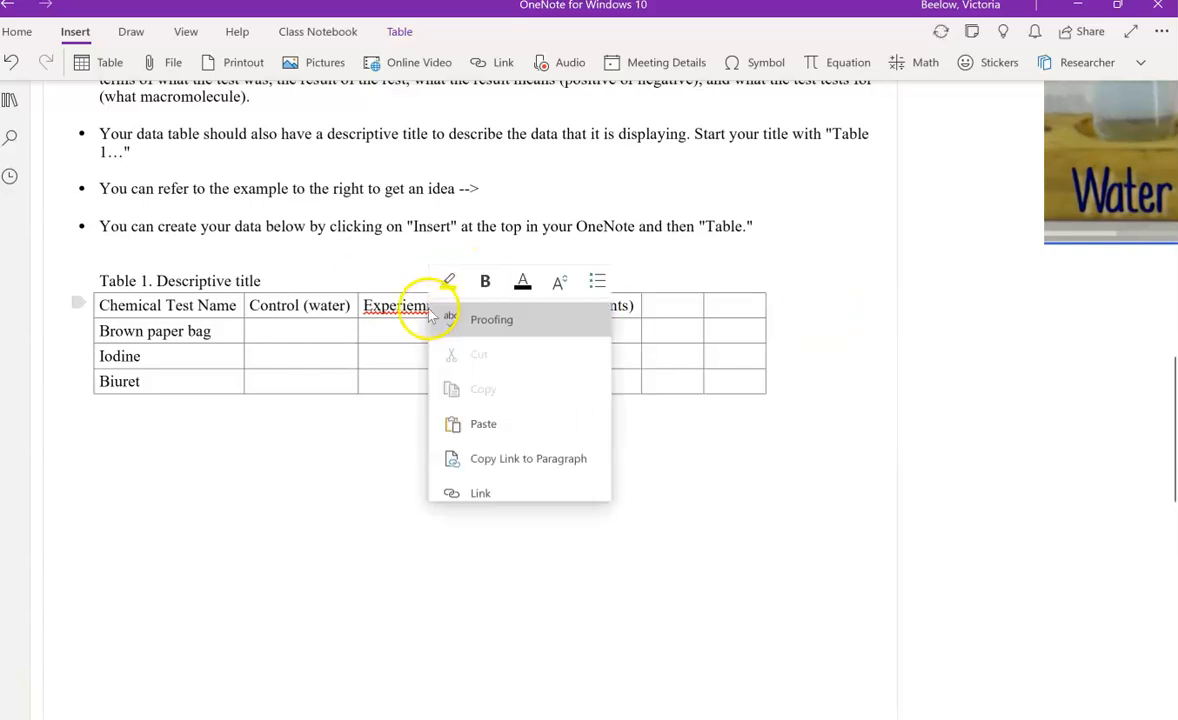
left_click(668, 302)
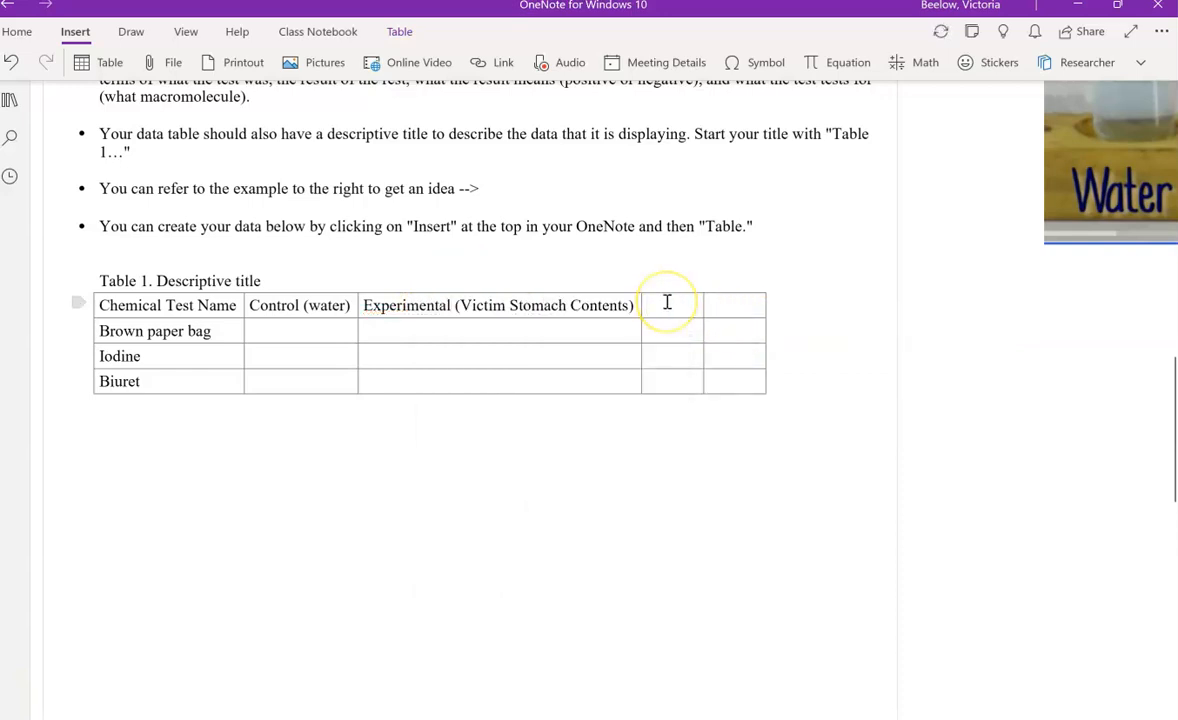
Add the Positive and Result entries and begin the Macromolecule heading in the last column
type("Positive")
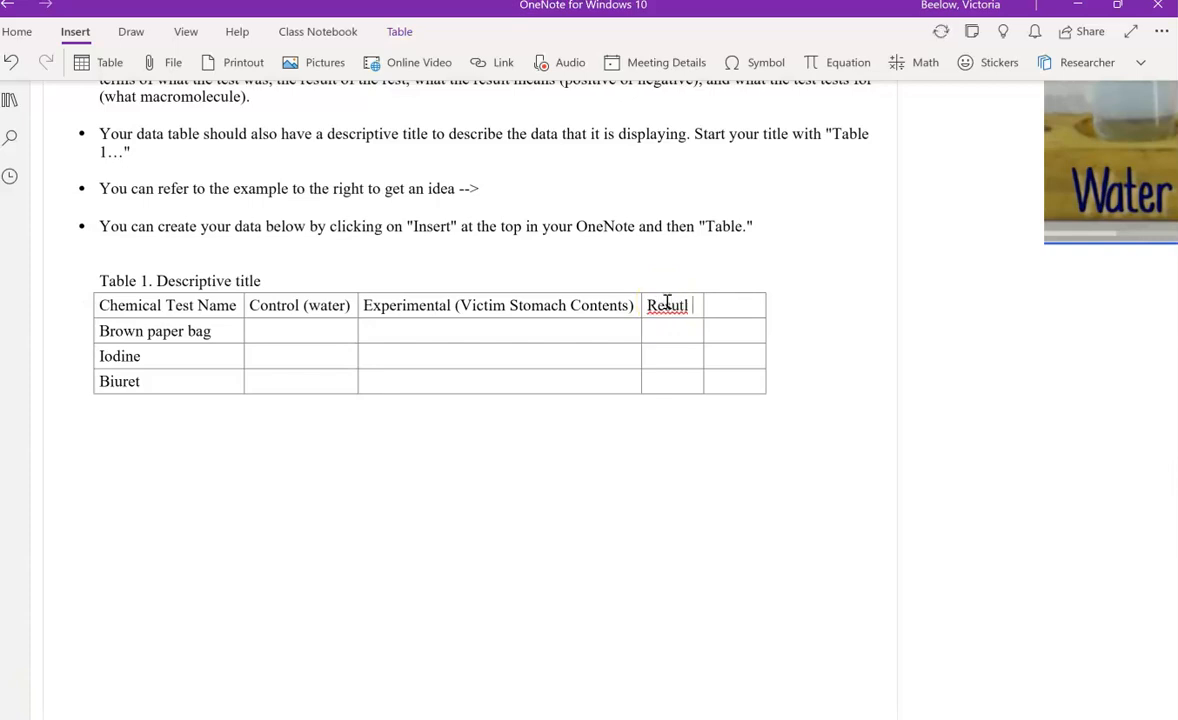
type("Result")
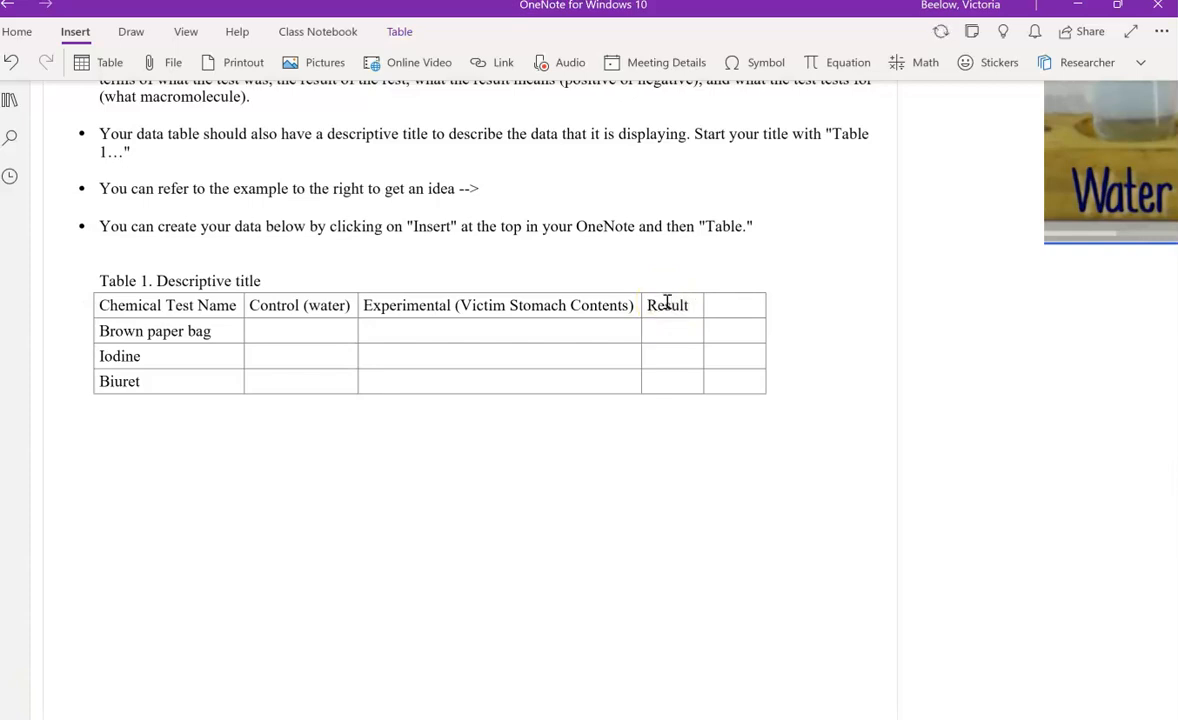
left_click(684, 304)
type("M")
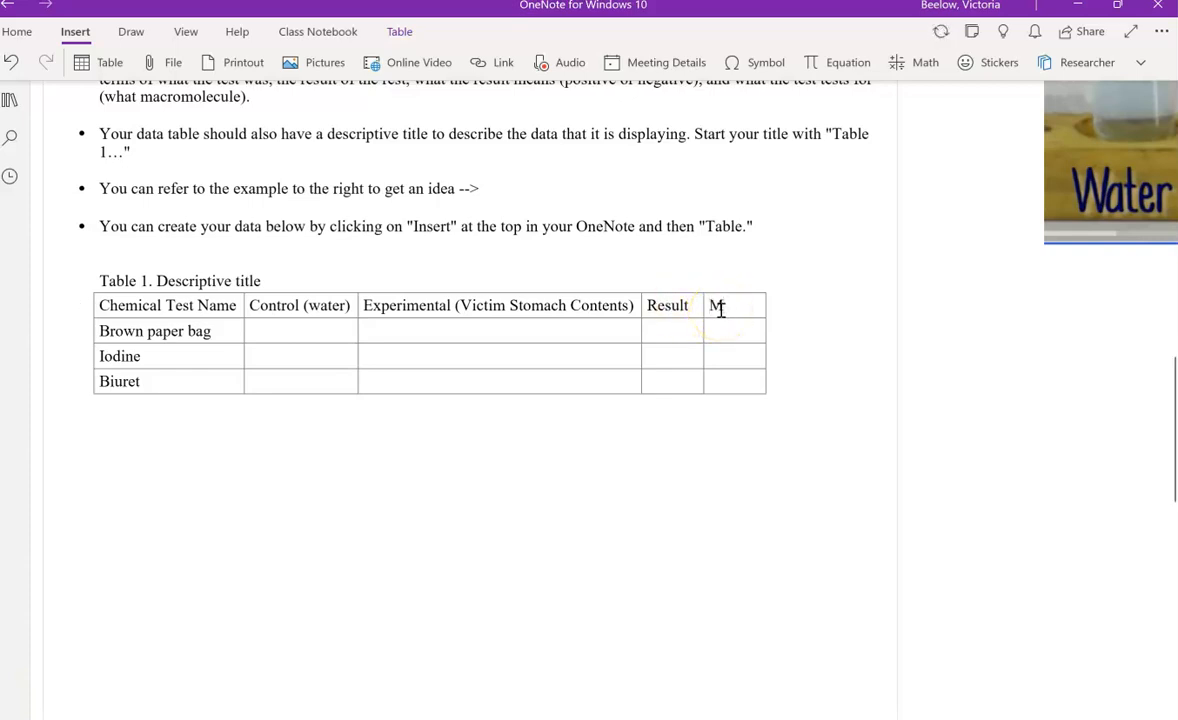
type("acromolecule T")
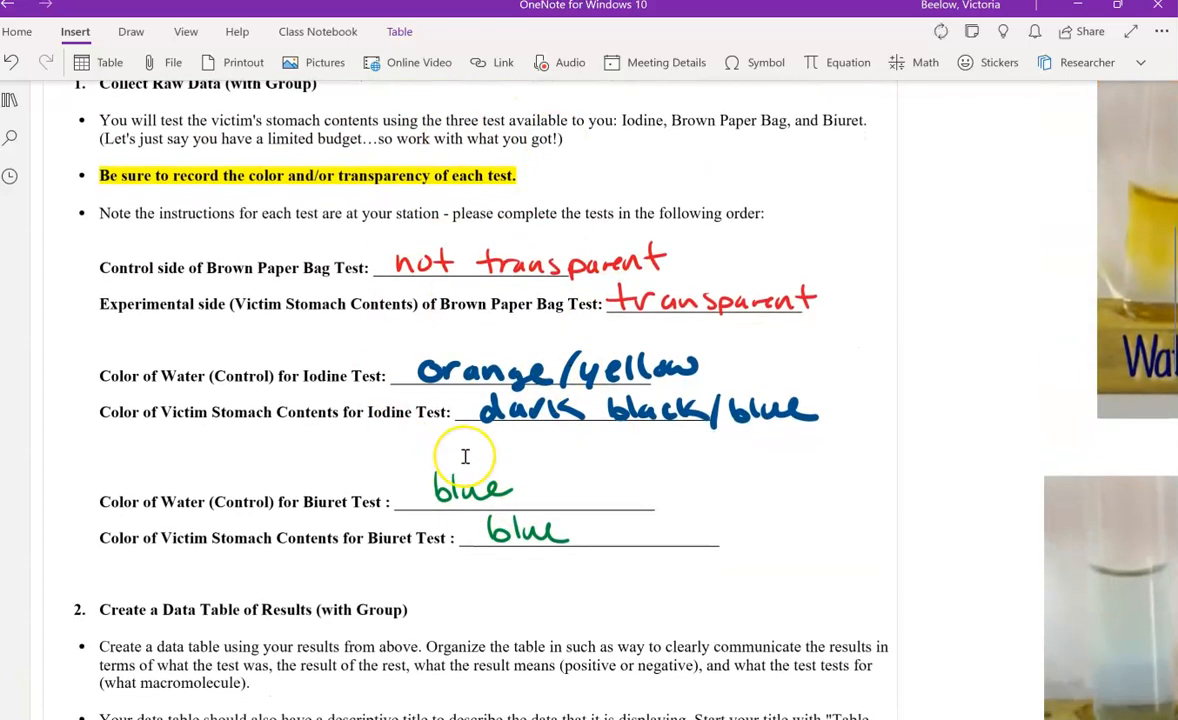
Scroll the page to review the handwritten results against the completed header row
scroll("down", 3)
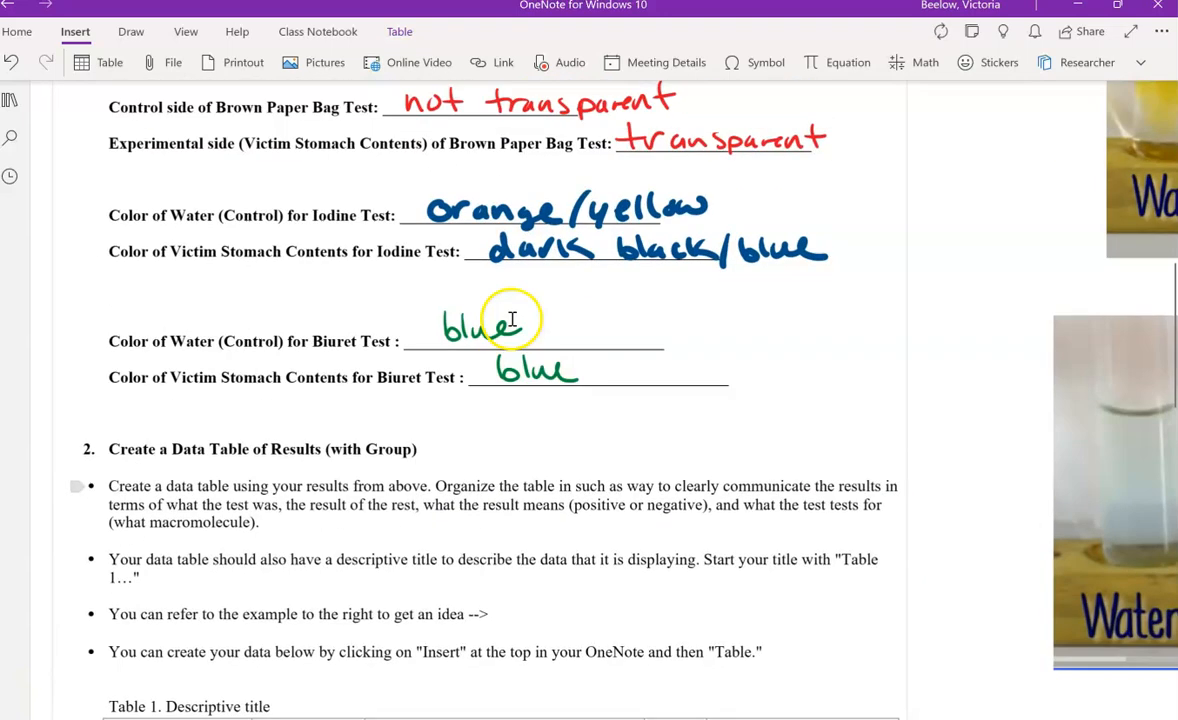
scroll("down", 3)
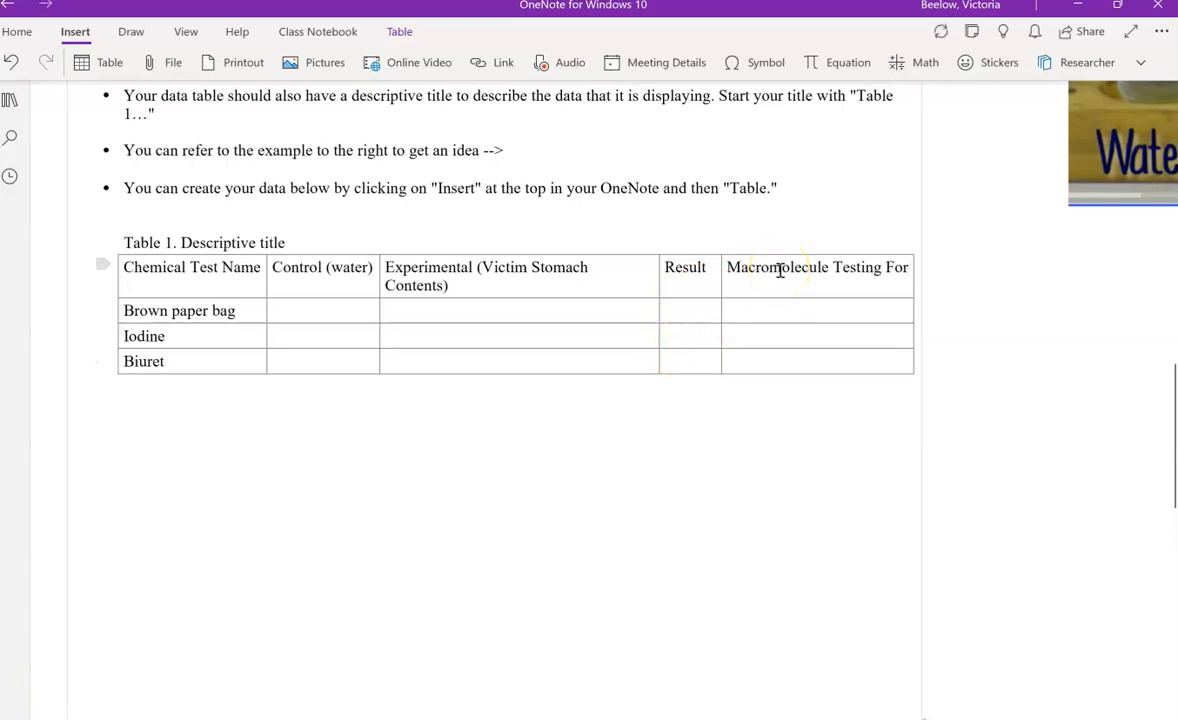
mouse_move(728, 390)
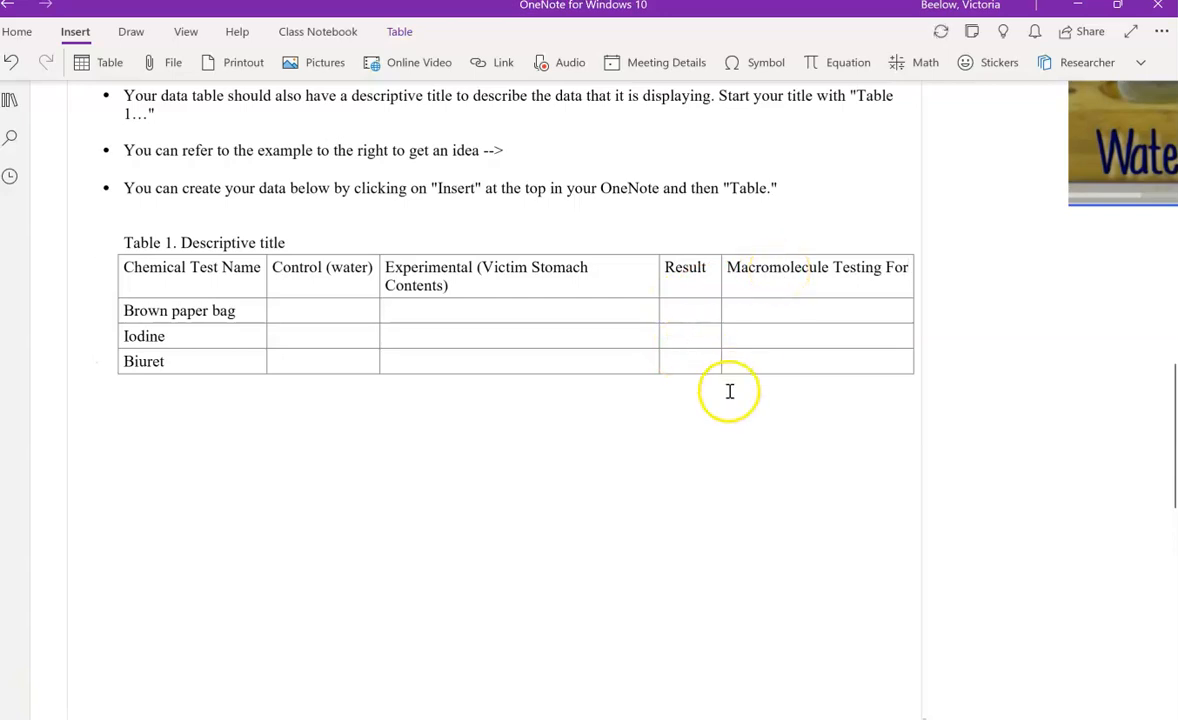
scroll("down", 3)
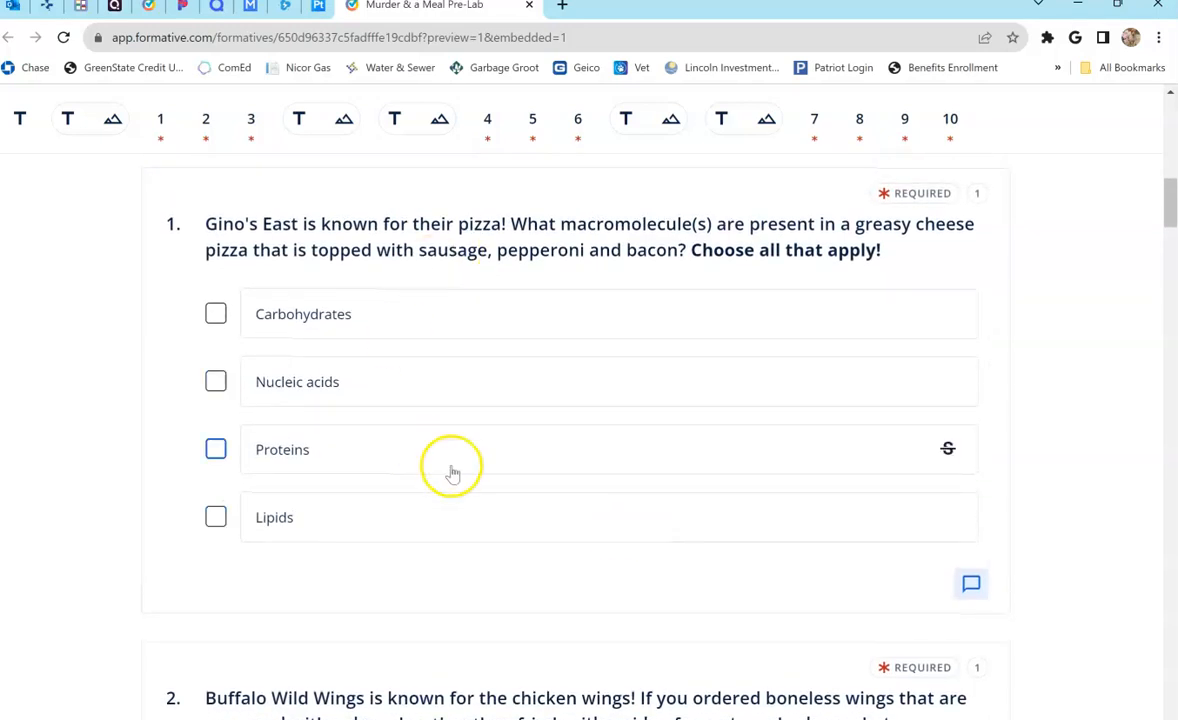
mouse_move(560, 460)
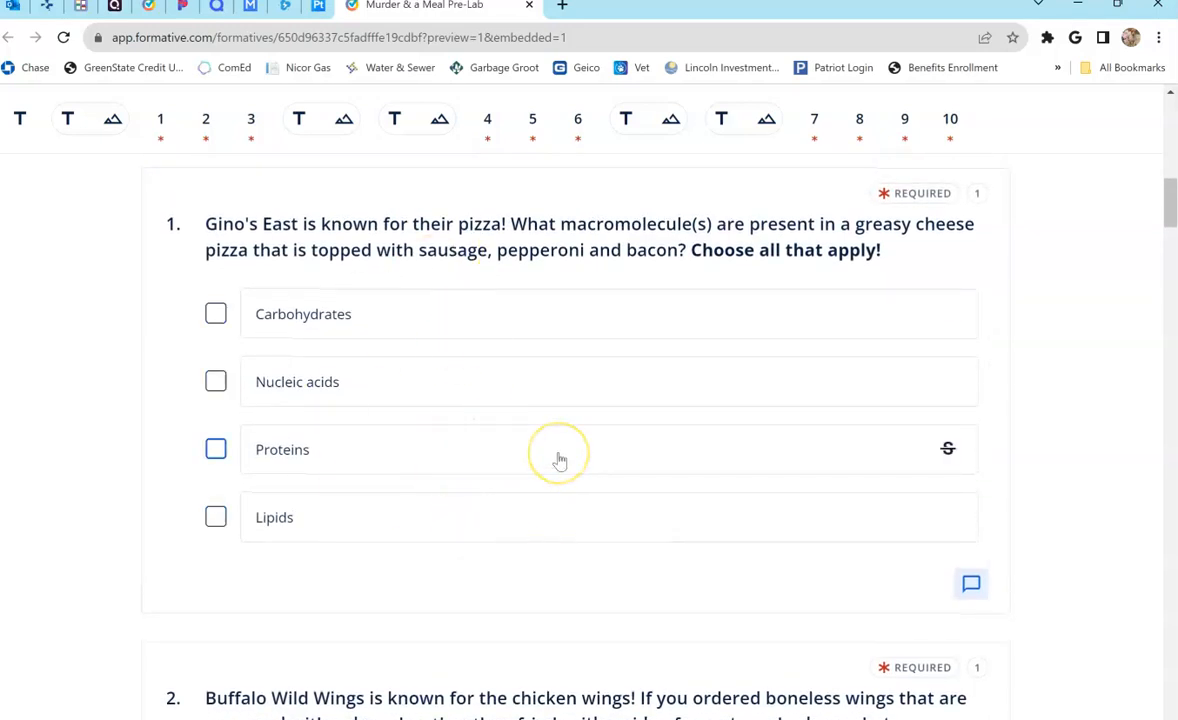
scroll("down", 3)
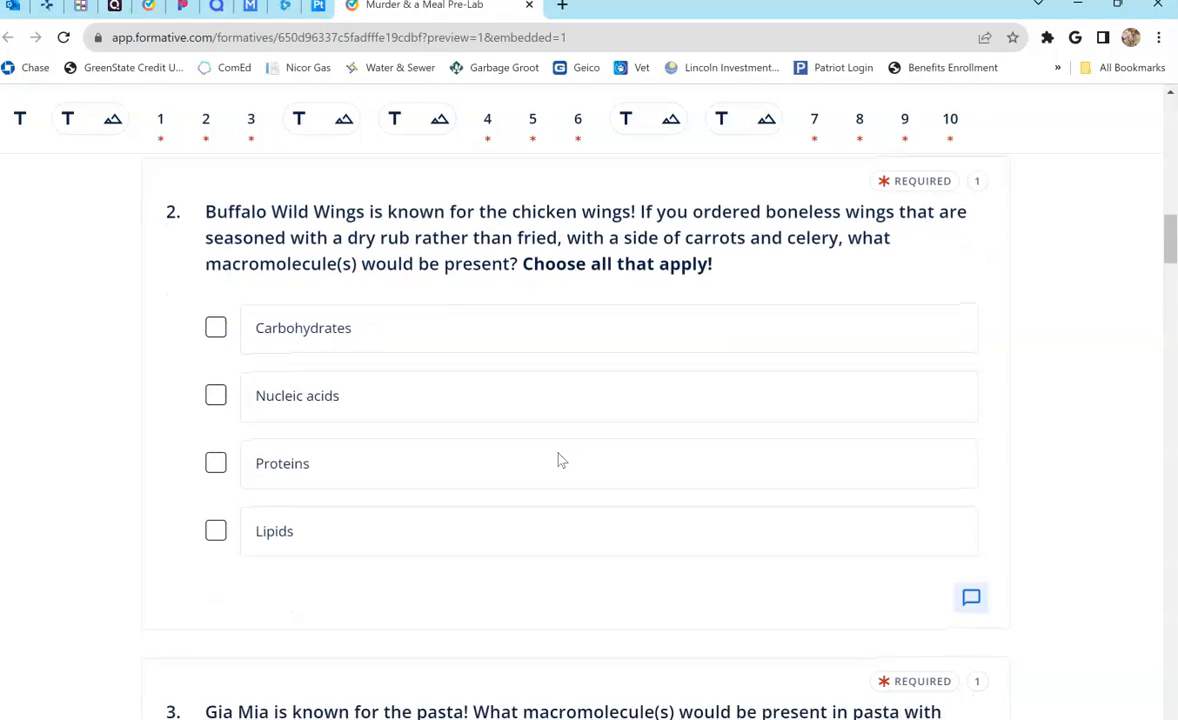
scroll("down", 3)
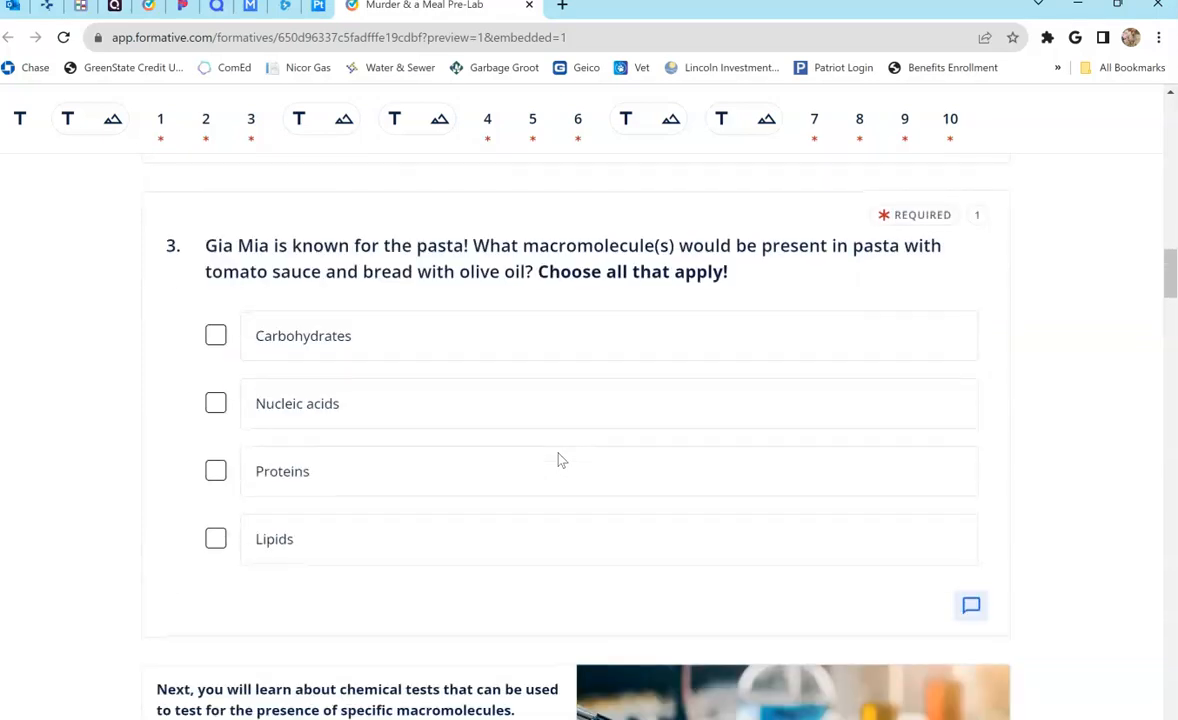